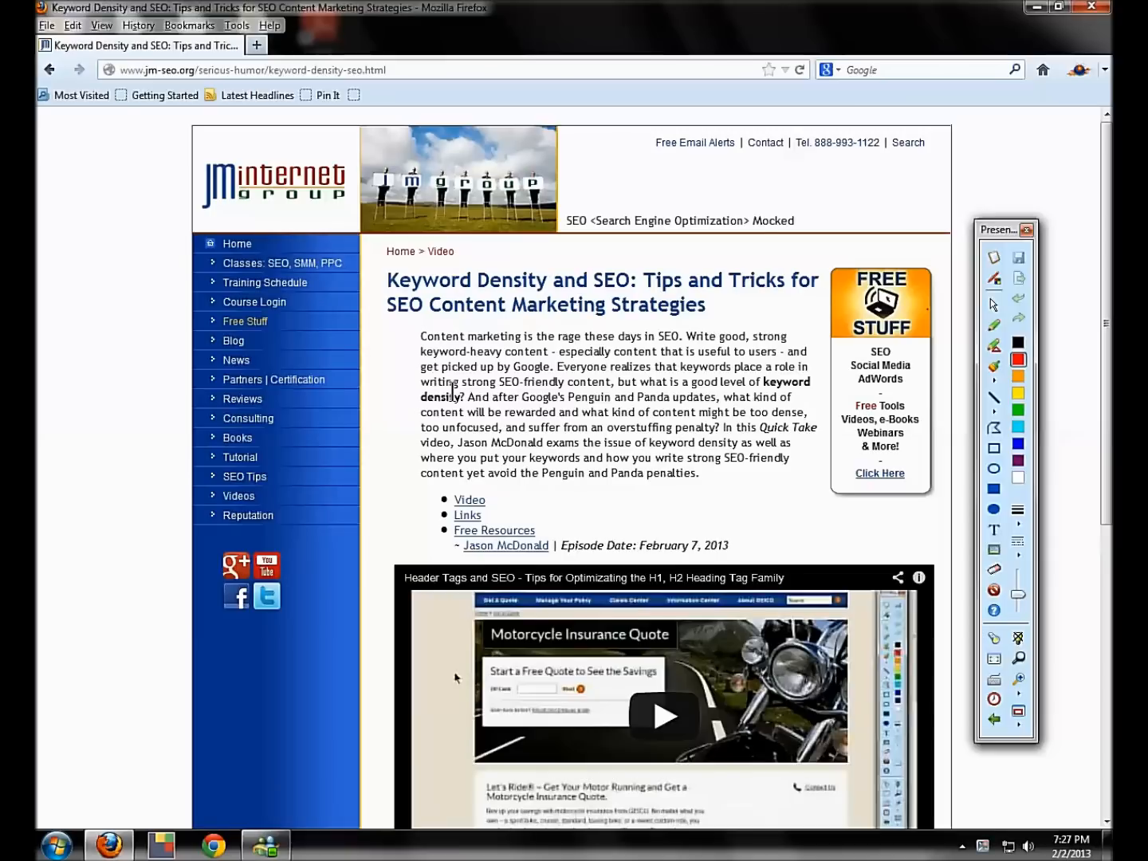
# Step: Open the Motorcycle Insurance Quote link from the Links Used list in a new tab
pyautogui.scroll(-3)
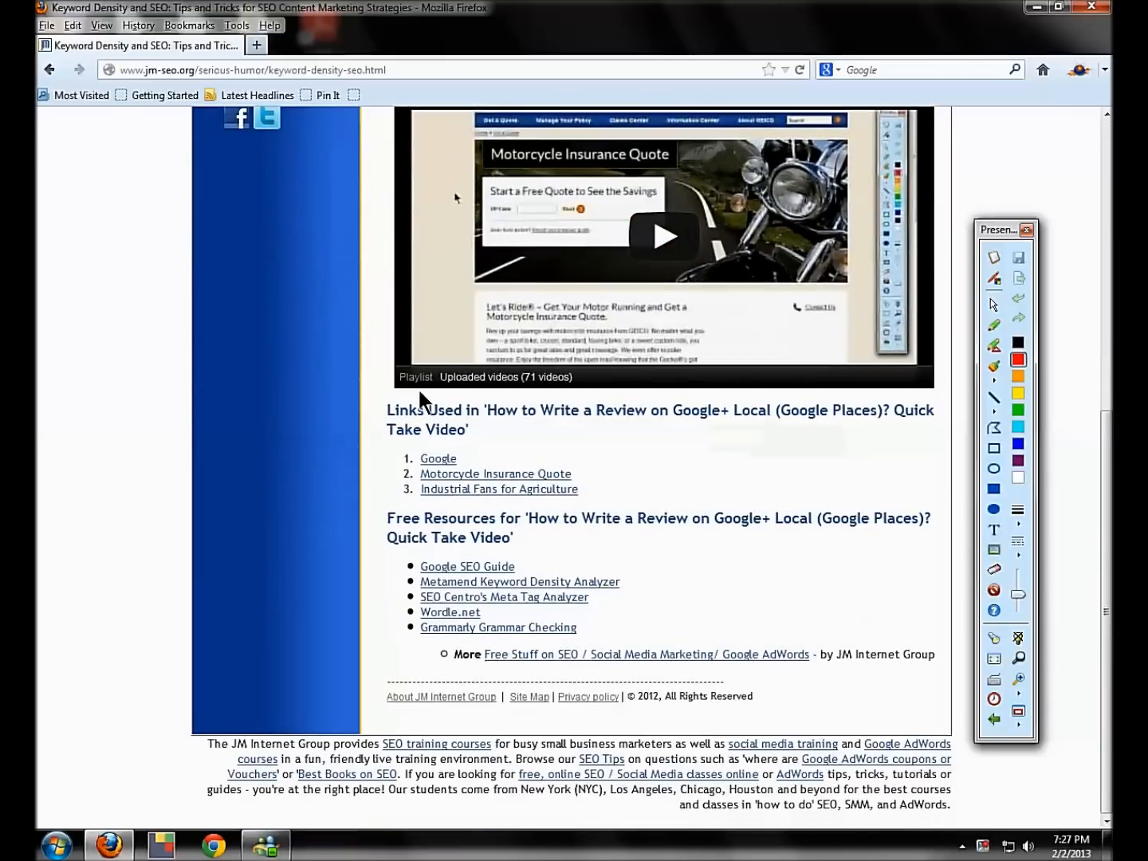
pyautogui.scroll(3)
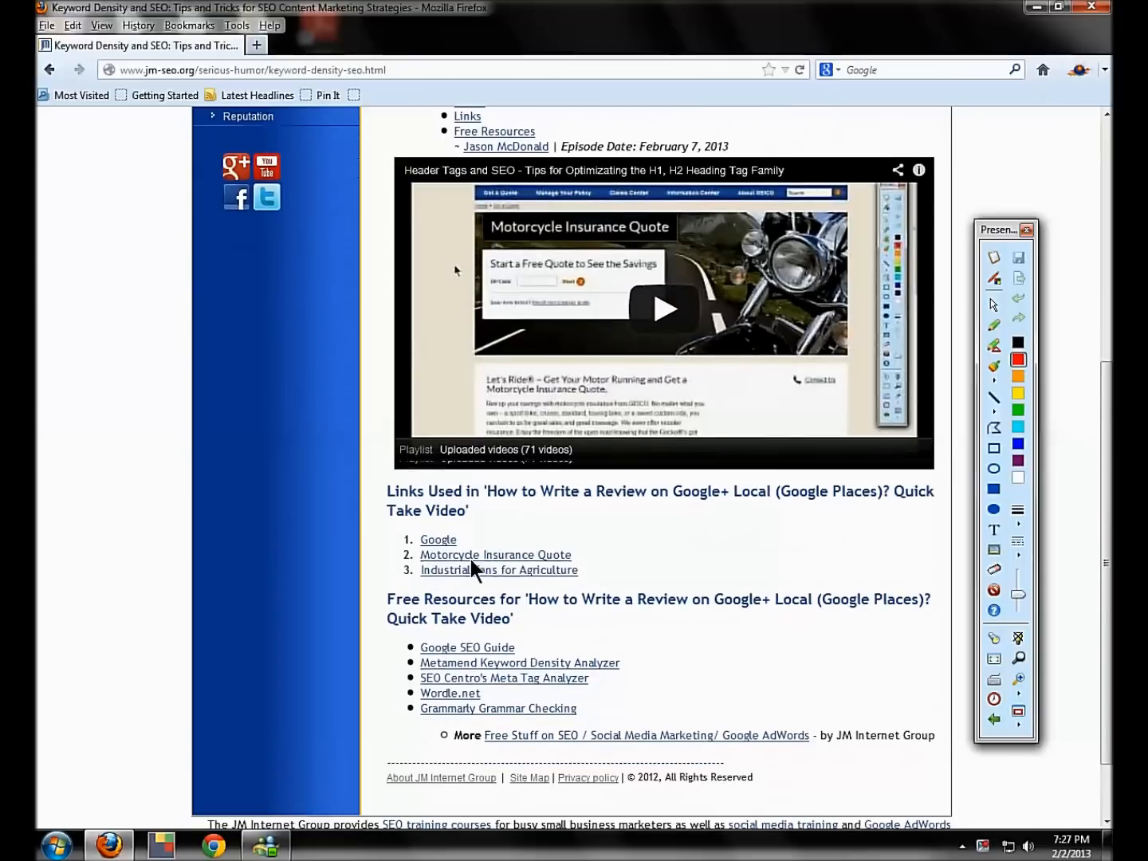
pyautogui.rightClick(494, 555)
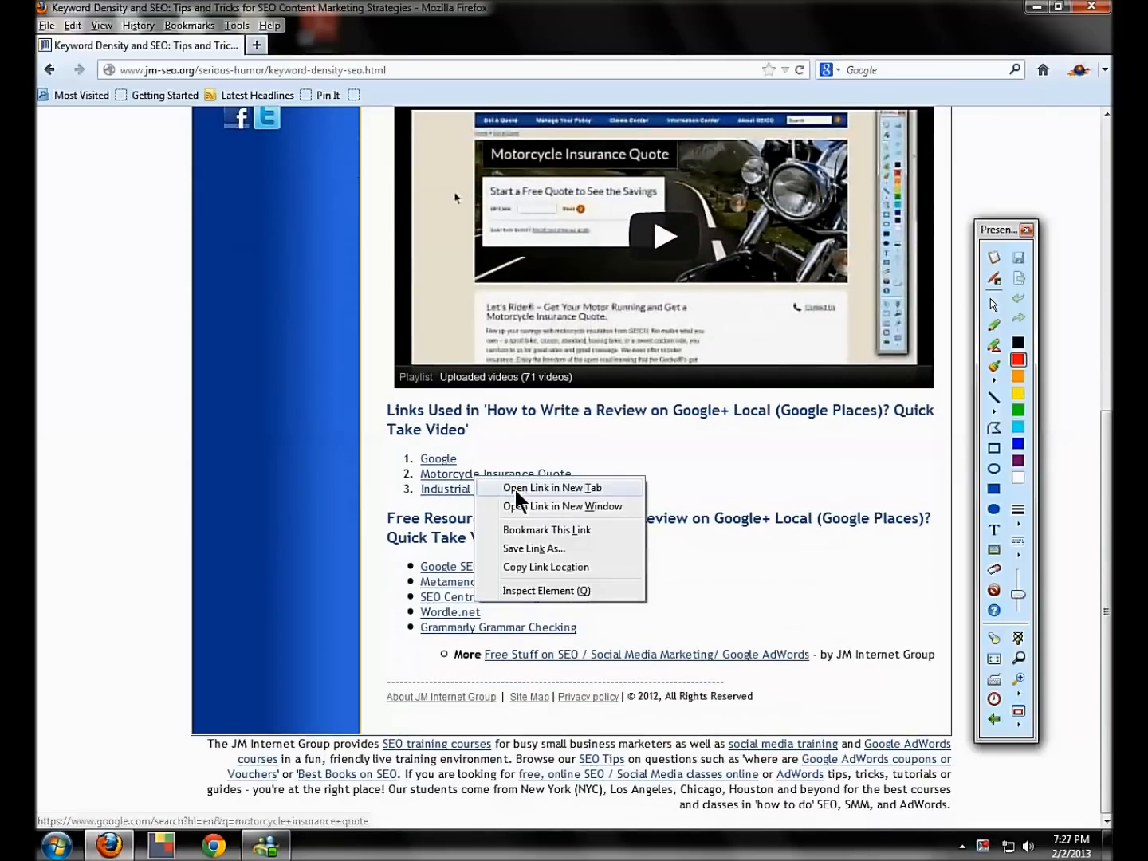
pyautogui.click(551, 488)
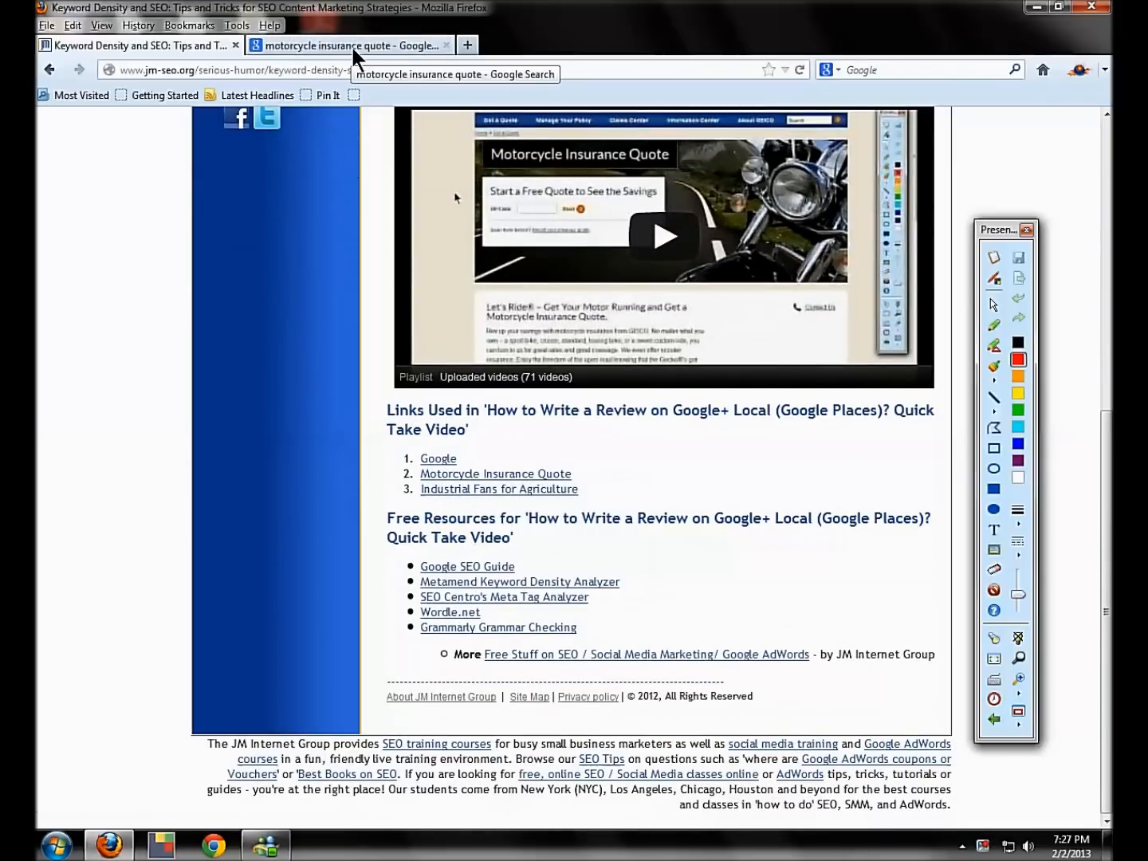
# Step: Switch to the Google results tab for "motorcycle insurance quote"
pyautogui.click(350, 45)
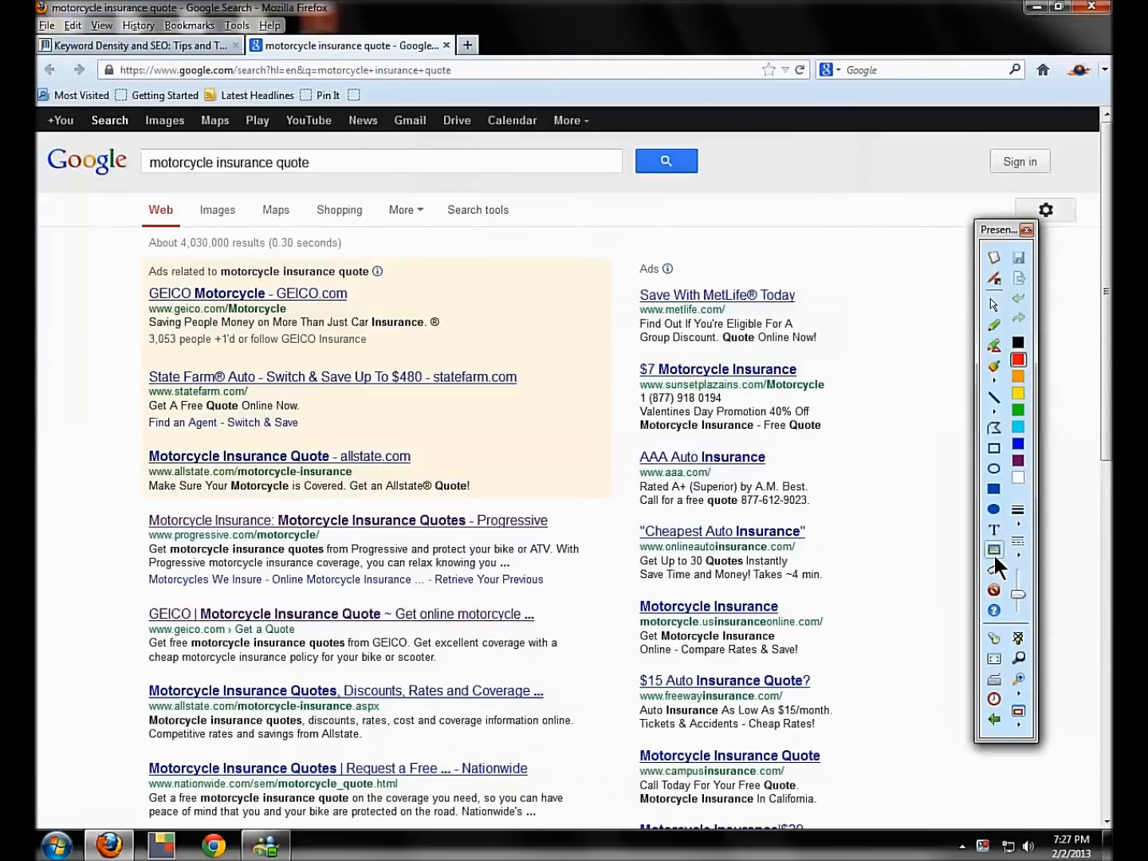
pyautogui.moveTo(995, 447)
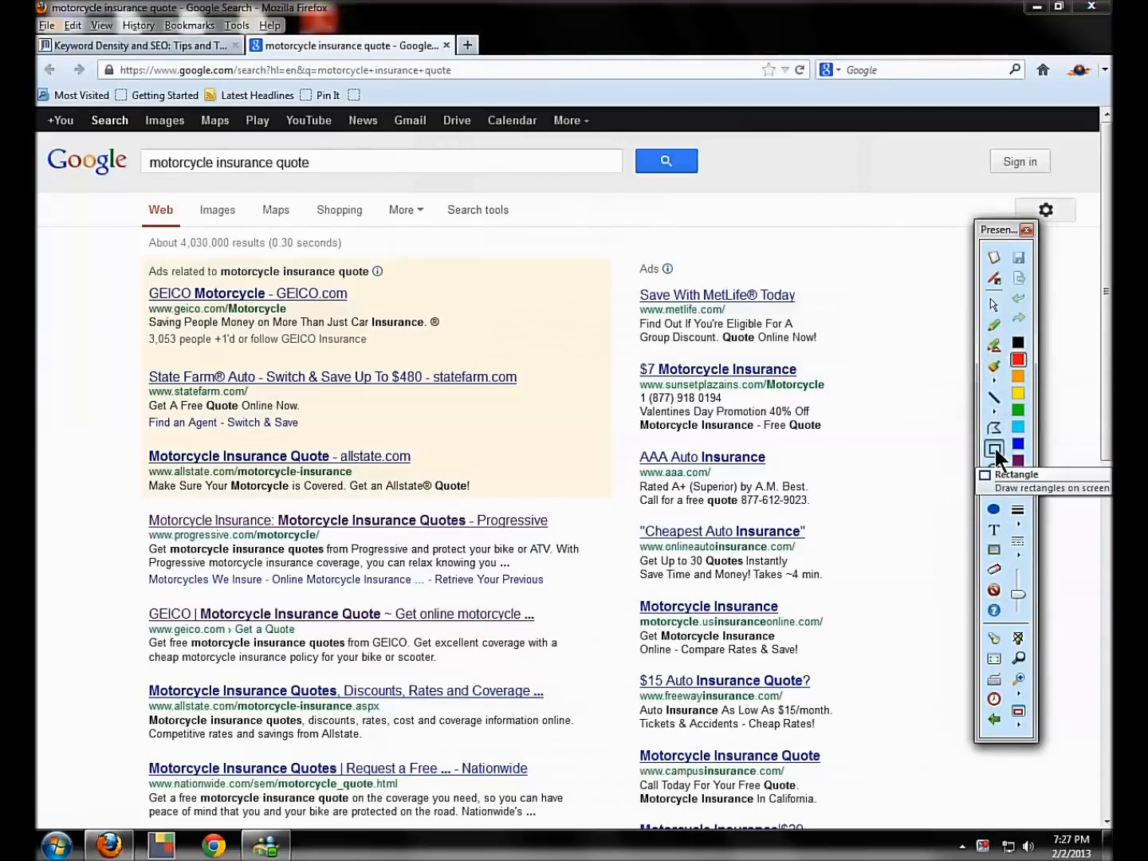
pyautogui.click(995, 446)
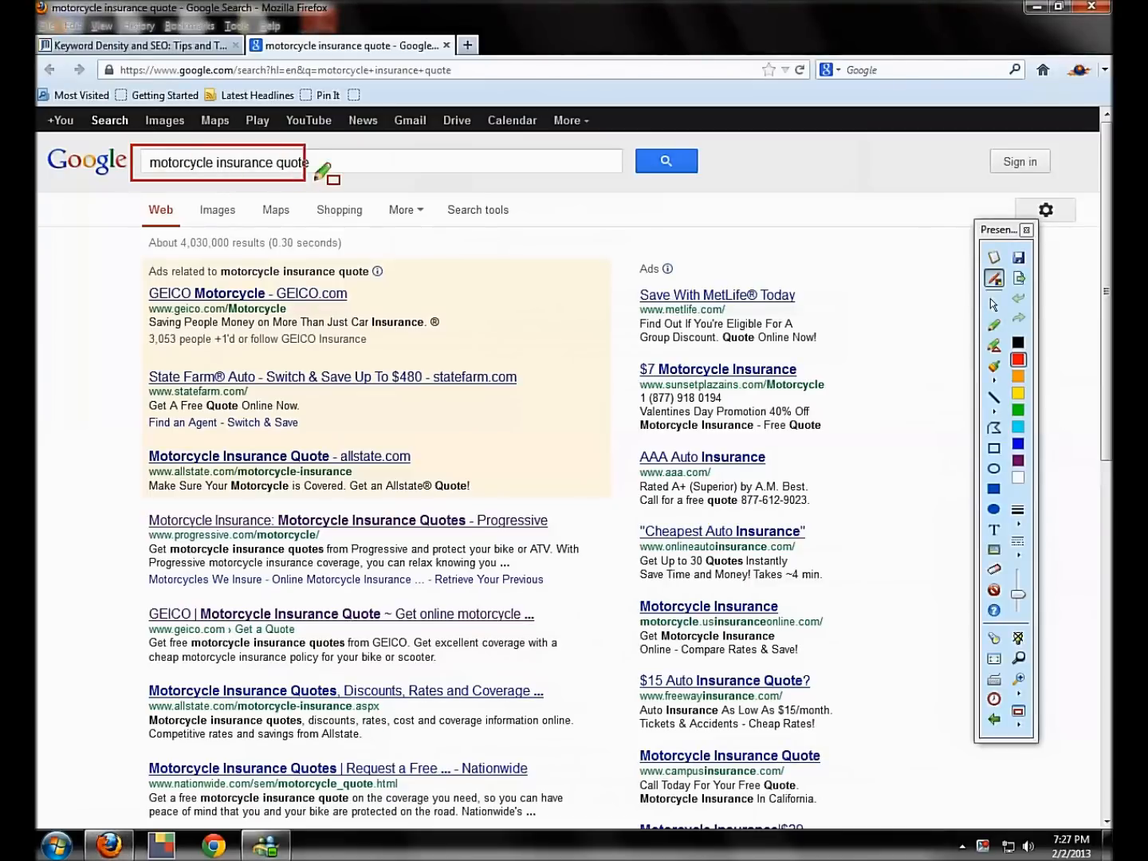
pyautogui.moveTo(151, 566)
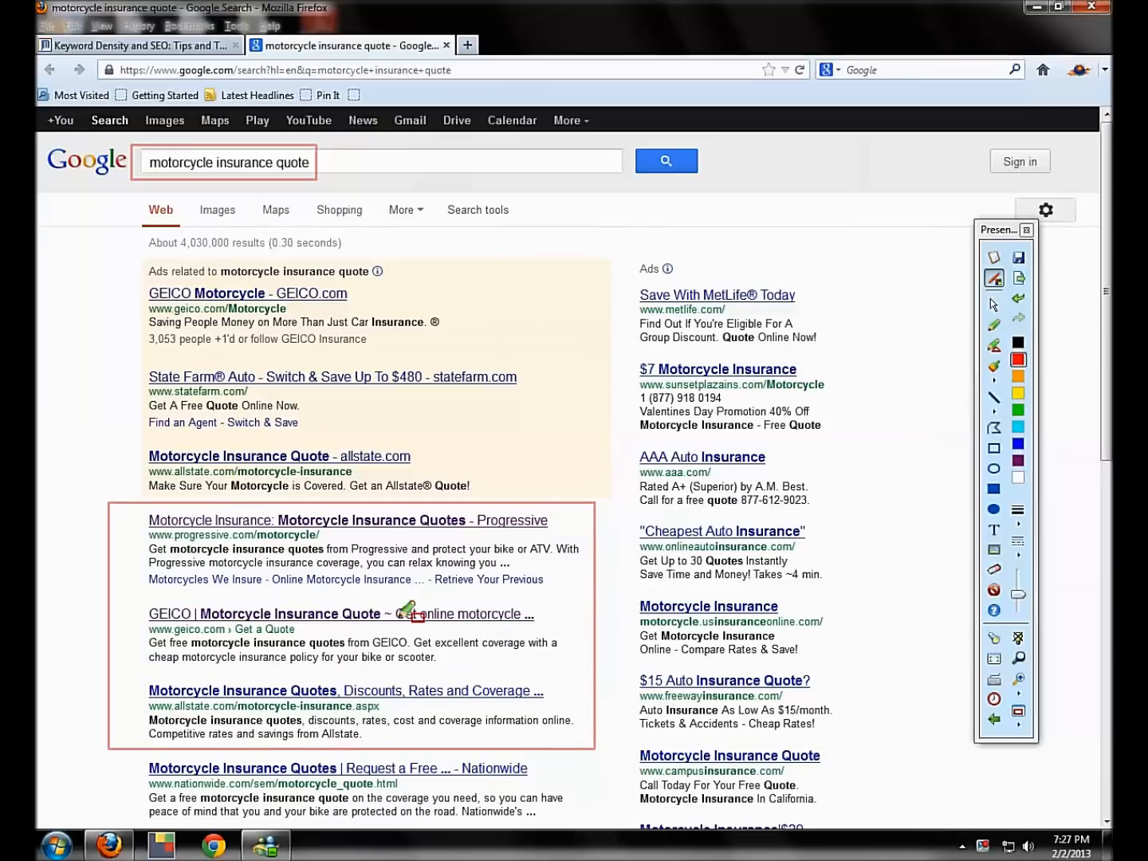
pyautogui.moveTo(590, 673)
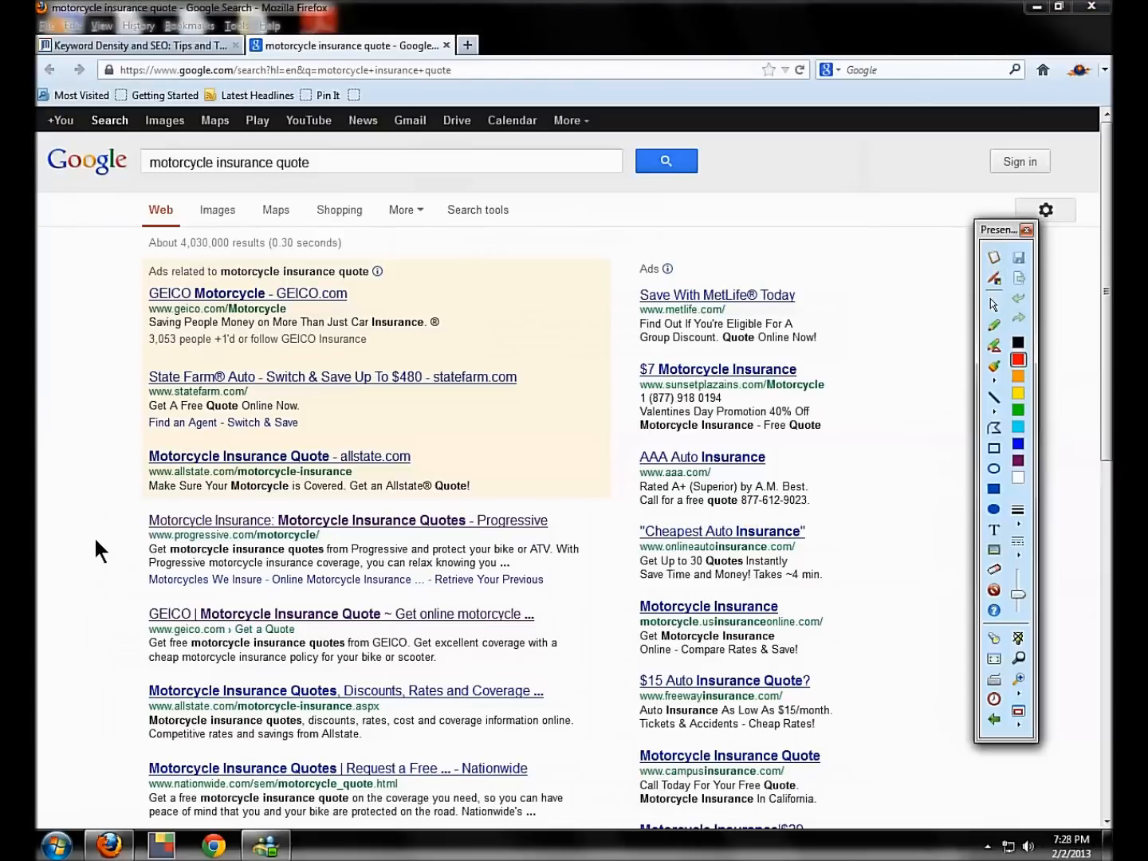
pyautogui.moveTo(226, 622)
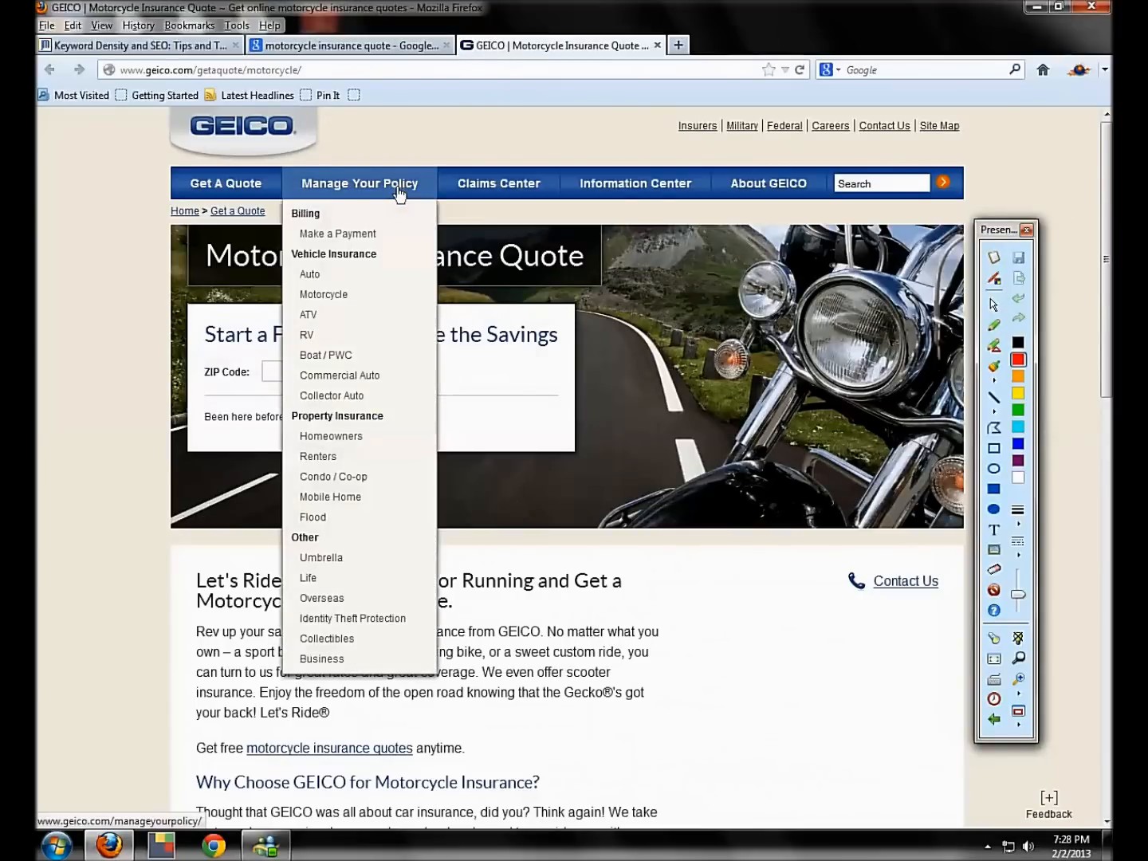
# Step: Return to the keyword density article and open its Google SEO Guide link in a new tab
pyautogui.click(136, 45)
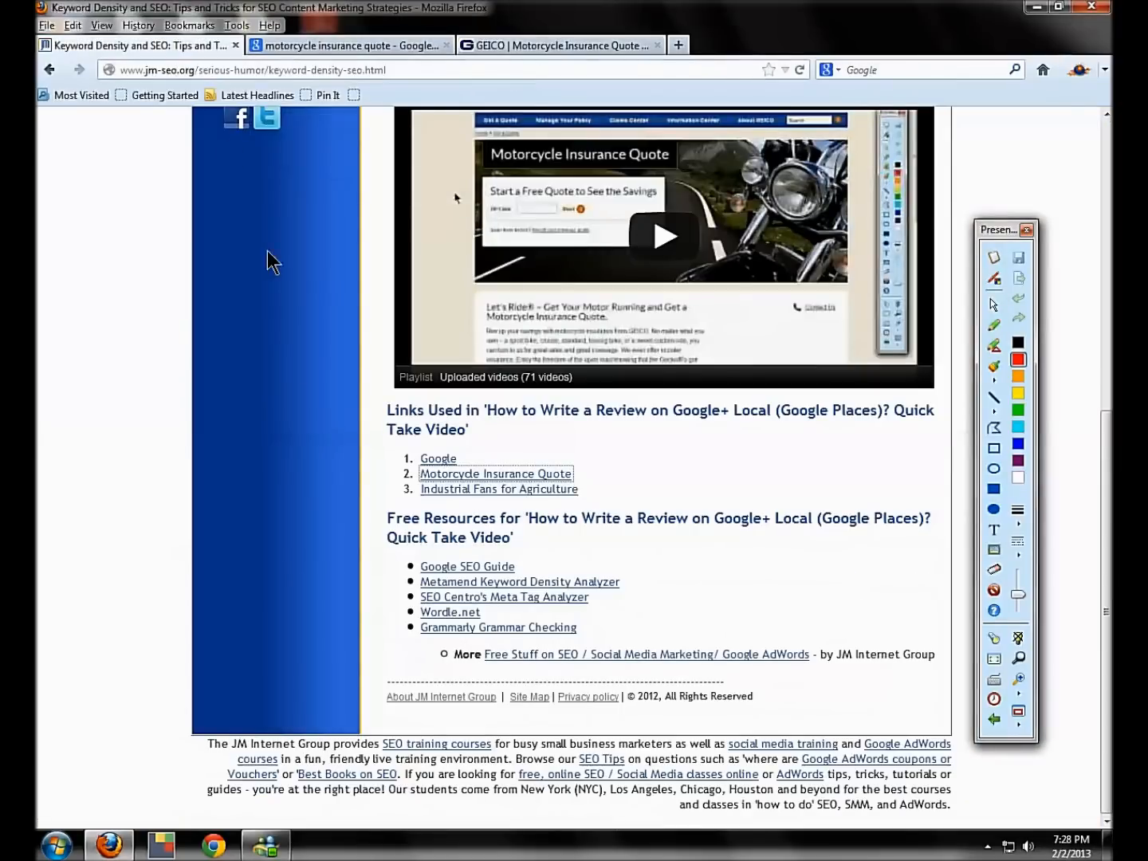
pyautogui.rightClick(465, 566)
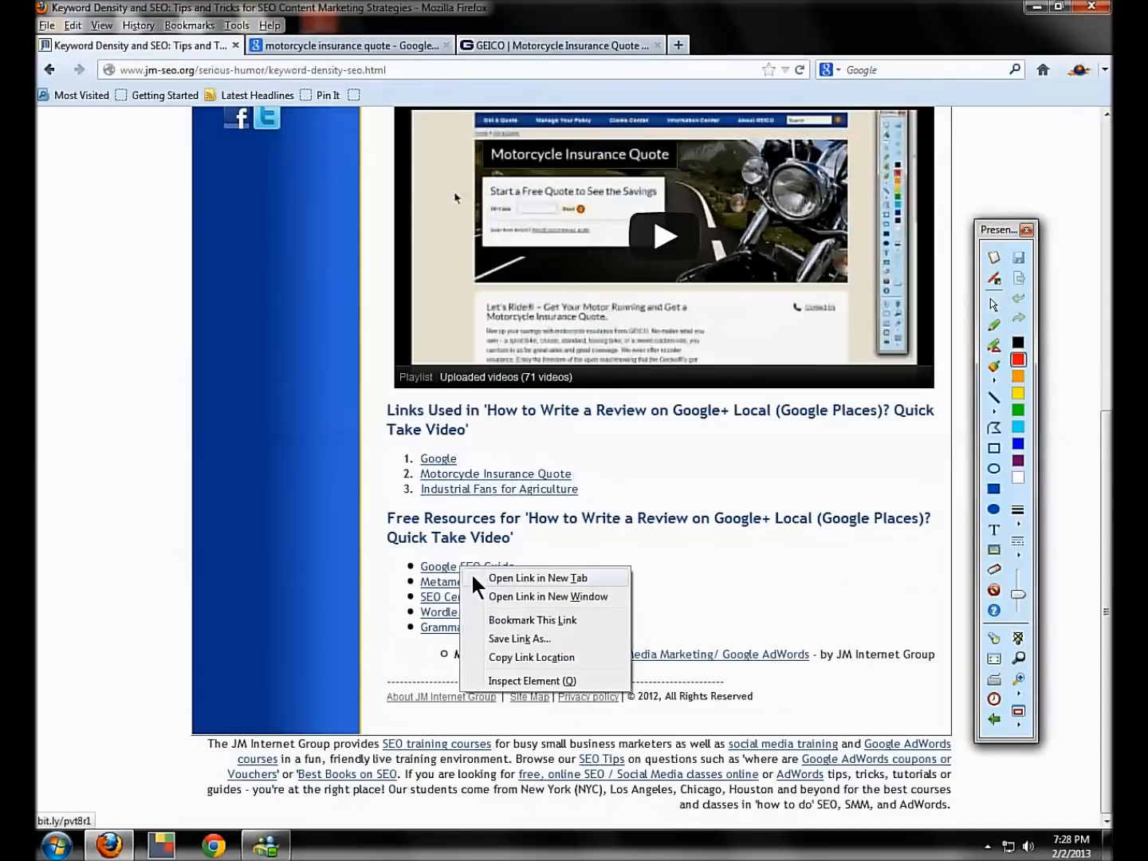
pyautogui.click(538, 577)
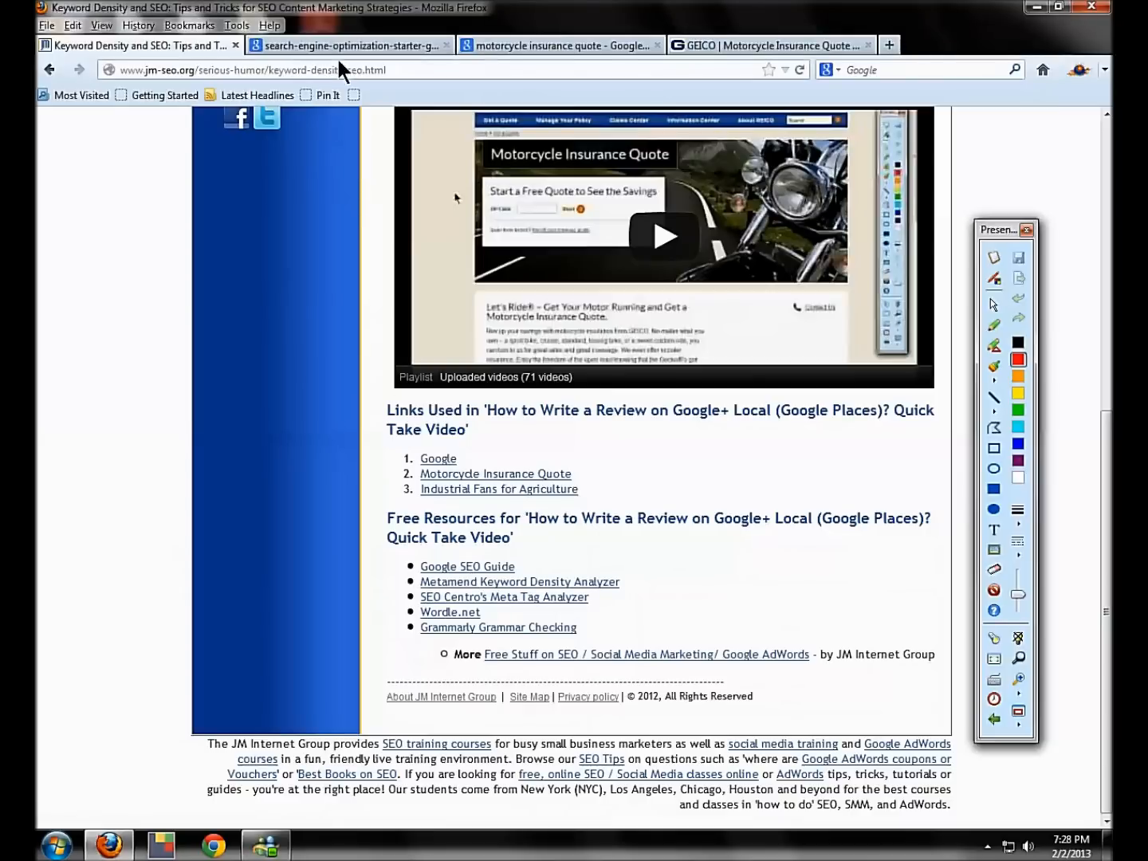
pyautogui.moveTo(348, 45)
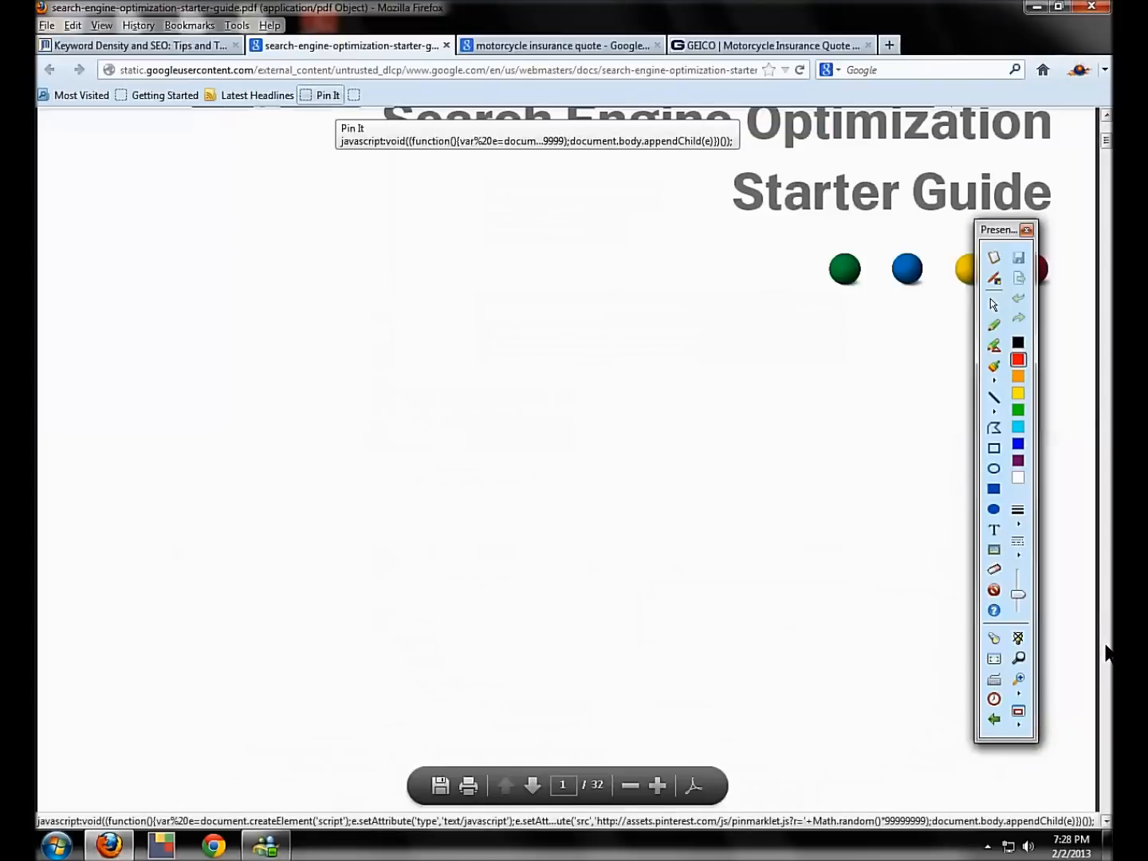
# Step: Mark the 'Offer quality content and services' contents entry and page through the SEO starter guide
pyautogui.scroll(-3)
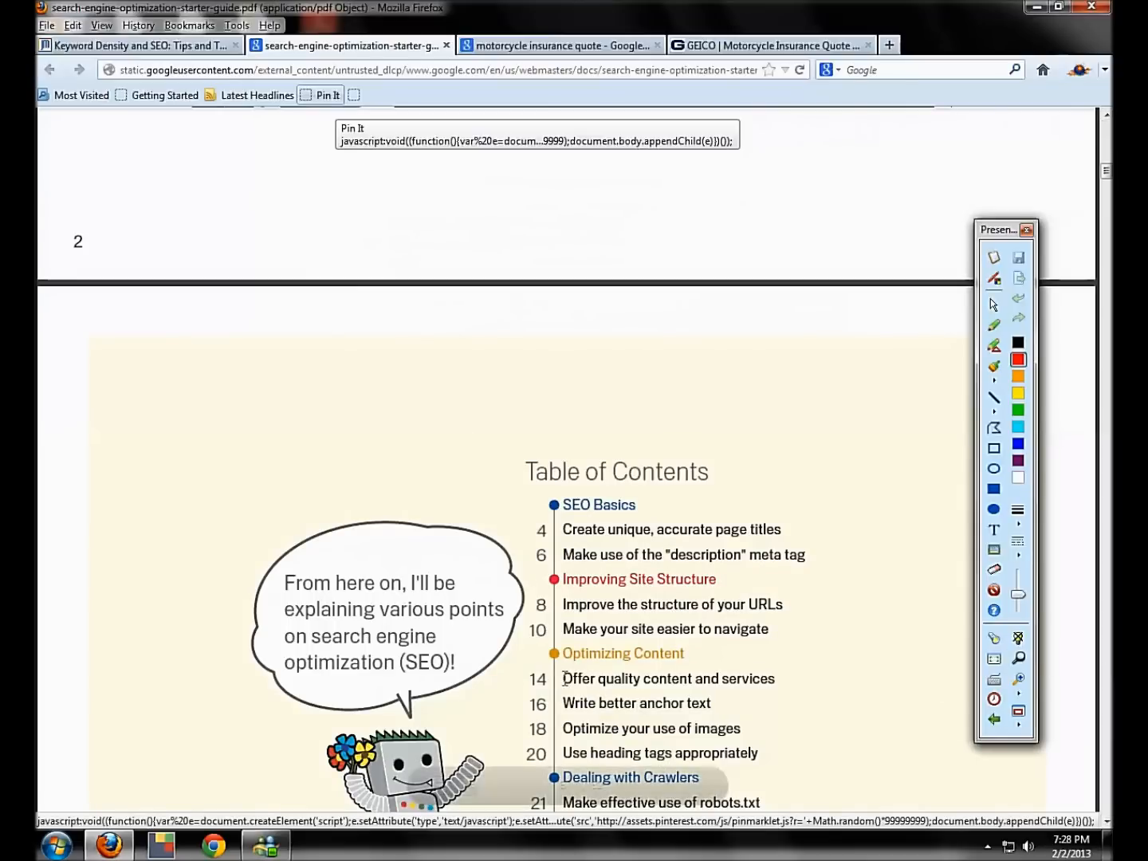
pyautogui.doubleClick(668, 678)
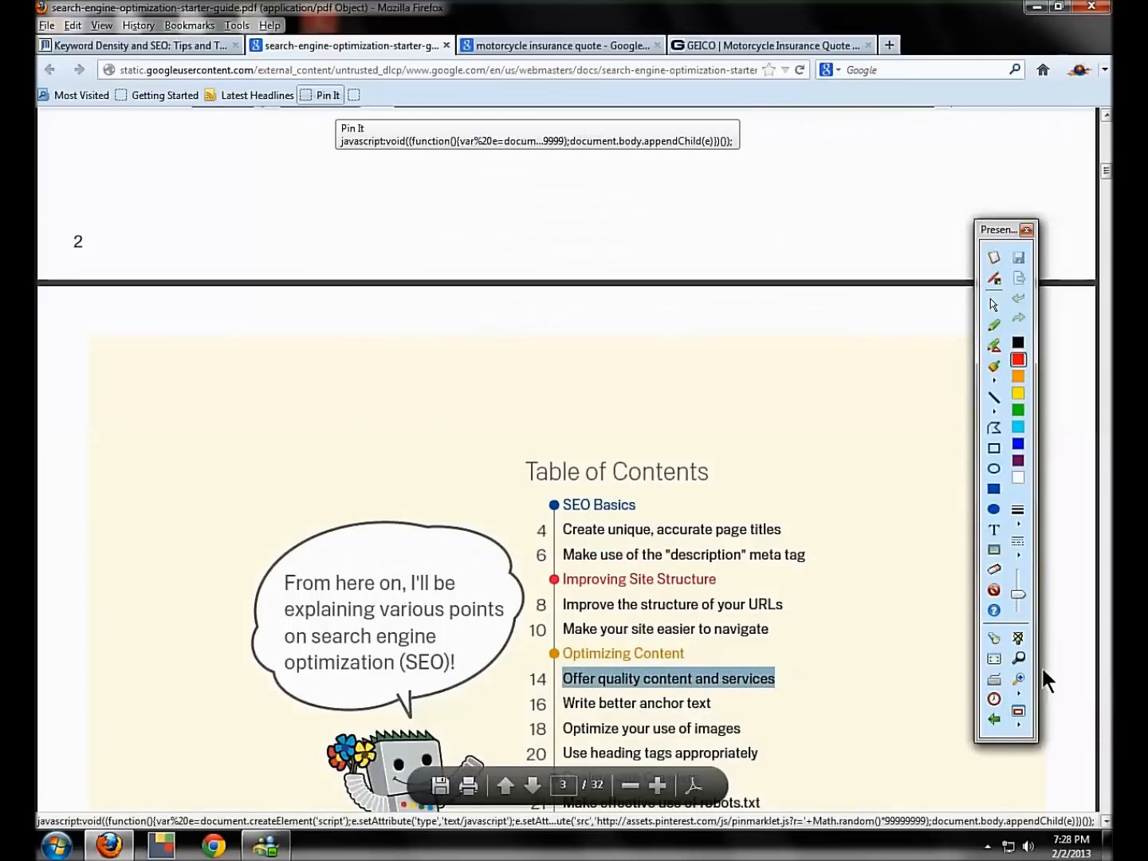
pyautogui.scroll(-3)
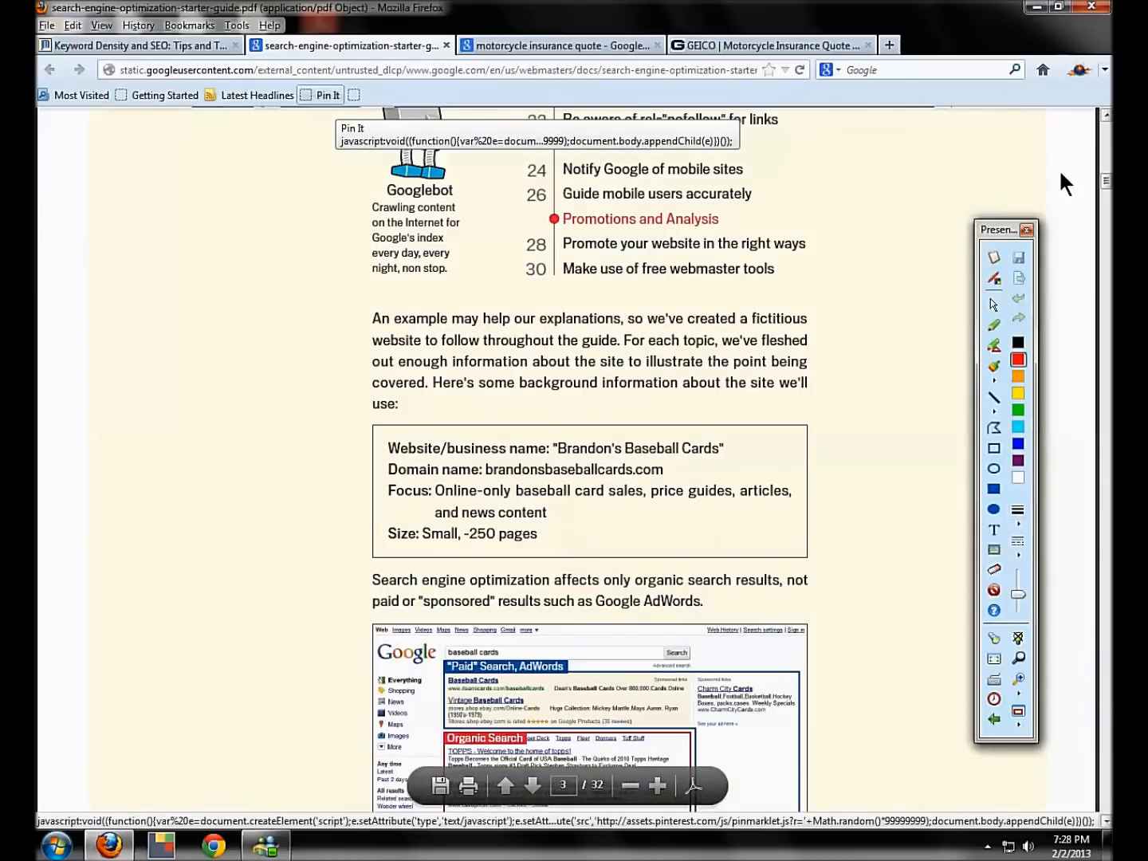
pyautogui.scroll(-3)
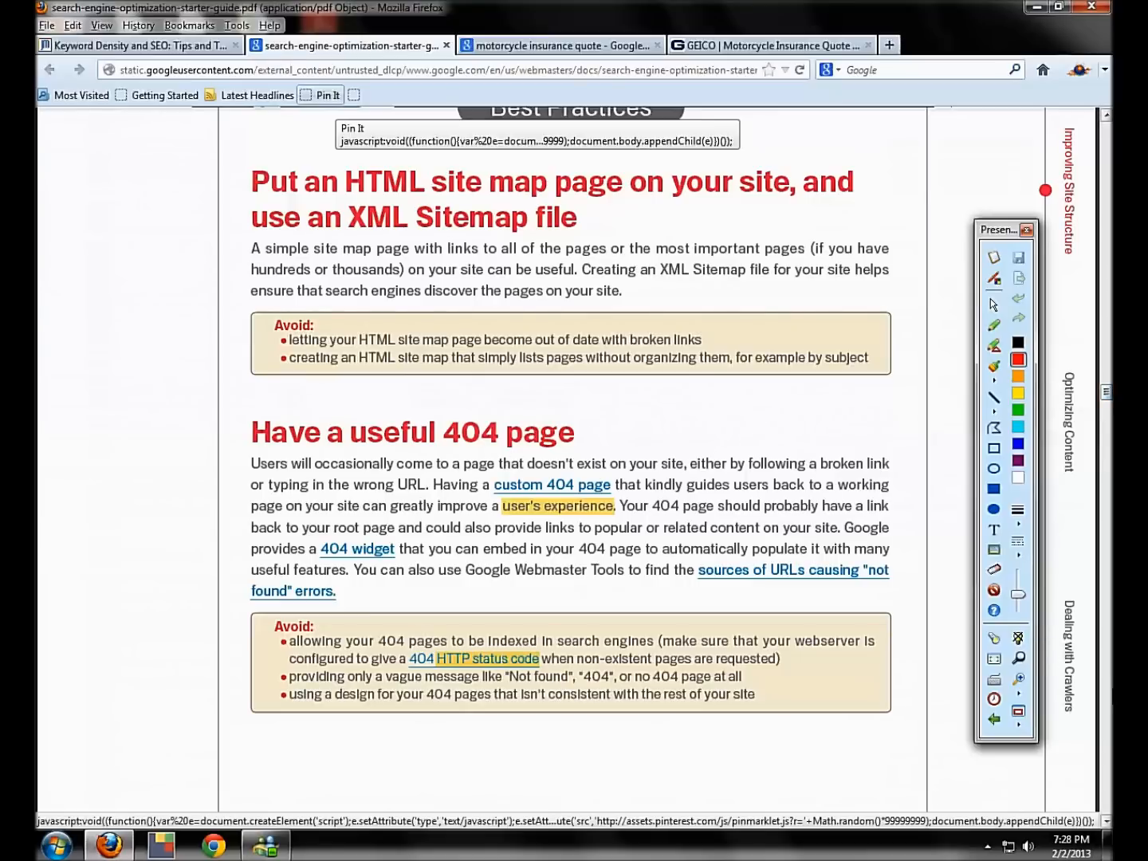
pyautogui.scroll(-3)
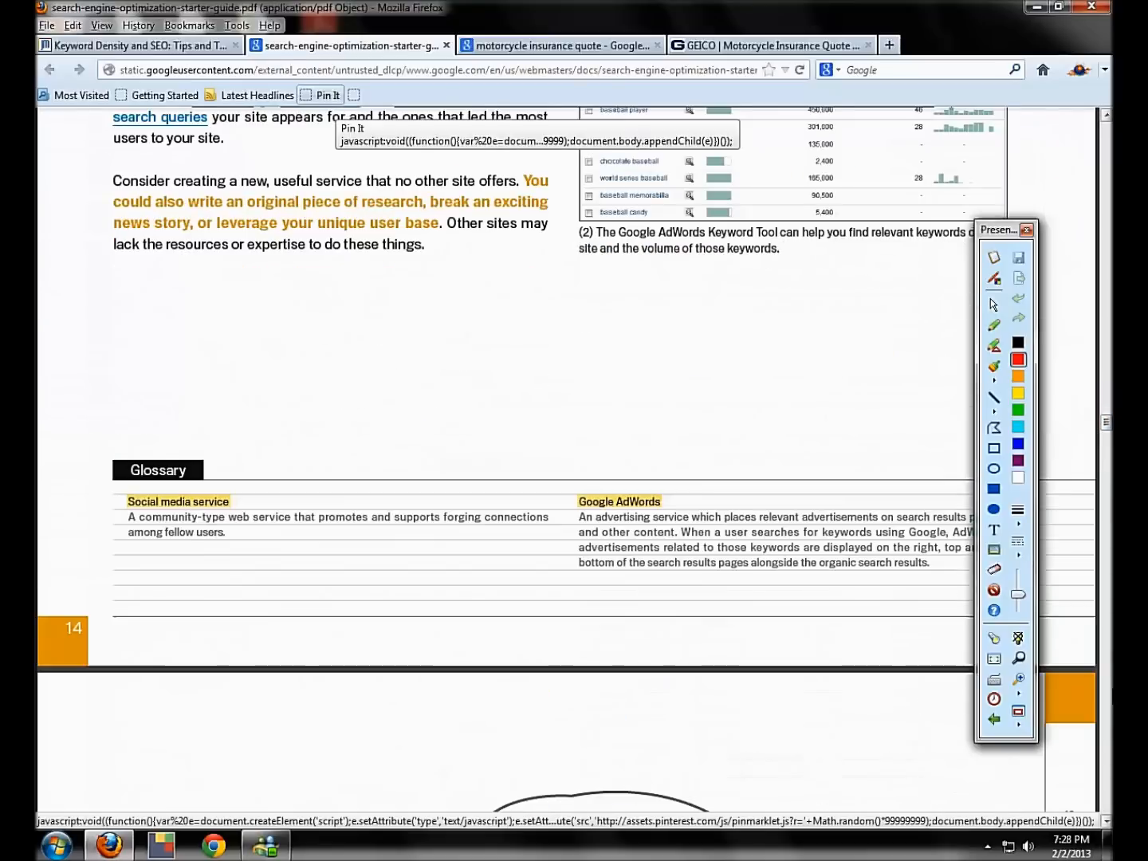
pyautogui.scroll(3)
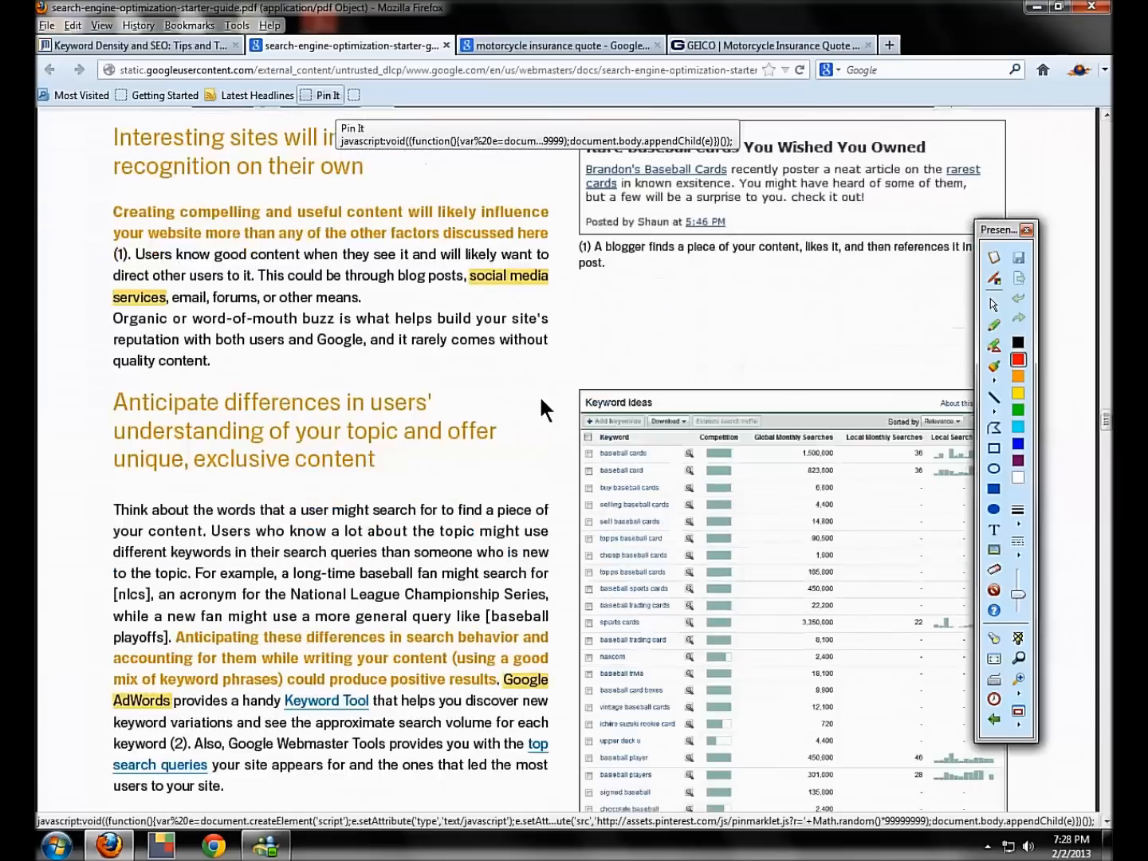
pyautogui.scroll(3)
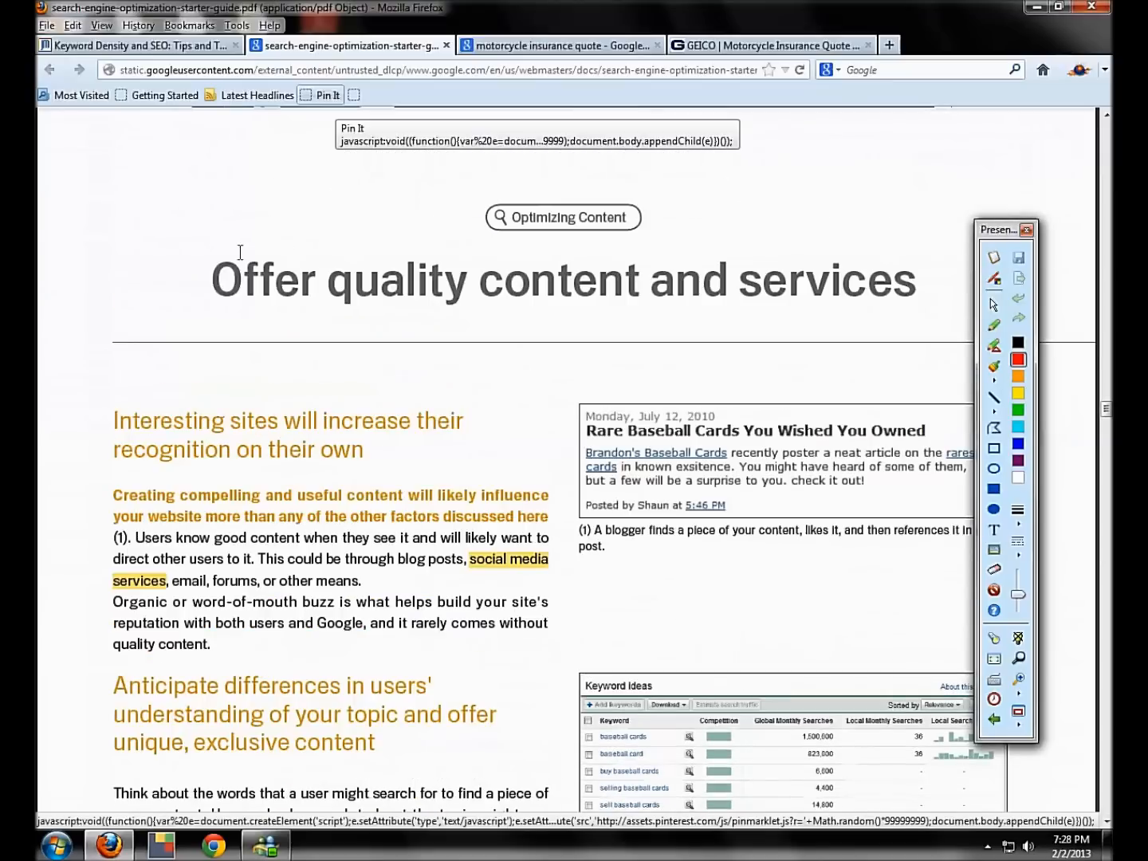
# Step: Select the word 'useful' in the lead paragraph and read down through the quality-content section
pyautogui.tripleClick(526, 279)
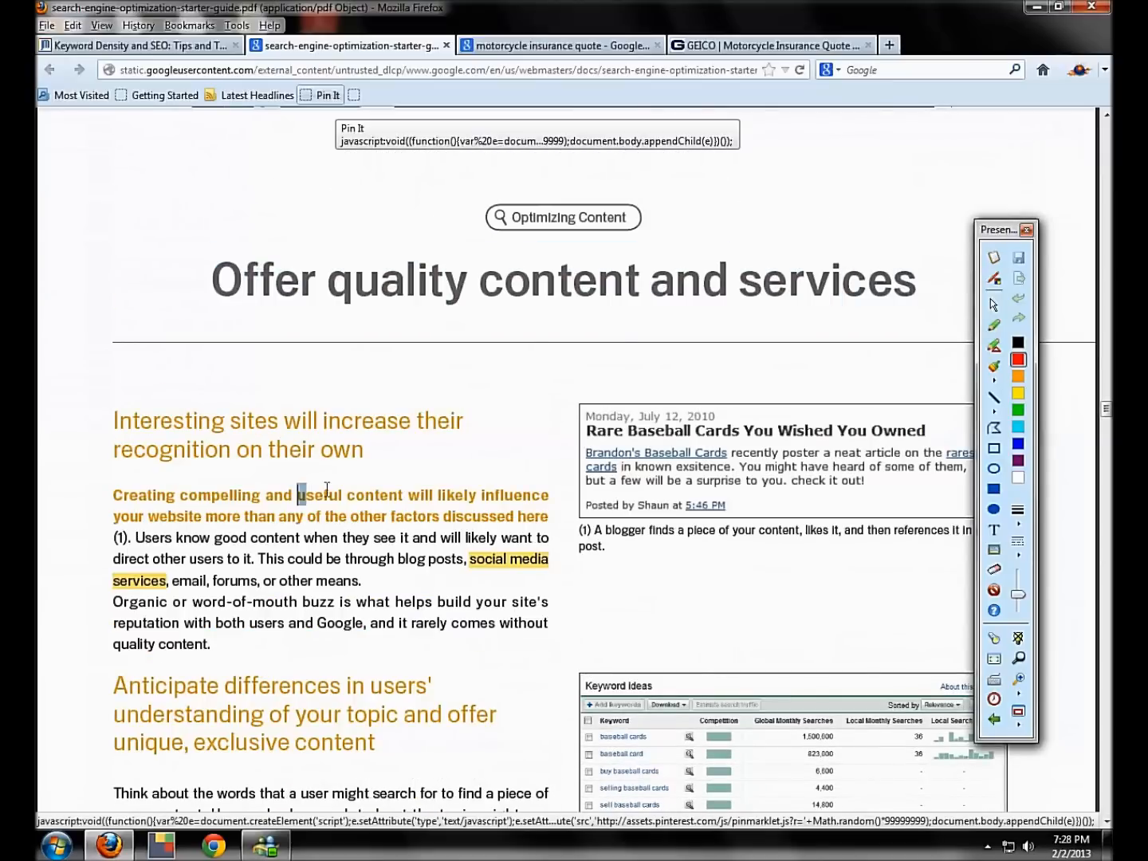
pyautogui.scroll(-3)
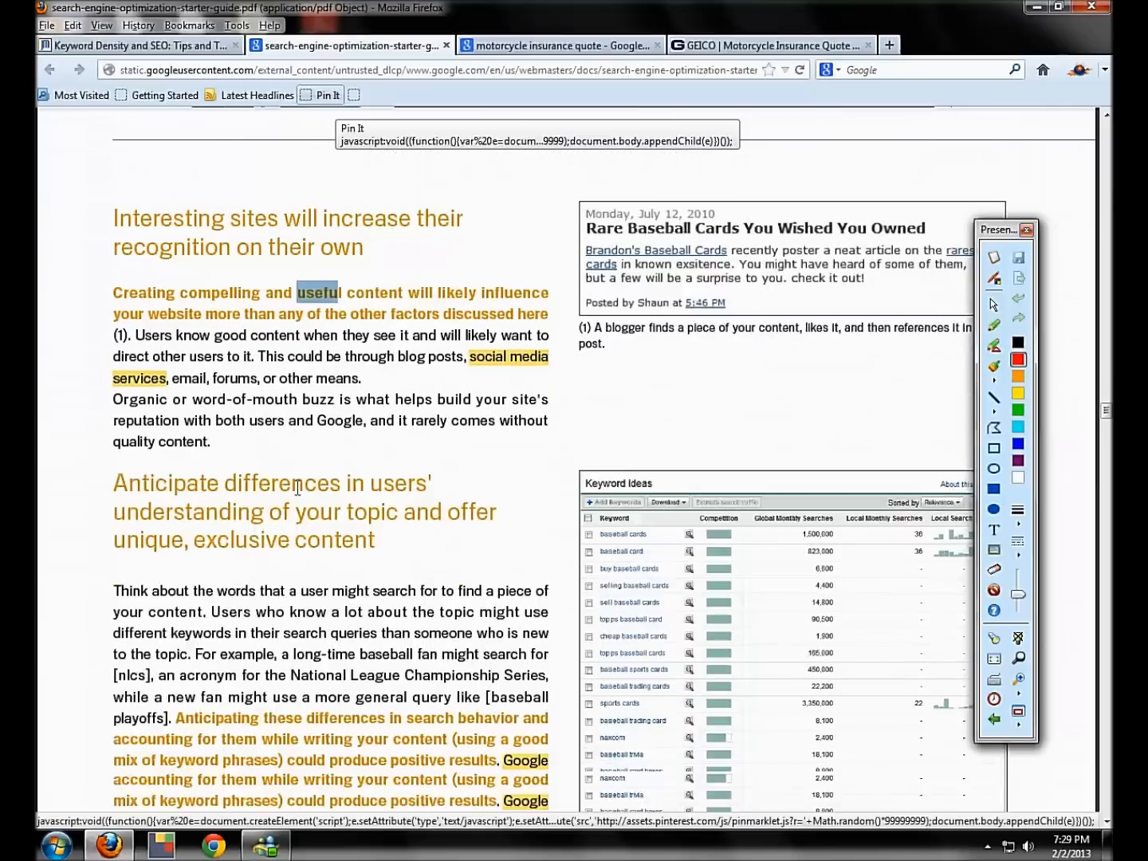
pyautogui.scroll(-3)
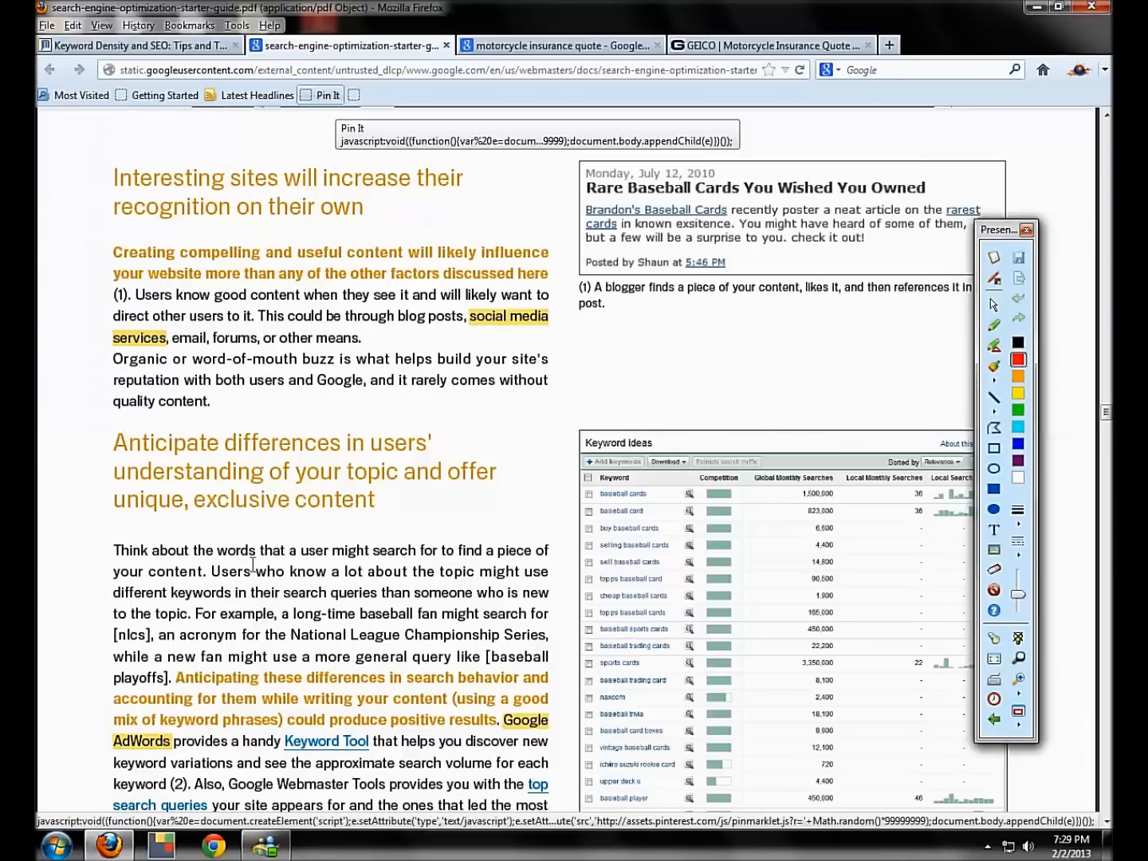
pyautogui.scroll(-3)
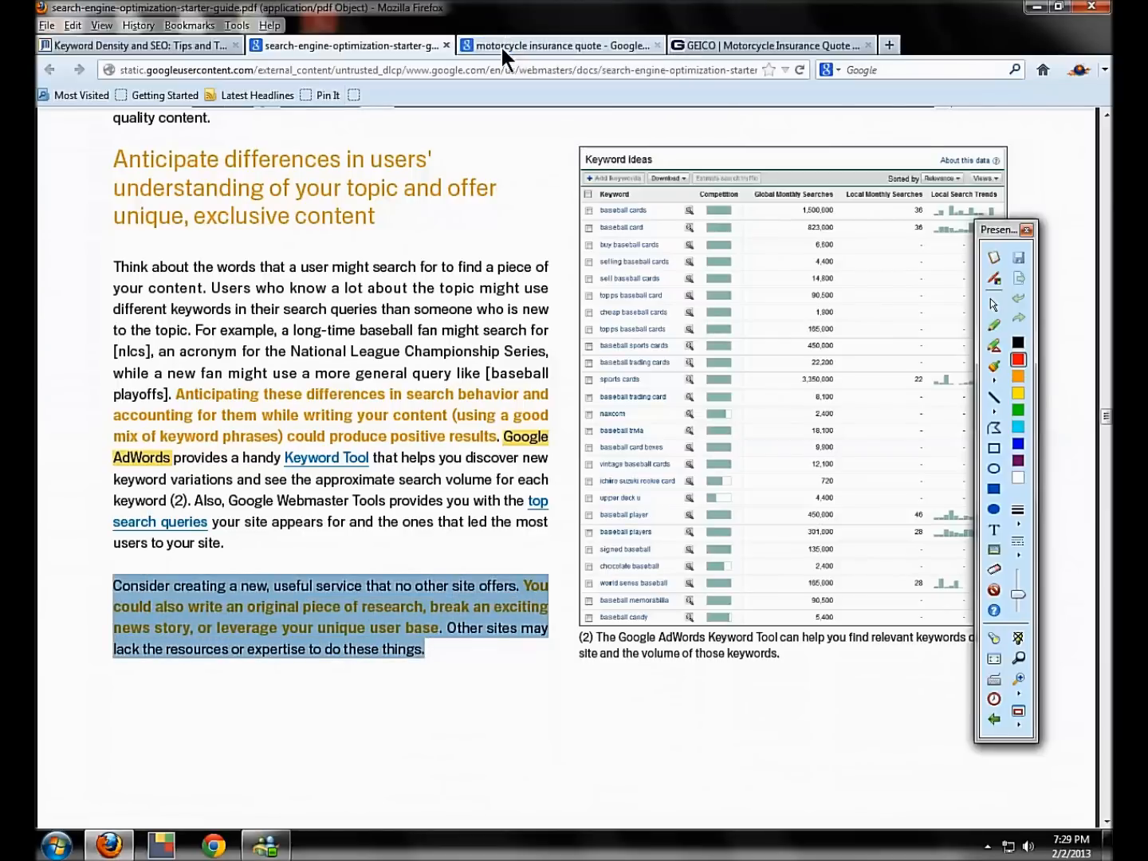
# Step: Select the 'motorcycle insurance quote' query, then read through the GEICO quote page body text
pyautogui.click(558, 45)
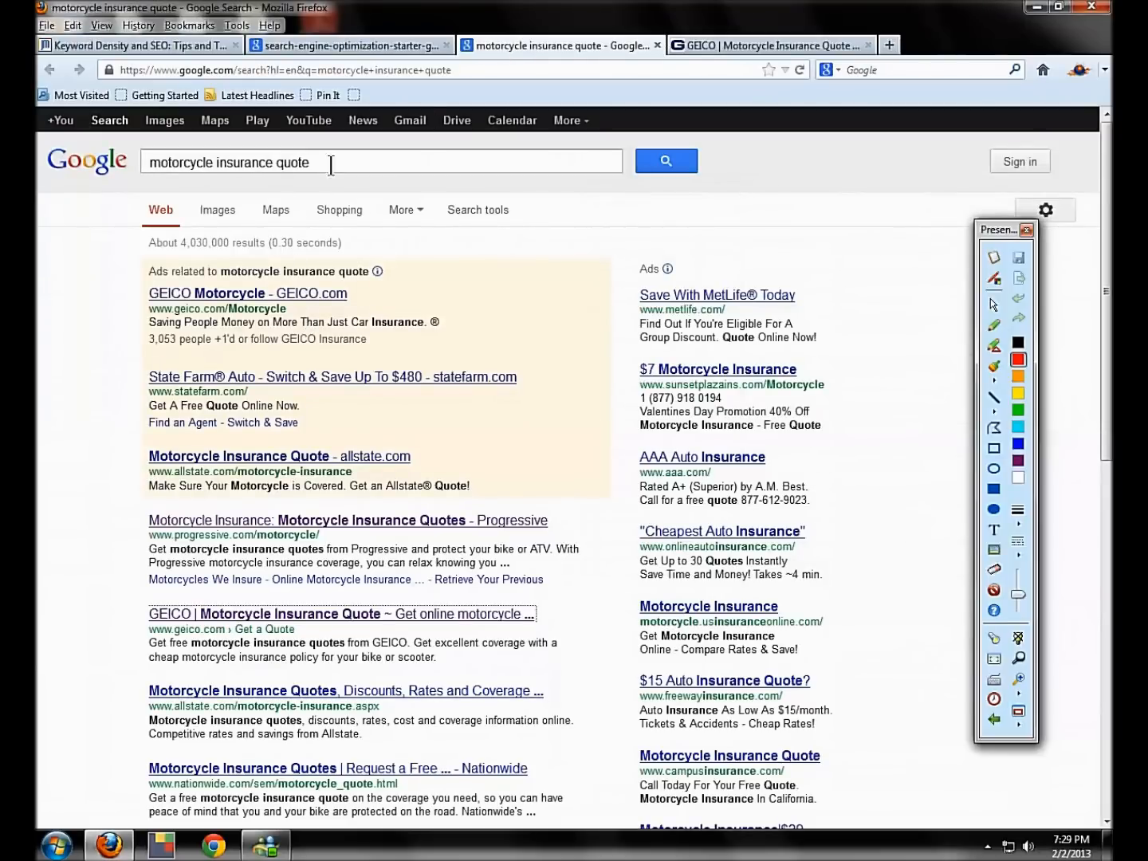
pyautogui.tripleClick(231, 162)
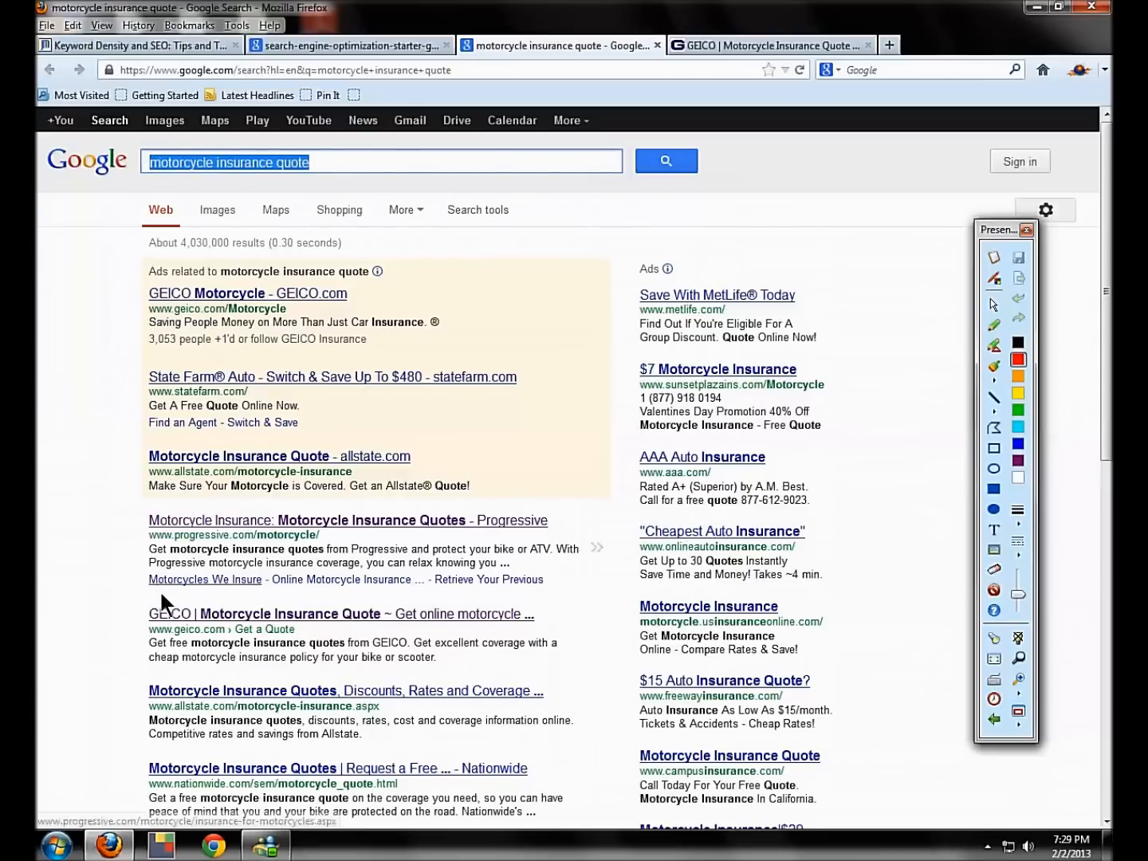
pyautogui.click(766, 45)
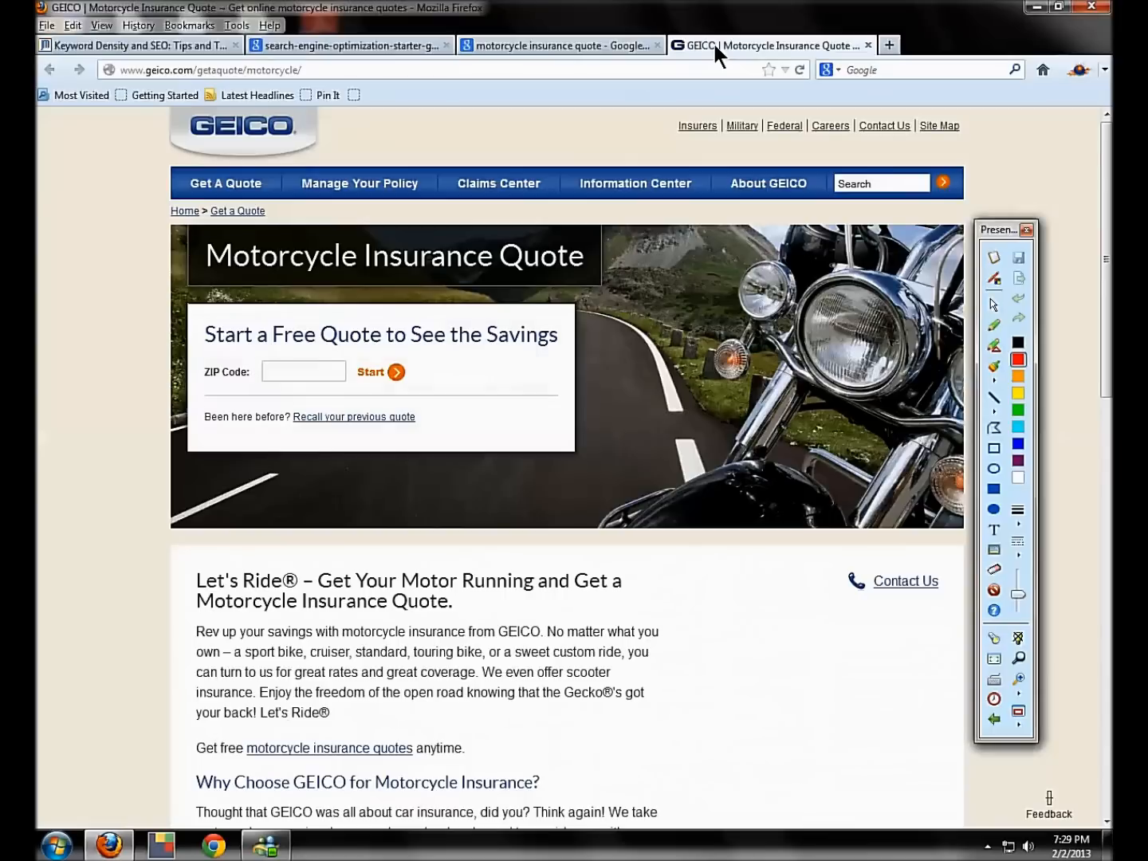
pyautogui.moveTo(111, 379)
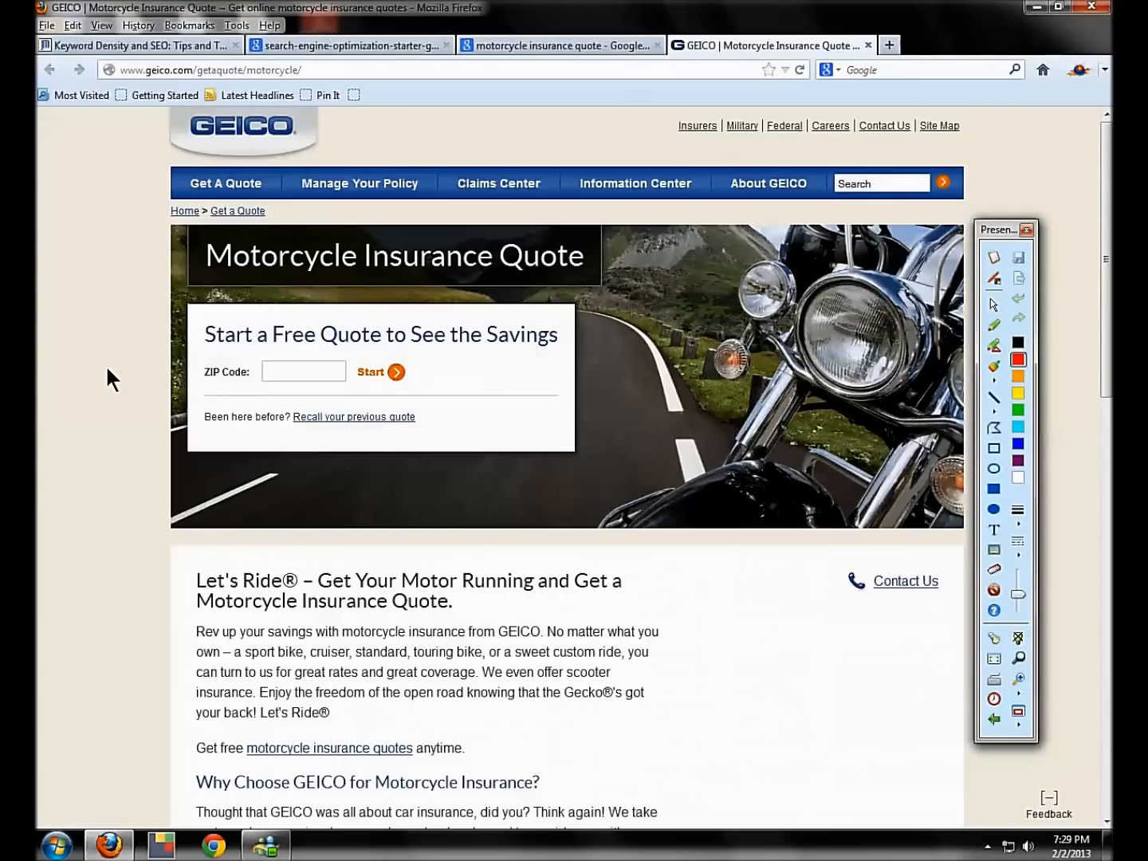
pyautogui.scroll(-3)
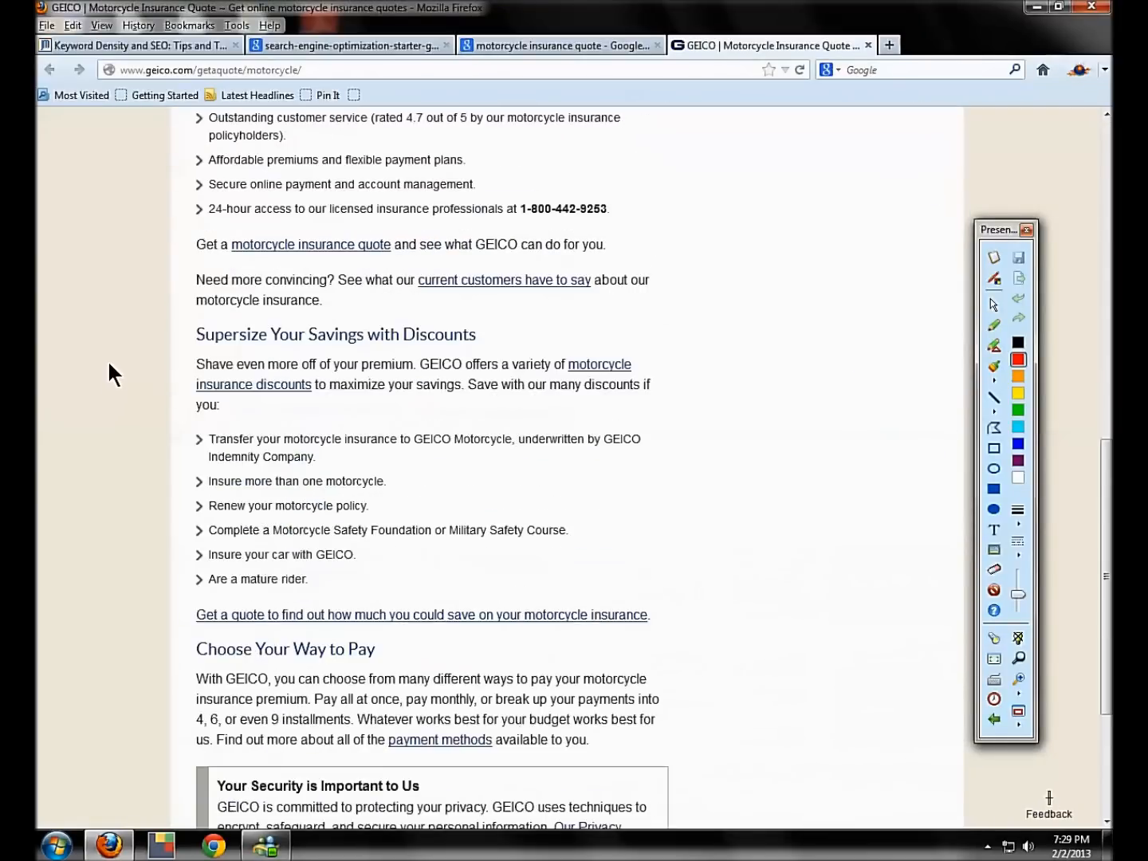
pyautogui.scroll(3)
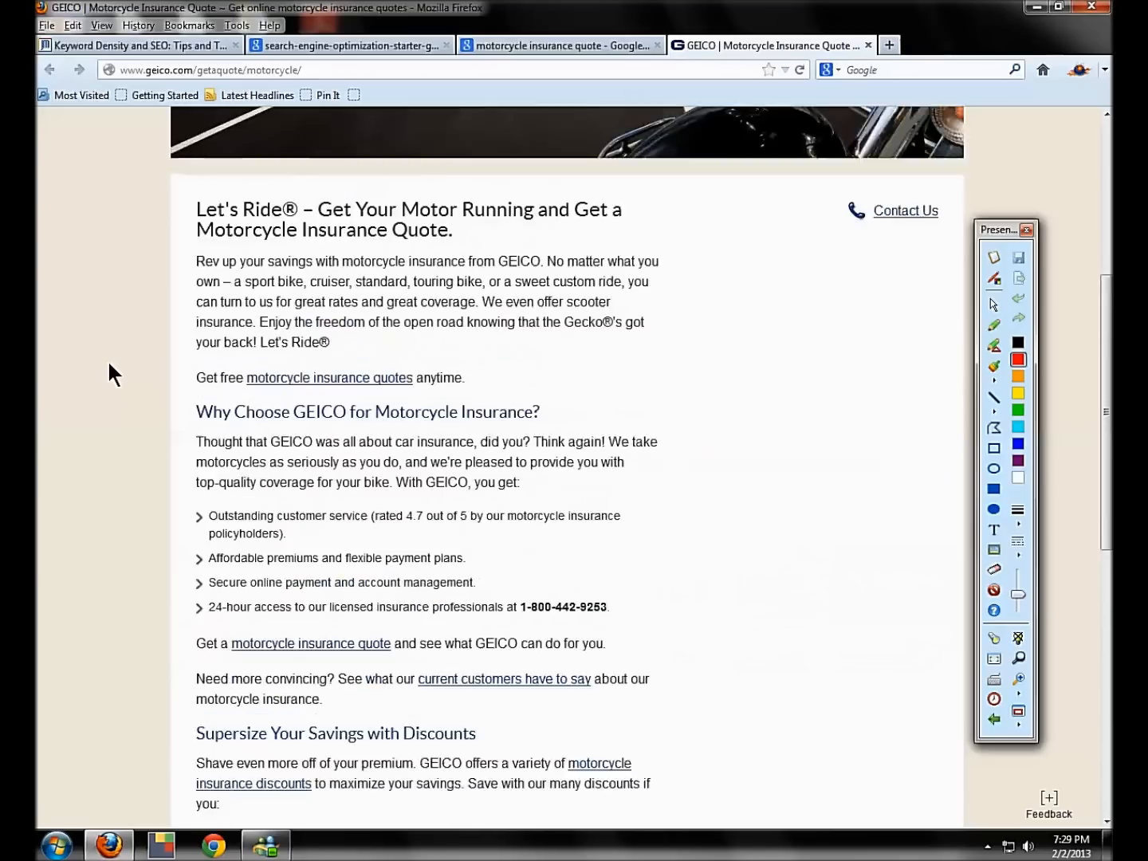
pyautogui.scroll(-3)
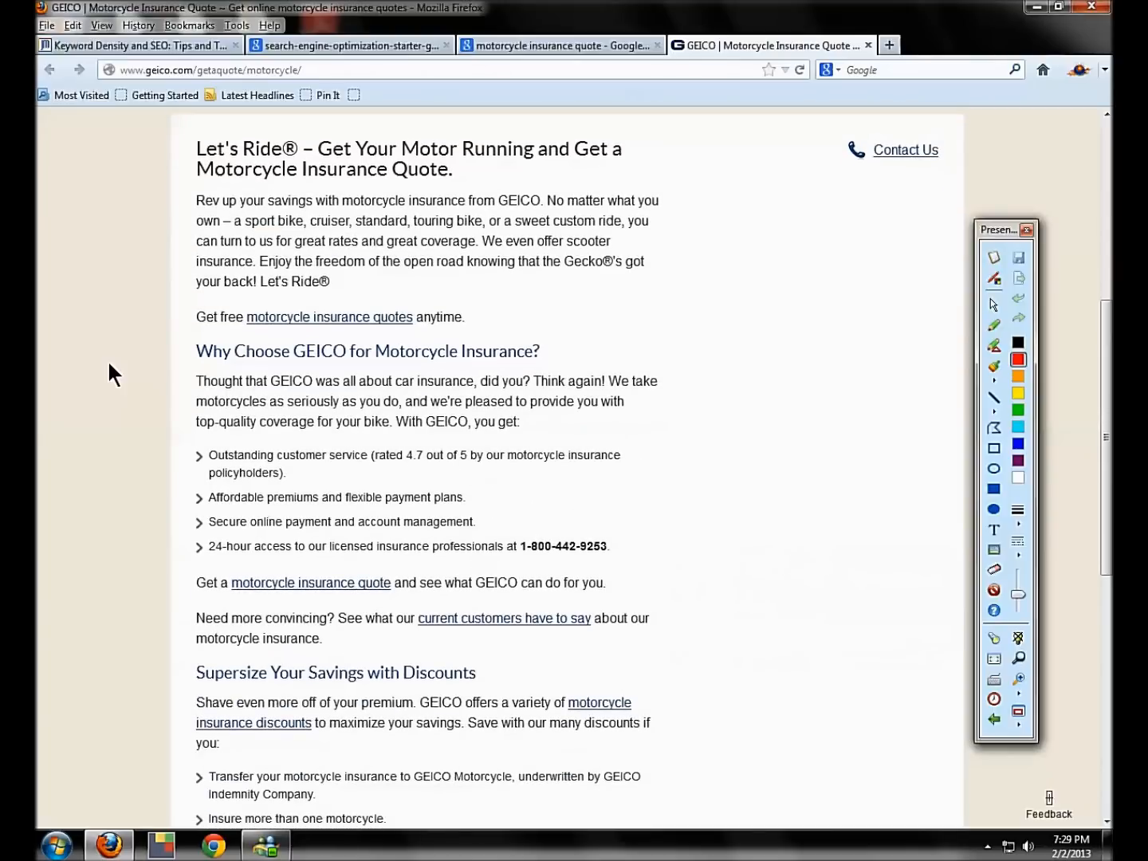
# Step: Find 'motorcycle' in the GEICO page and highlight every occurrence
pyautogui.press('ctrl+f')
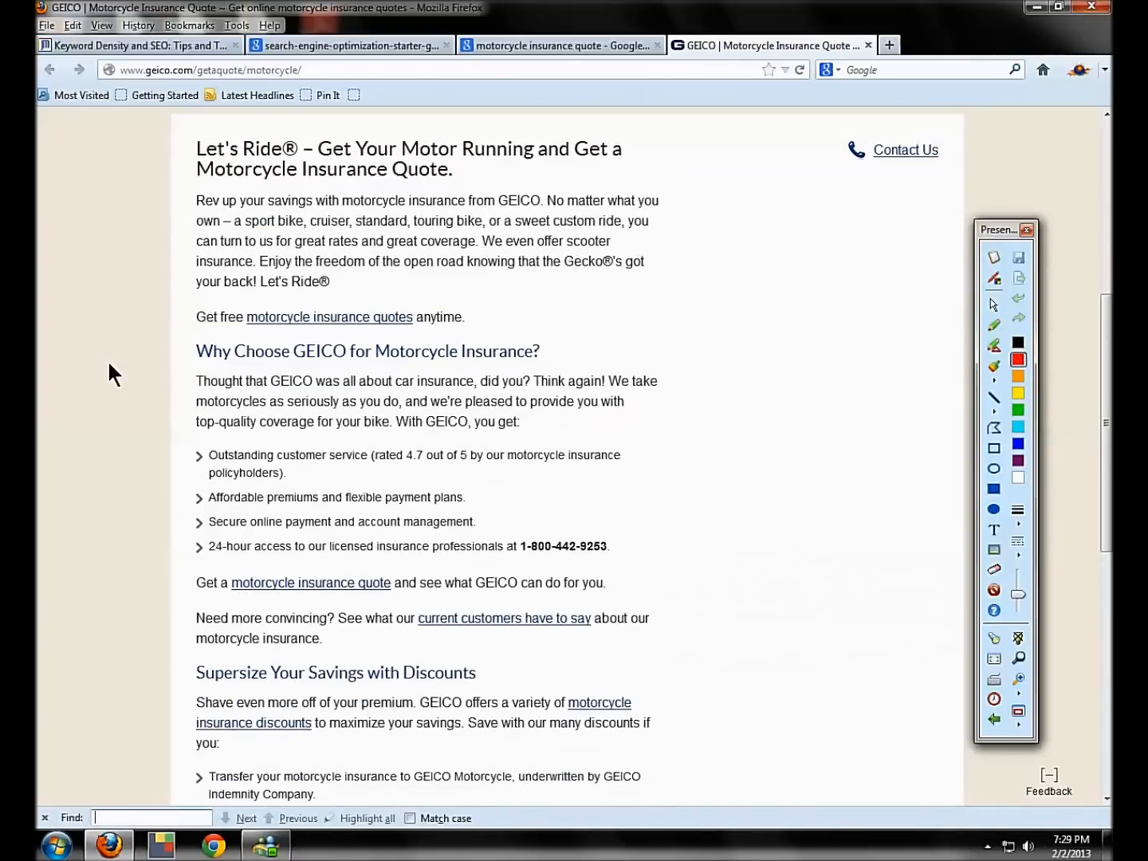
pyautogui.write('motorcycle')
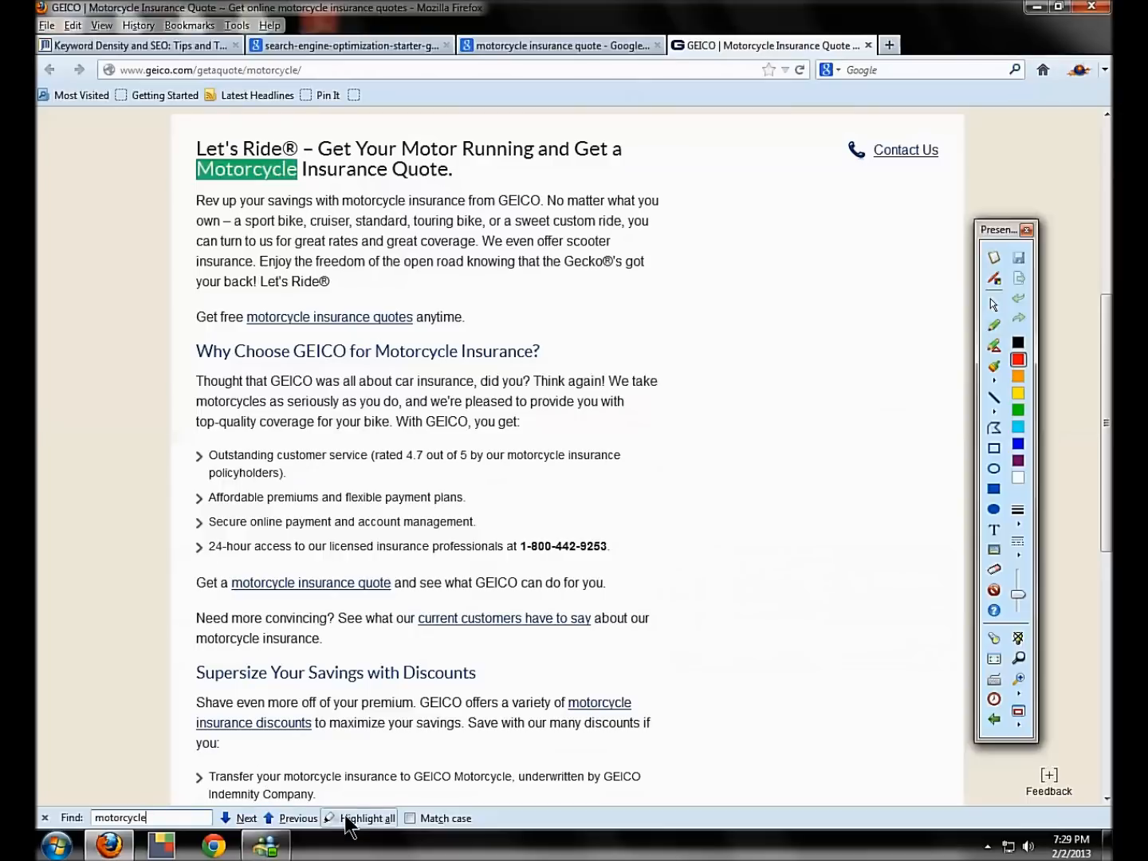
pyautogui.click(367, 818)
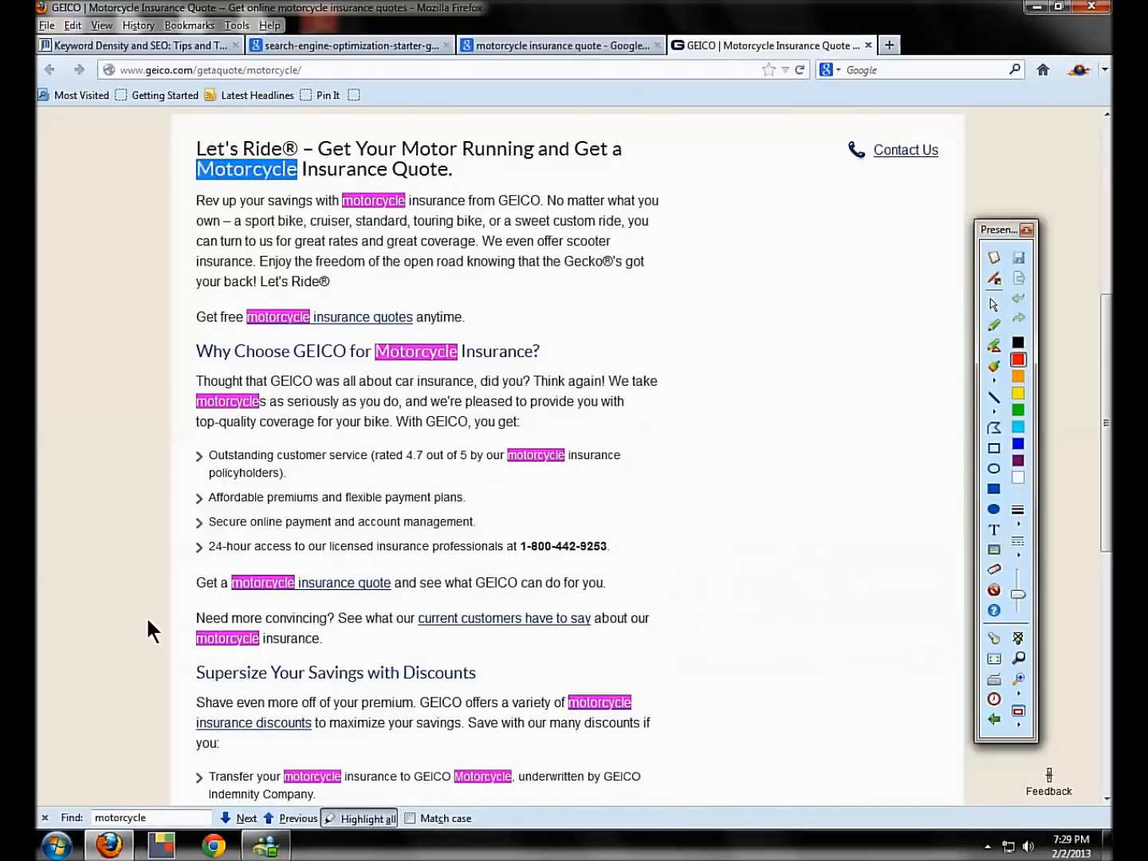
pyautogui.scroll(-3)
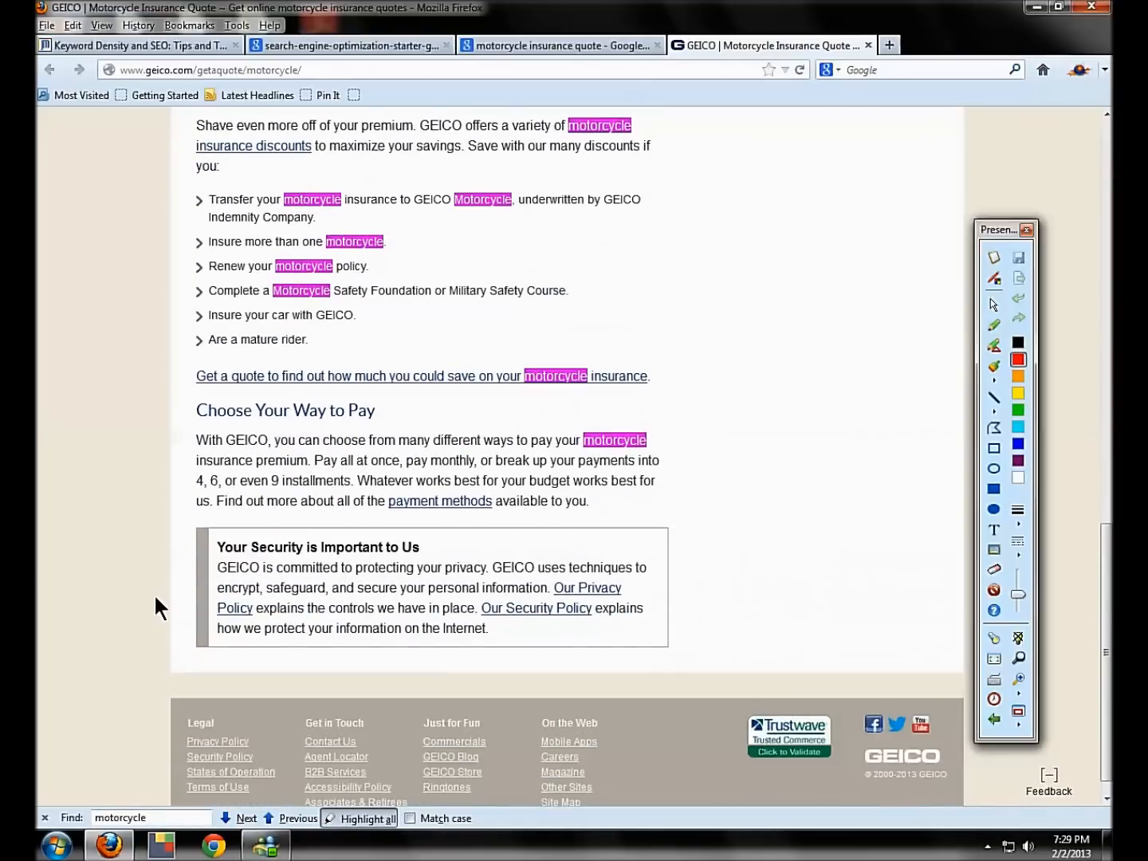
pyautogui.scroll(3)
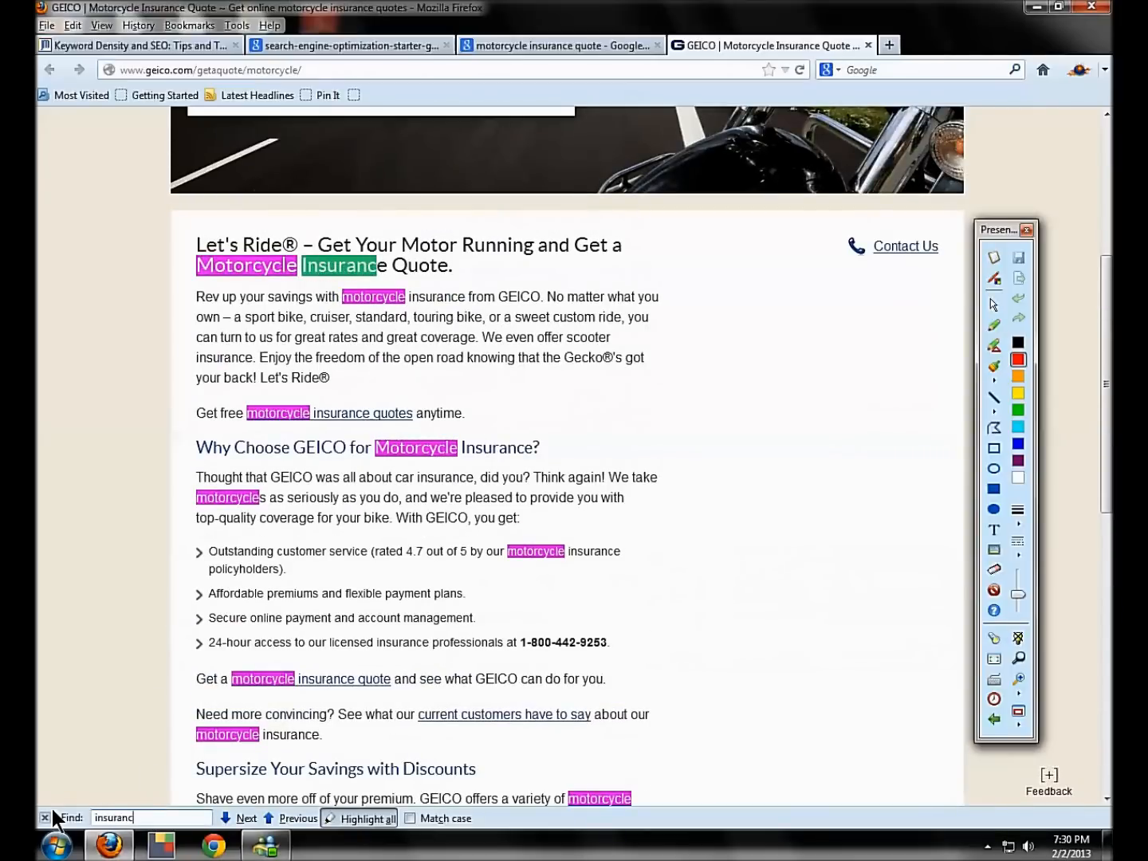
pyautogui.write('e')
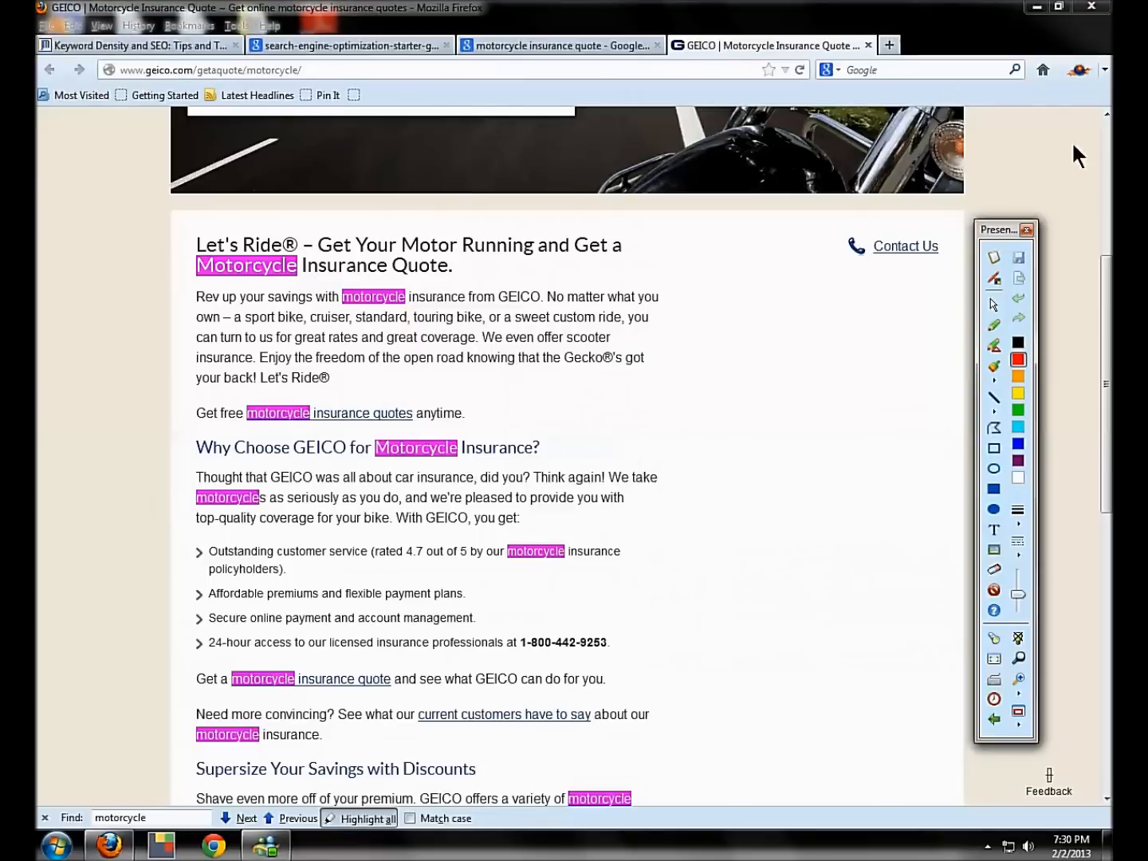
pyautogui.scroll(3)
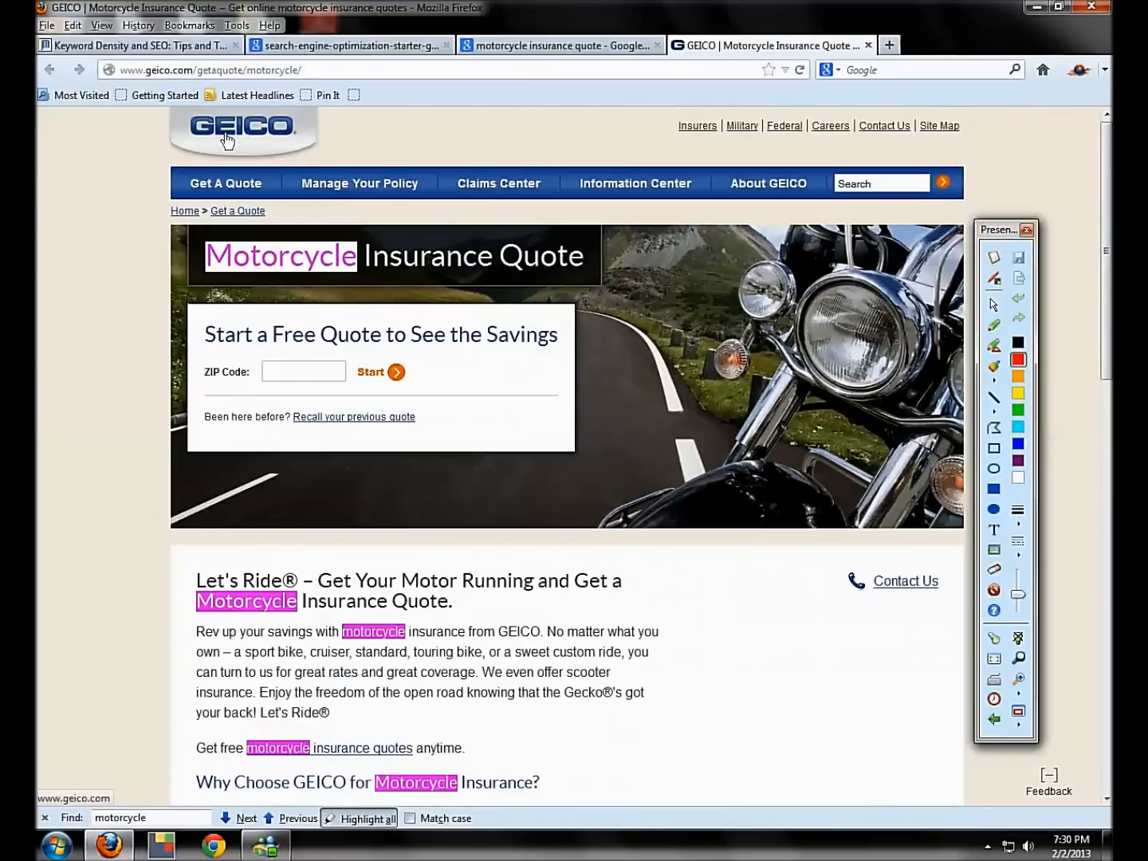
pyautogui.click(242, 131)
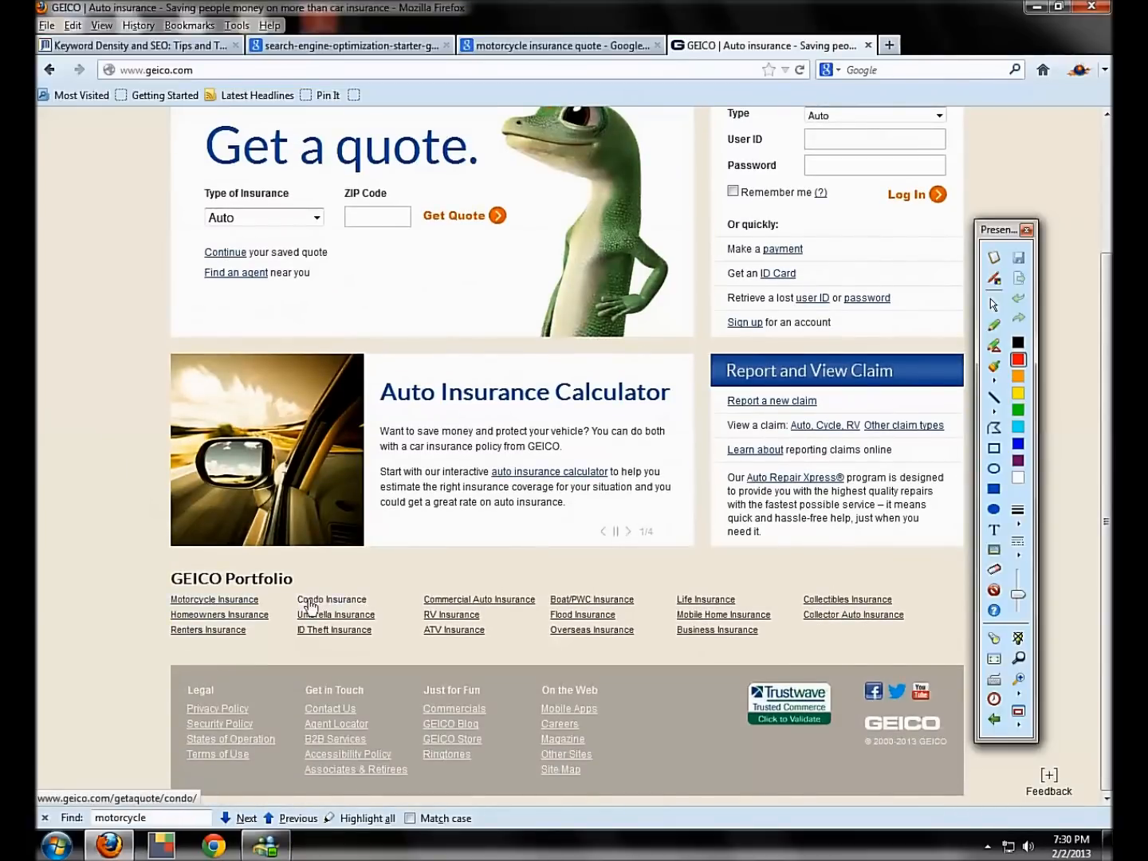
pyautogui.moveTo(436, 628)
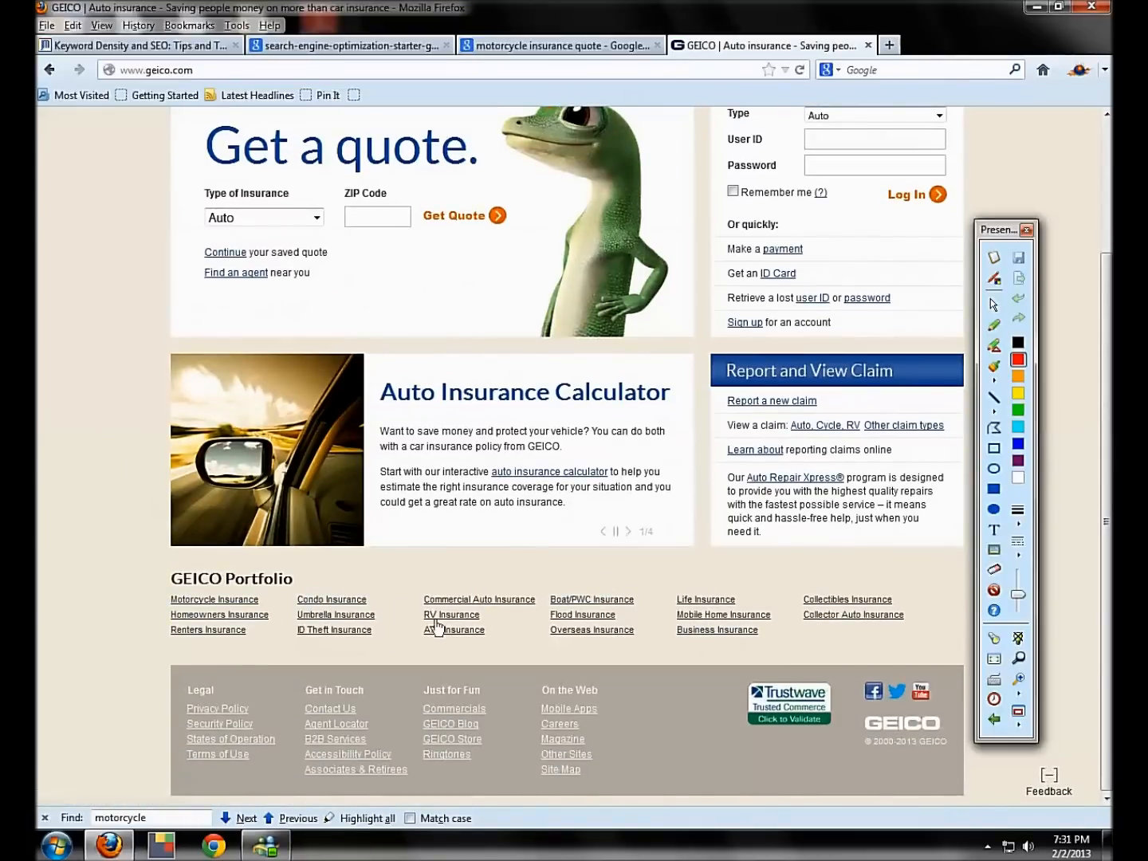
pyautogui.click(453, 630)
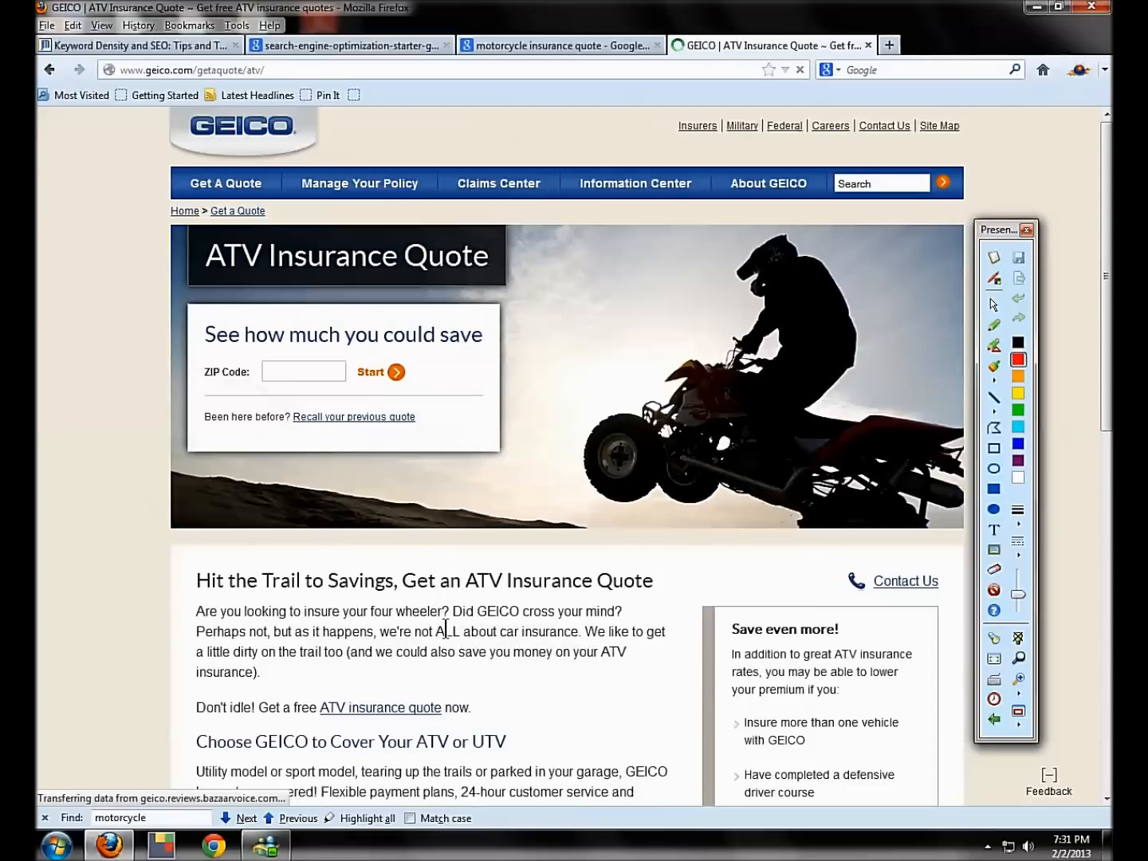
pyautogui.scroll(-3)
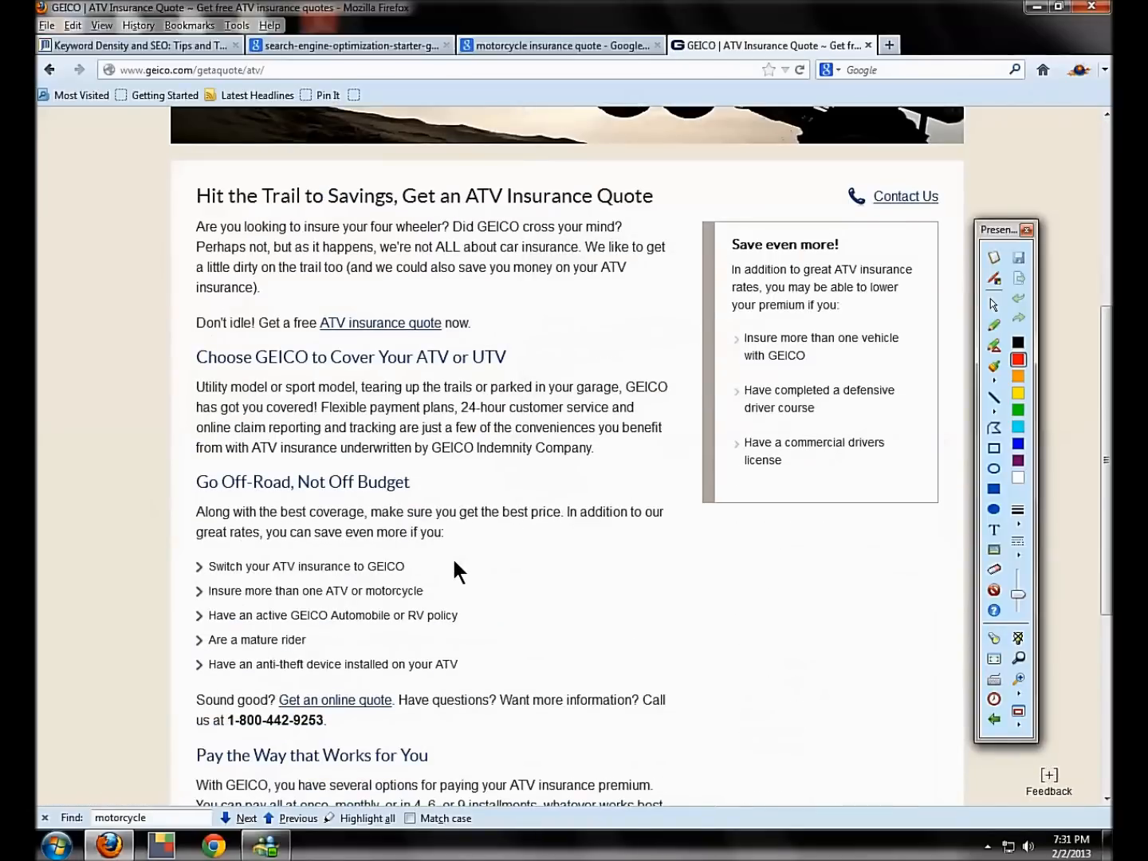
pyautogui.click(48, 70)
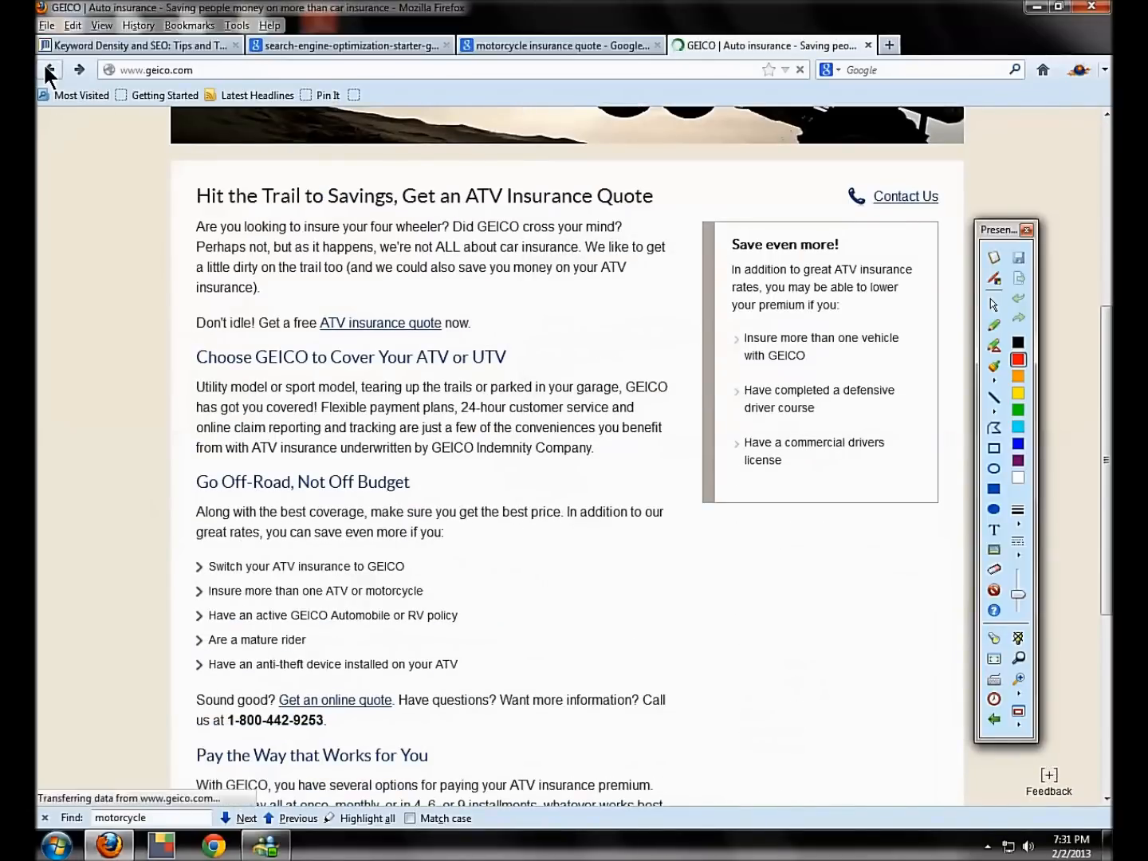
pyautogui.click(49, 70)
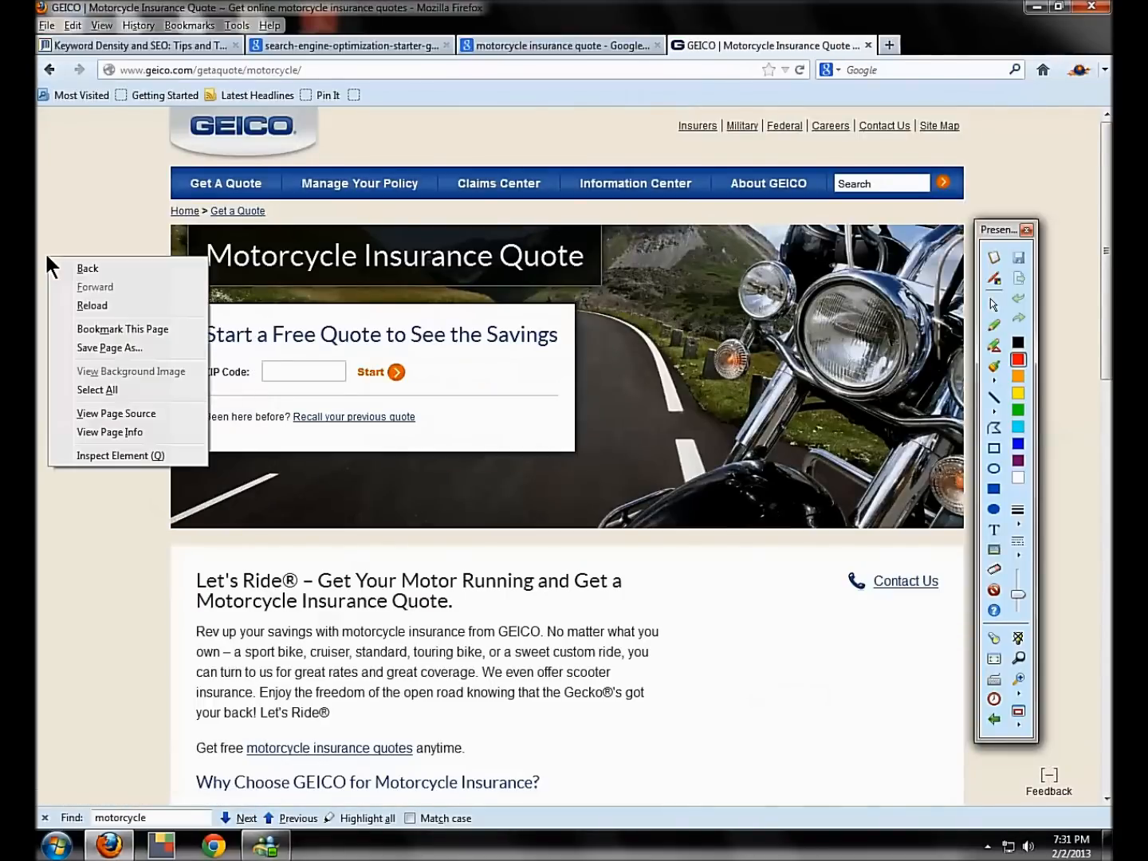
# Step: Dismiss the context menu and scroll down the GEICO page before selecting all its text
pyautogui.click(115, 412)
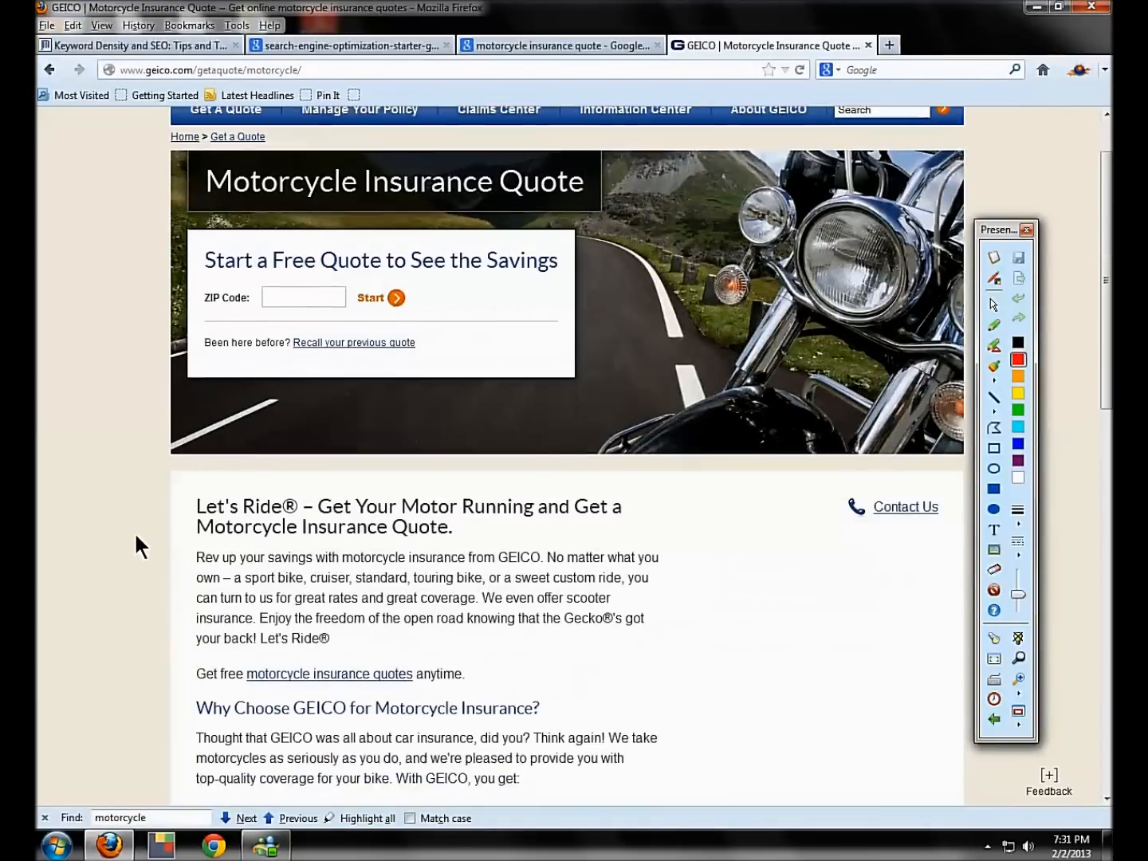
pyautogui.scroll(-3)
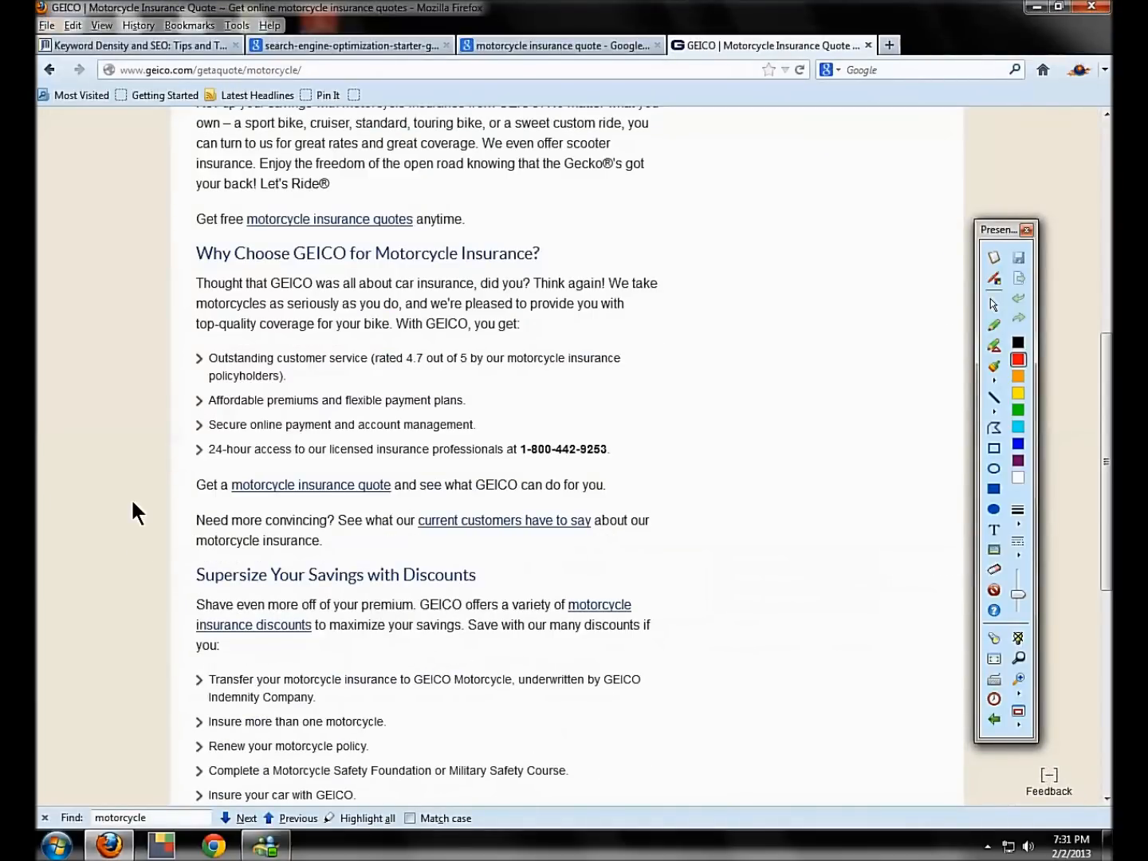
pyautogui.moveTo(119, 417)
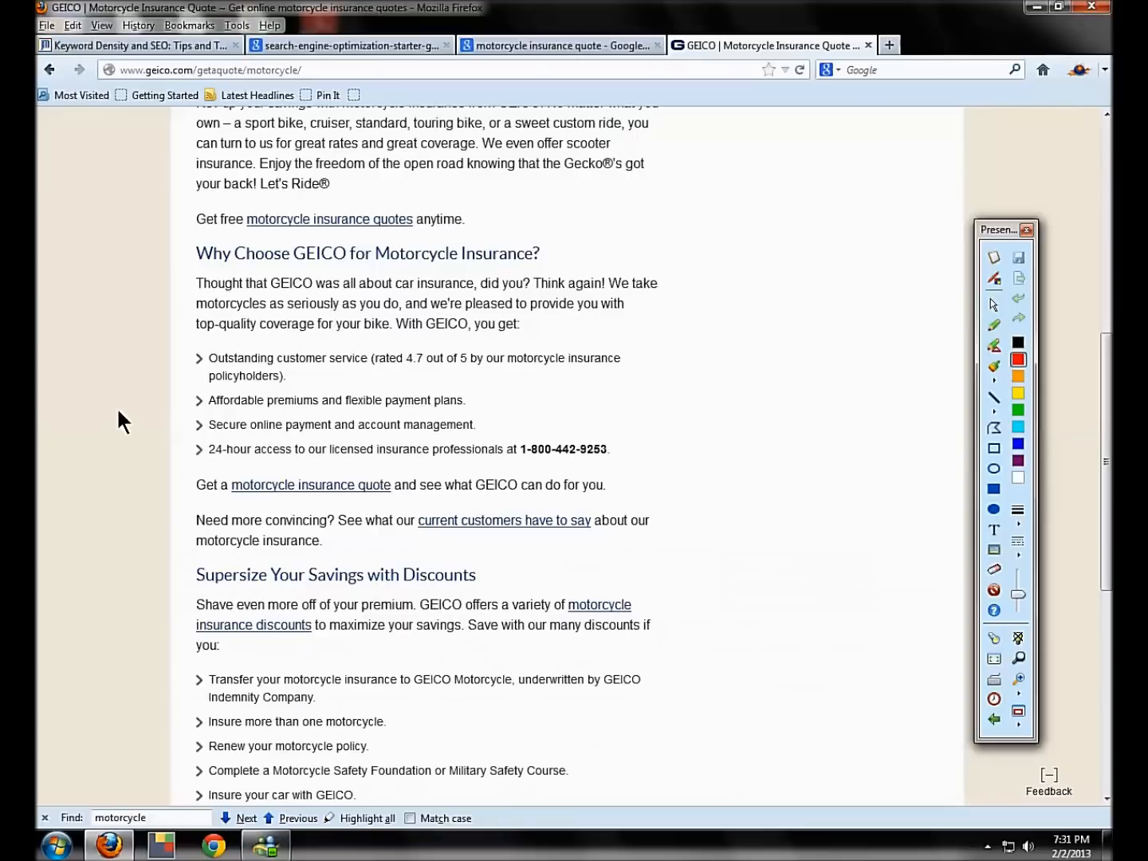
pyautogui.moveTo(242, 166)
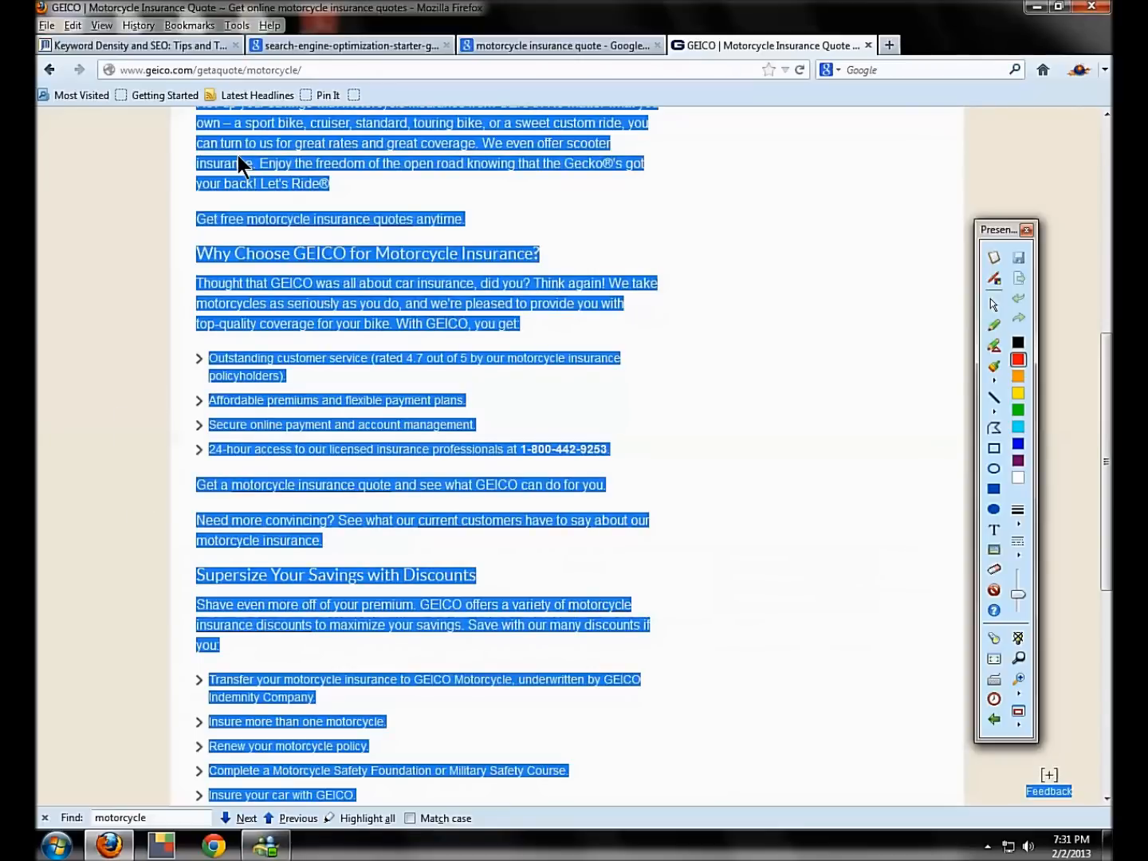
# Step: Open Wordle.net from the article, paste the copied GEICO page text into the Create form and submit it
pyautogui.click(136, 45)
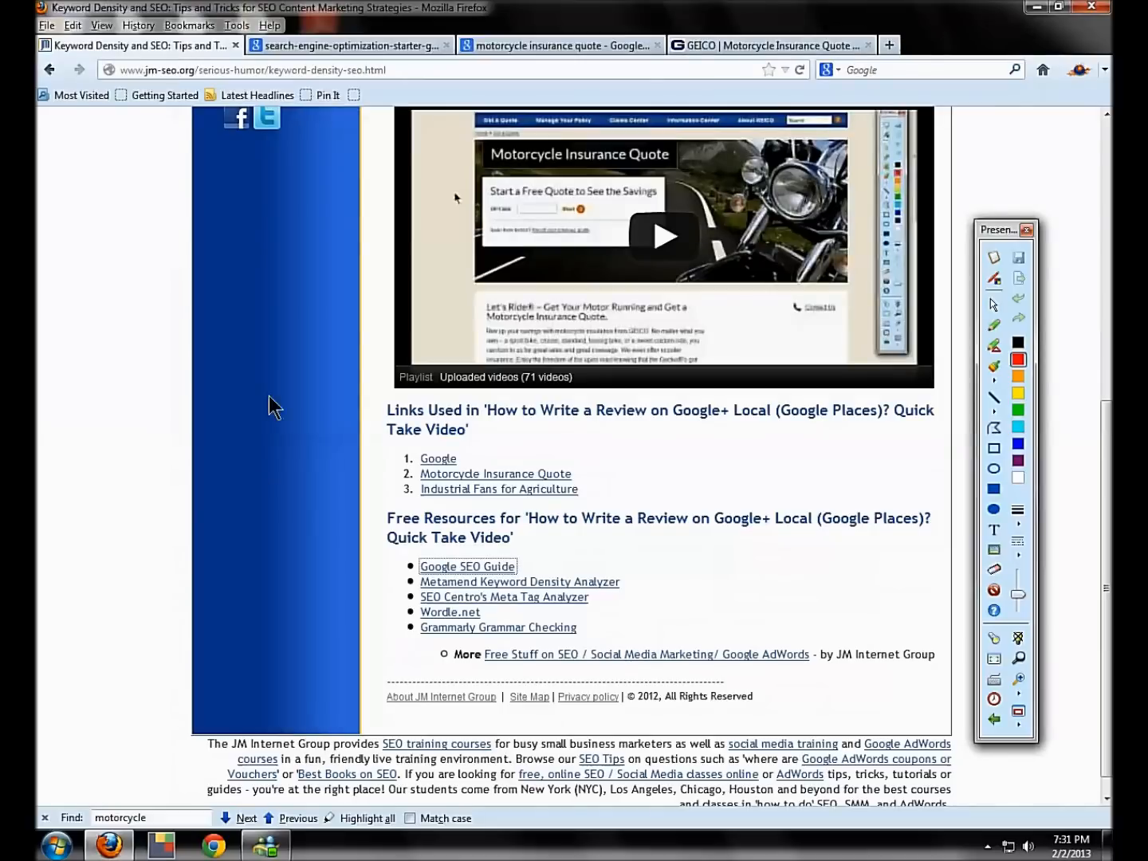
pyautogui.moveTo(450, 613)
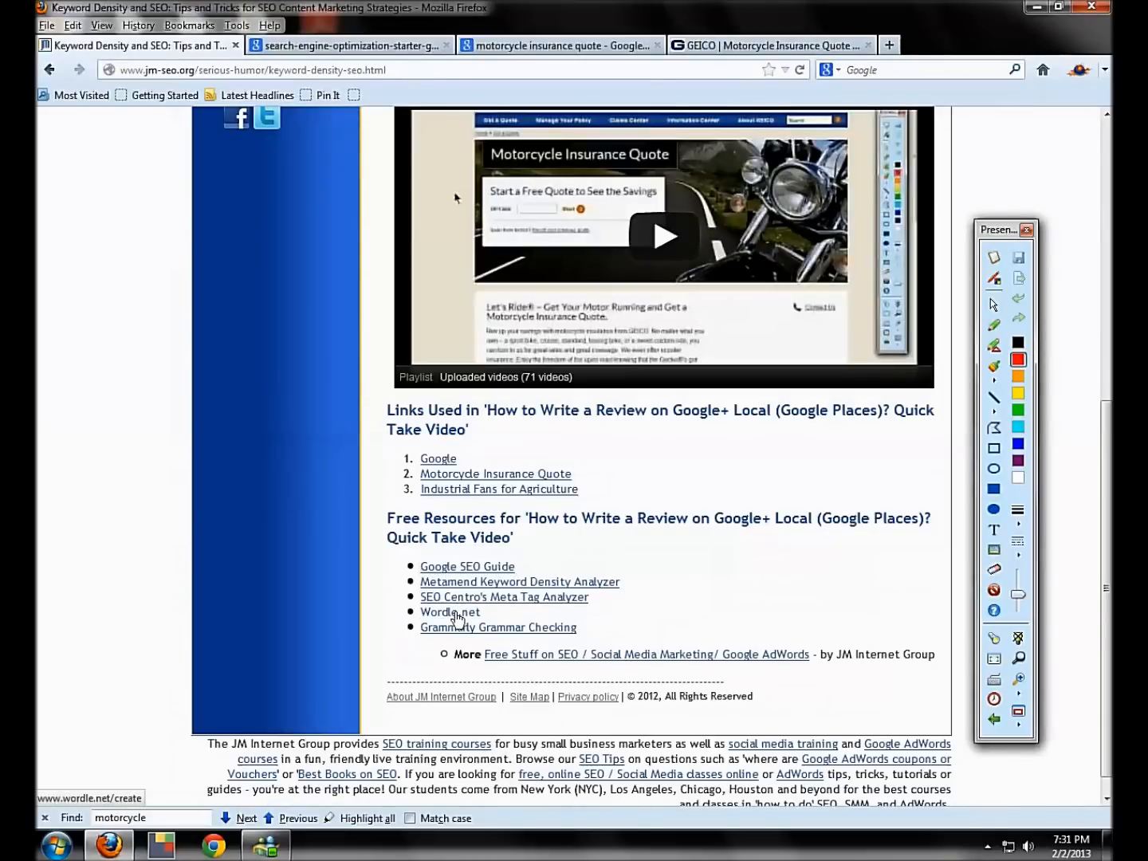
pyautogui.click(449, 612)
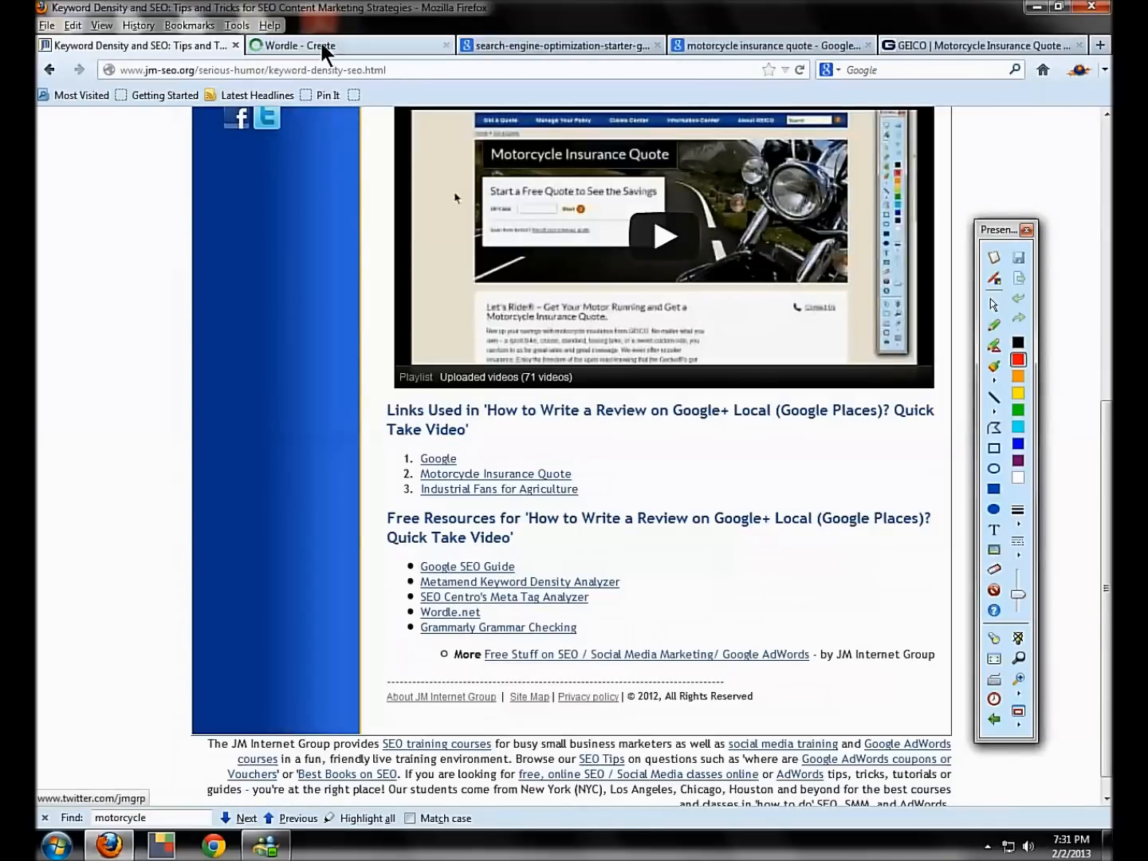
pyautogui.click(303, 44)
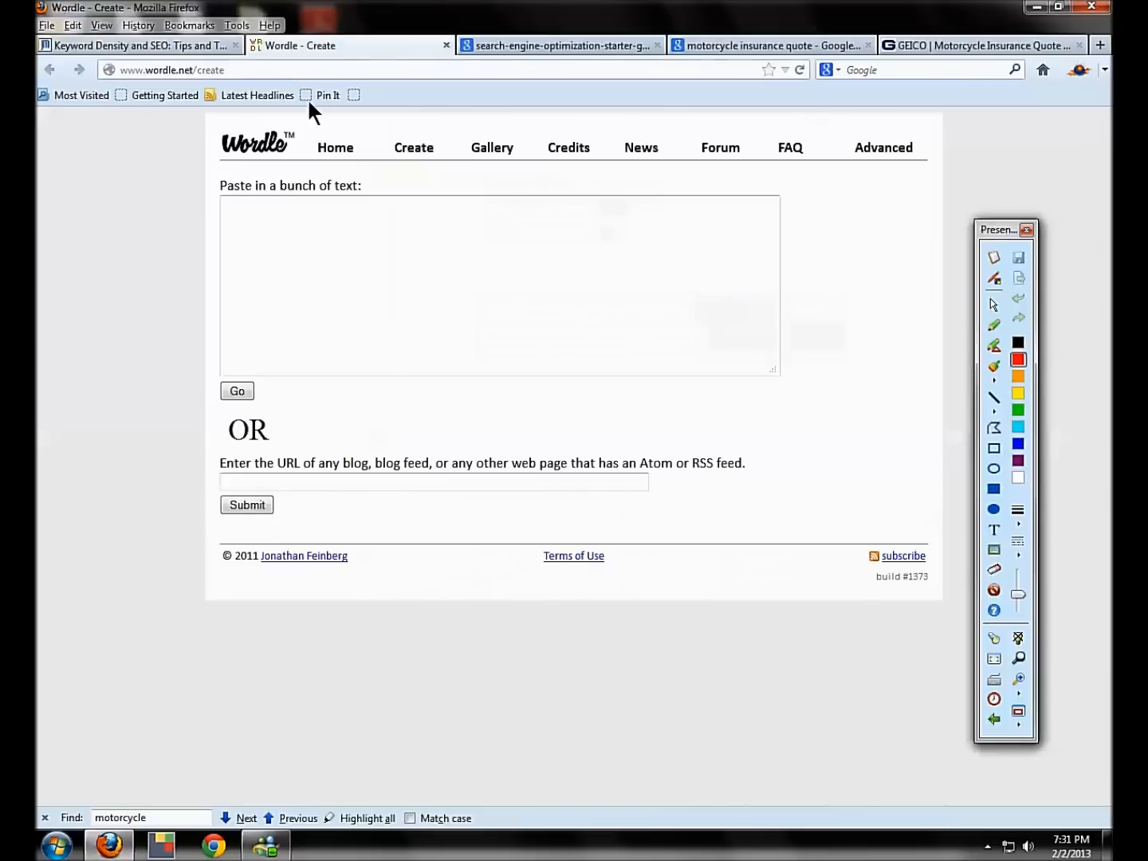
pyautogui.write('001008')
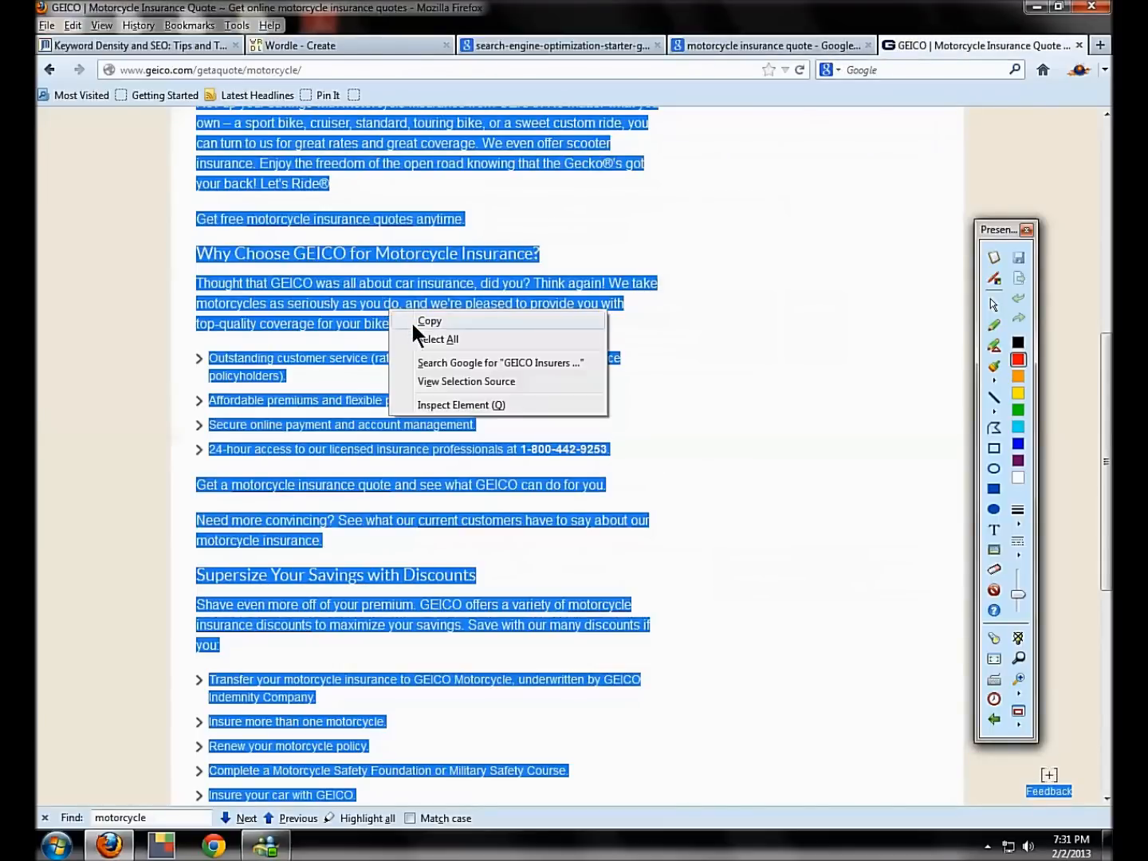
pyautogui.click(301, 45)
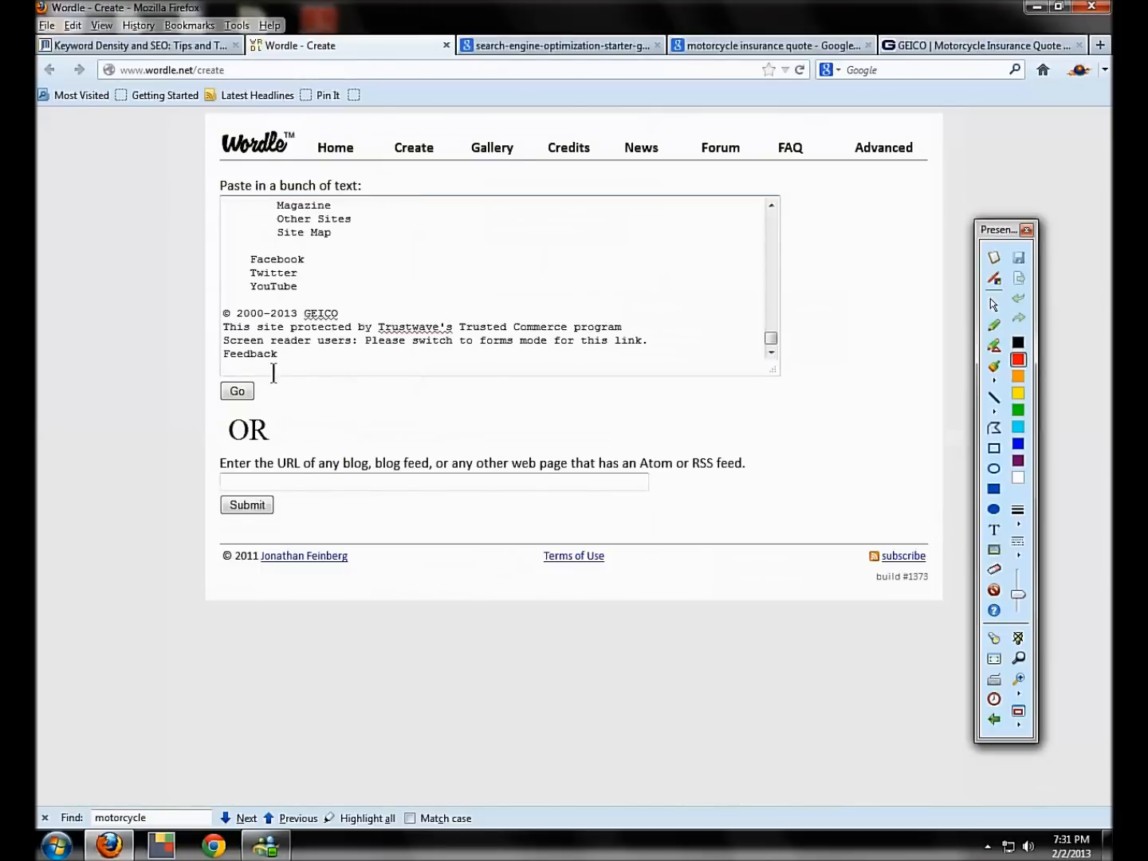
pyautogui.click(236, 391)
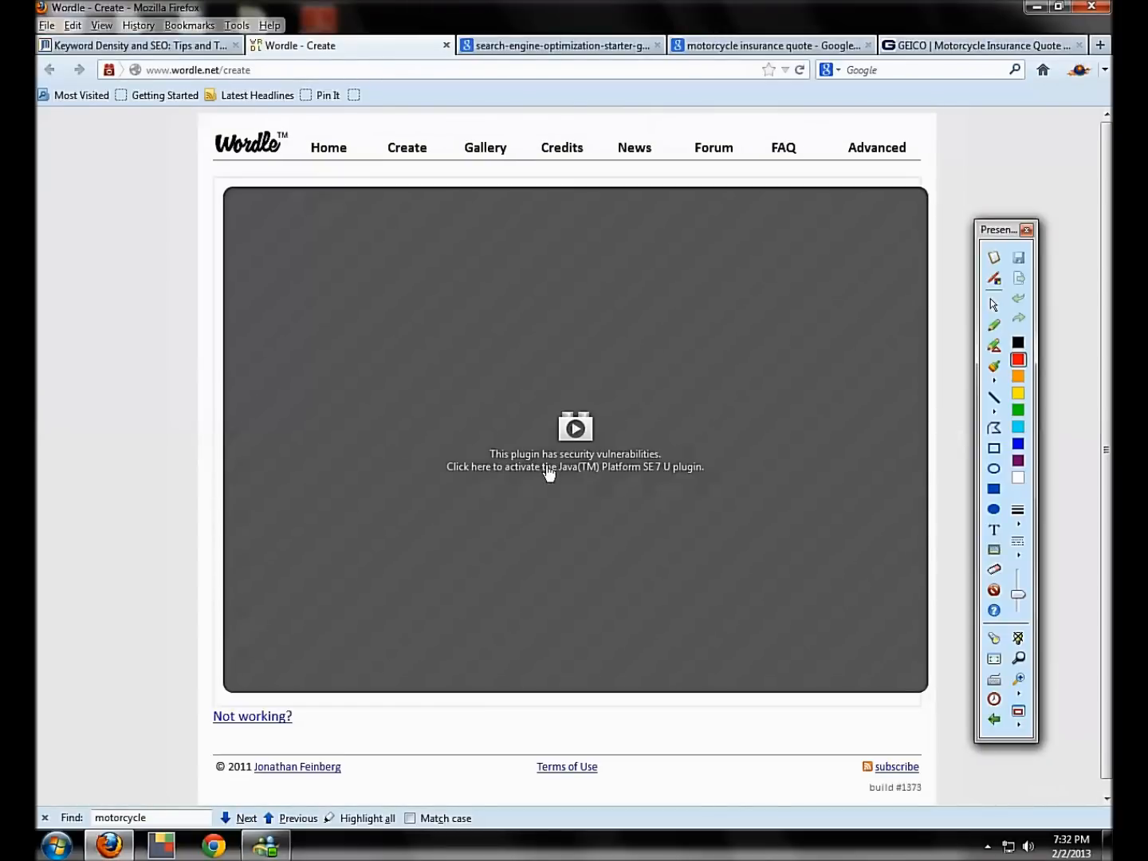
# Step: Allow the Java plugin and run the Wordle applet to build the cloud
pyautogui.scroll(3)
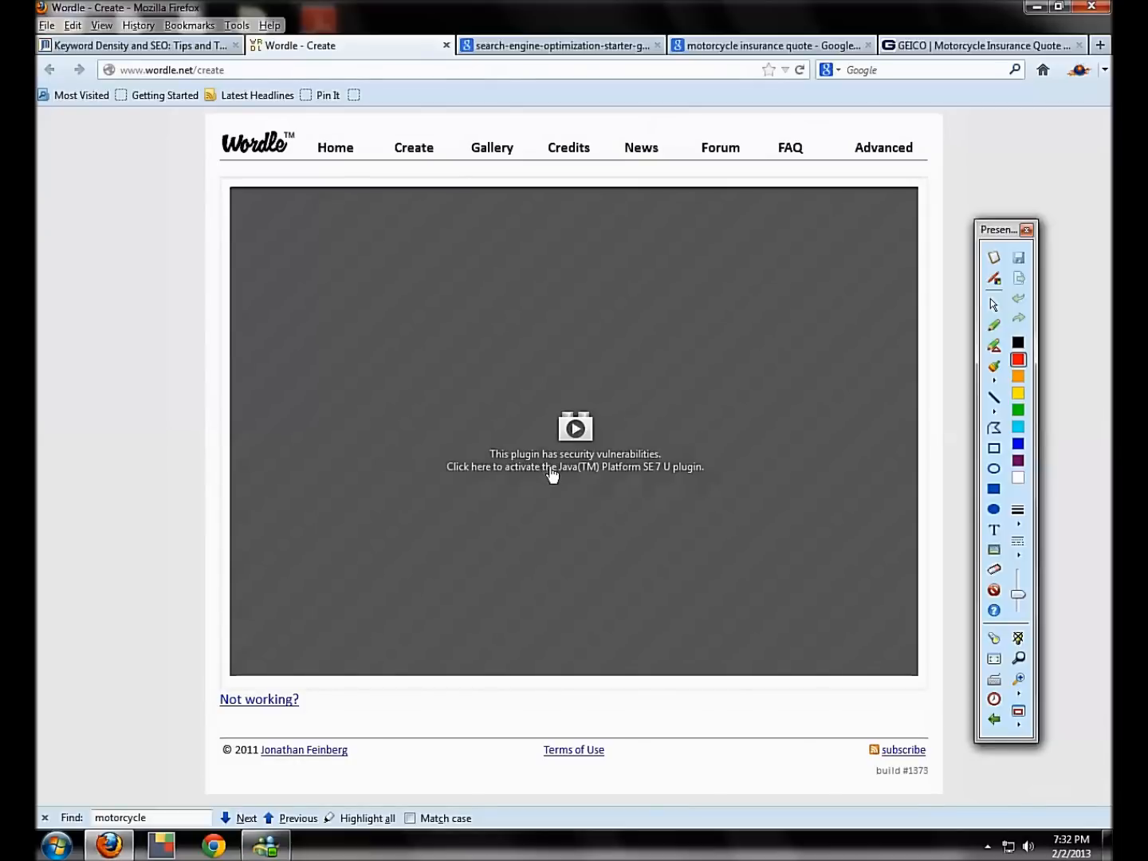
pyautogui.click(574, 427)
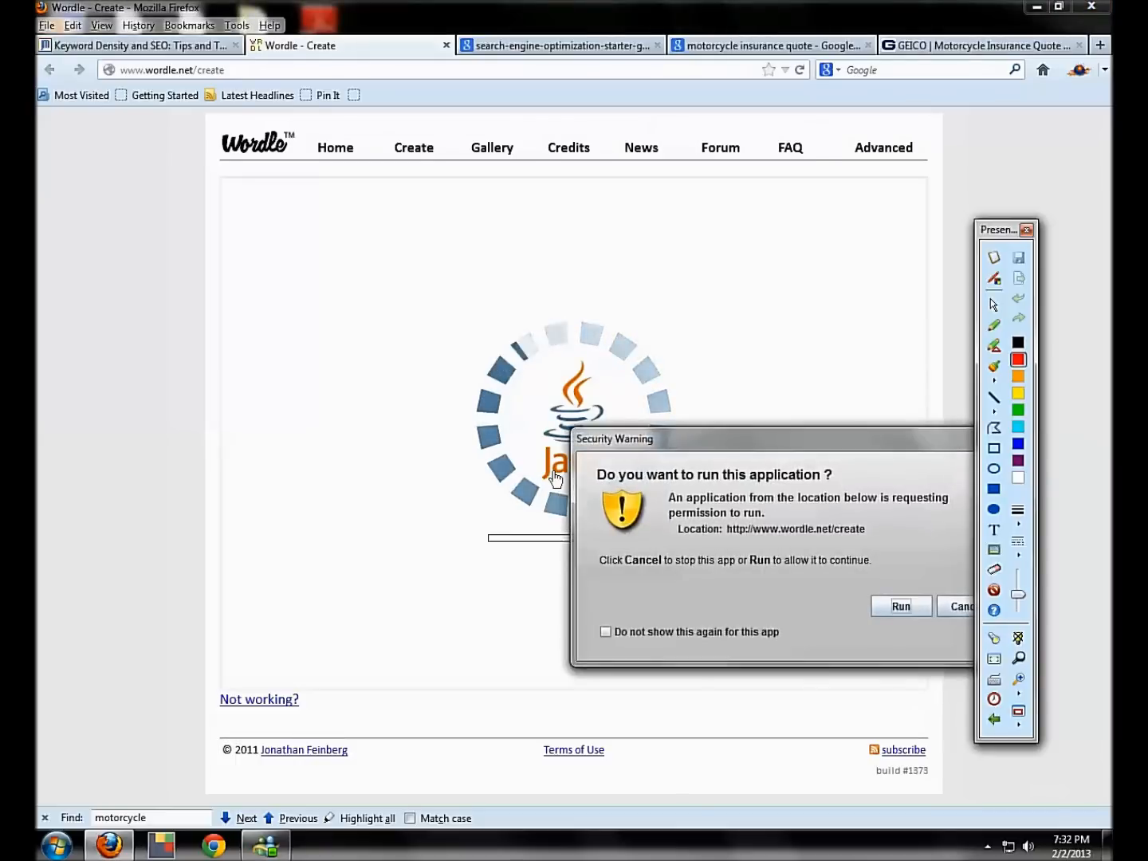
pyautogui.click(899, 605)
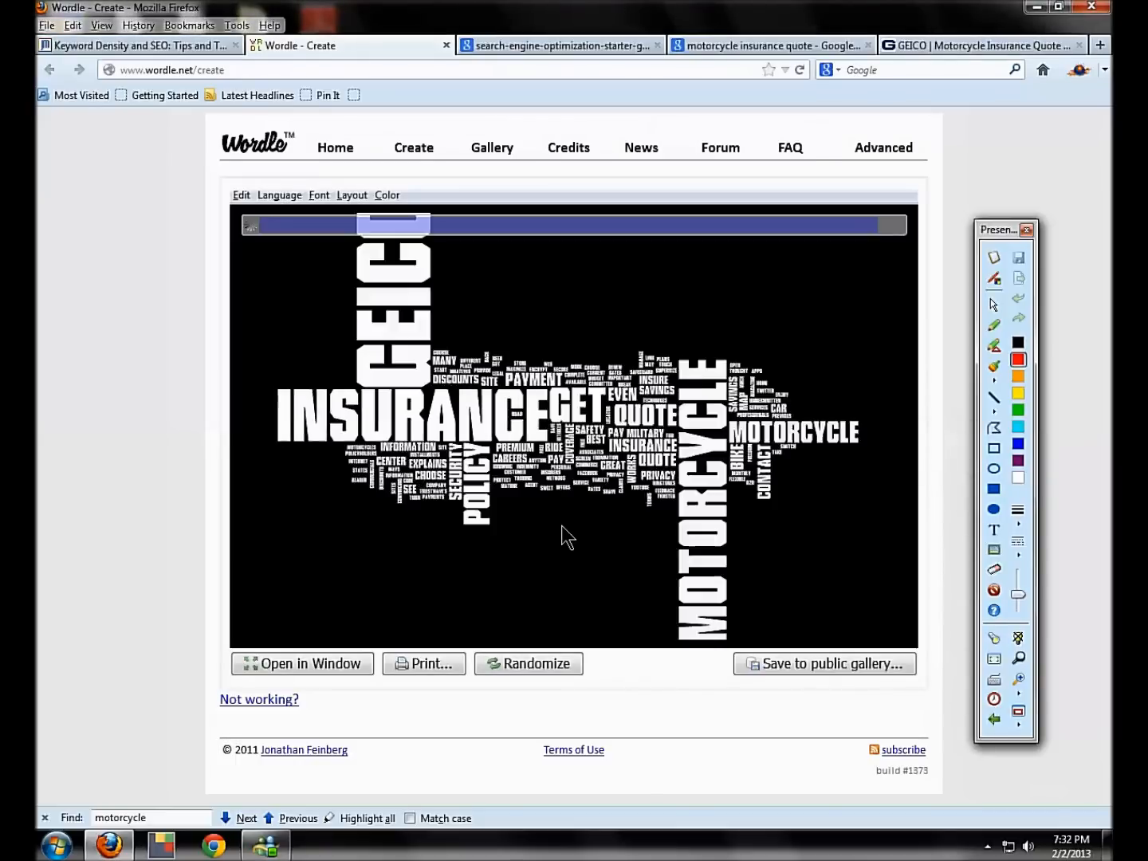
# Step: Randomize the word-cloud layout a few times, then return to the GEICO page
pyautogui.click(530, 663)
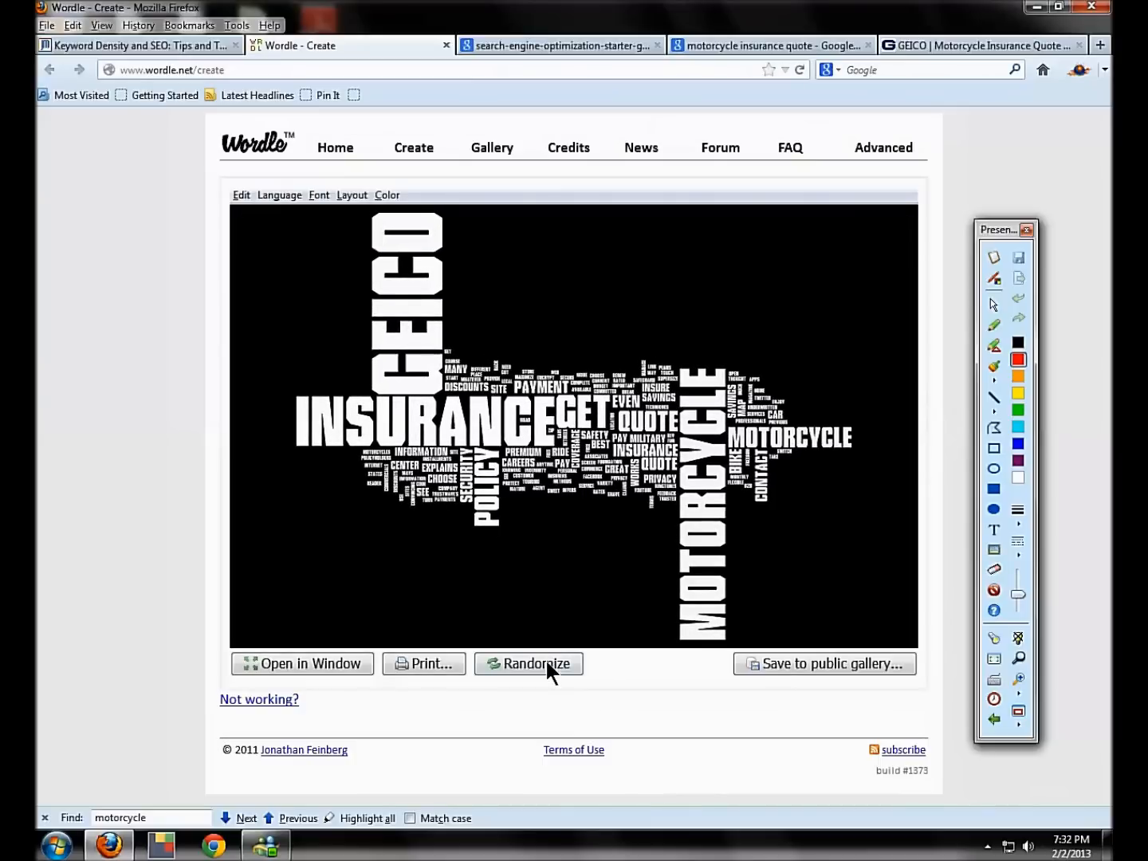
pyautogui.click(529, 663)
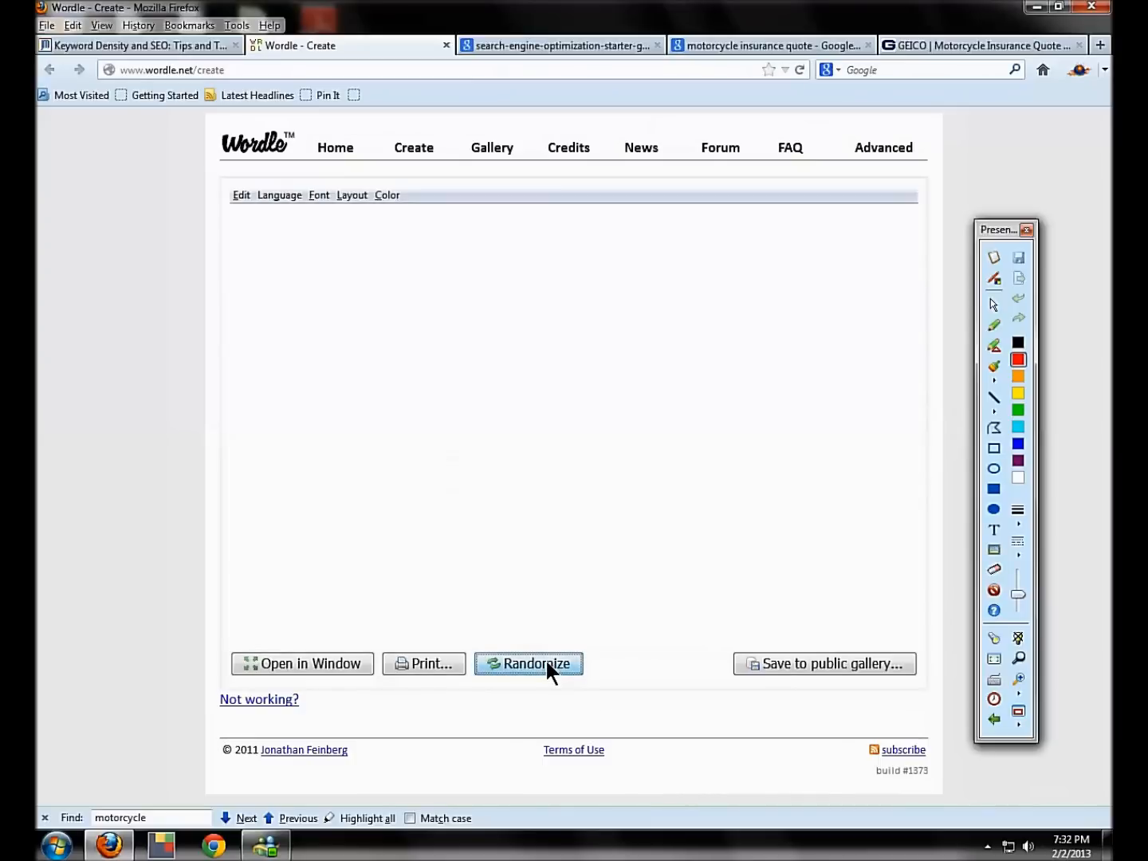
pyautogui.click(528, 663)
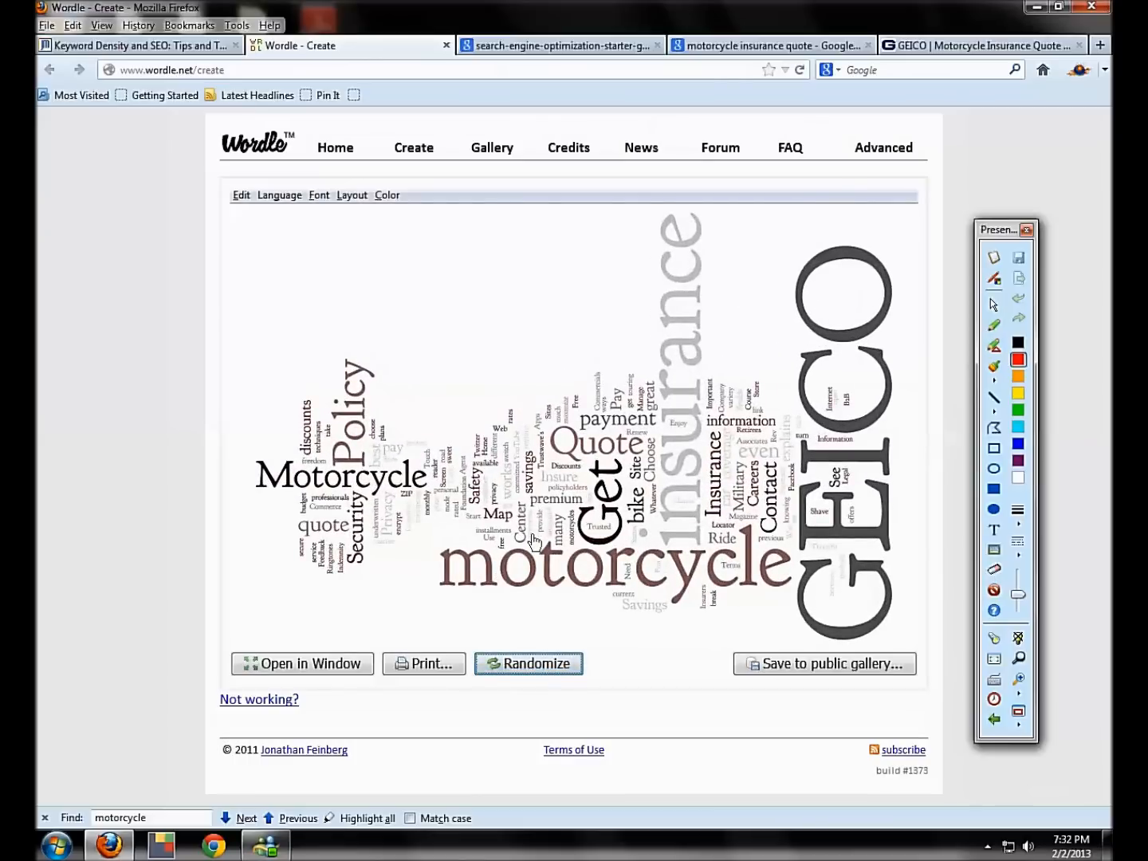
pyautogui.moveTo(588, 571)
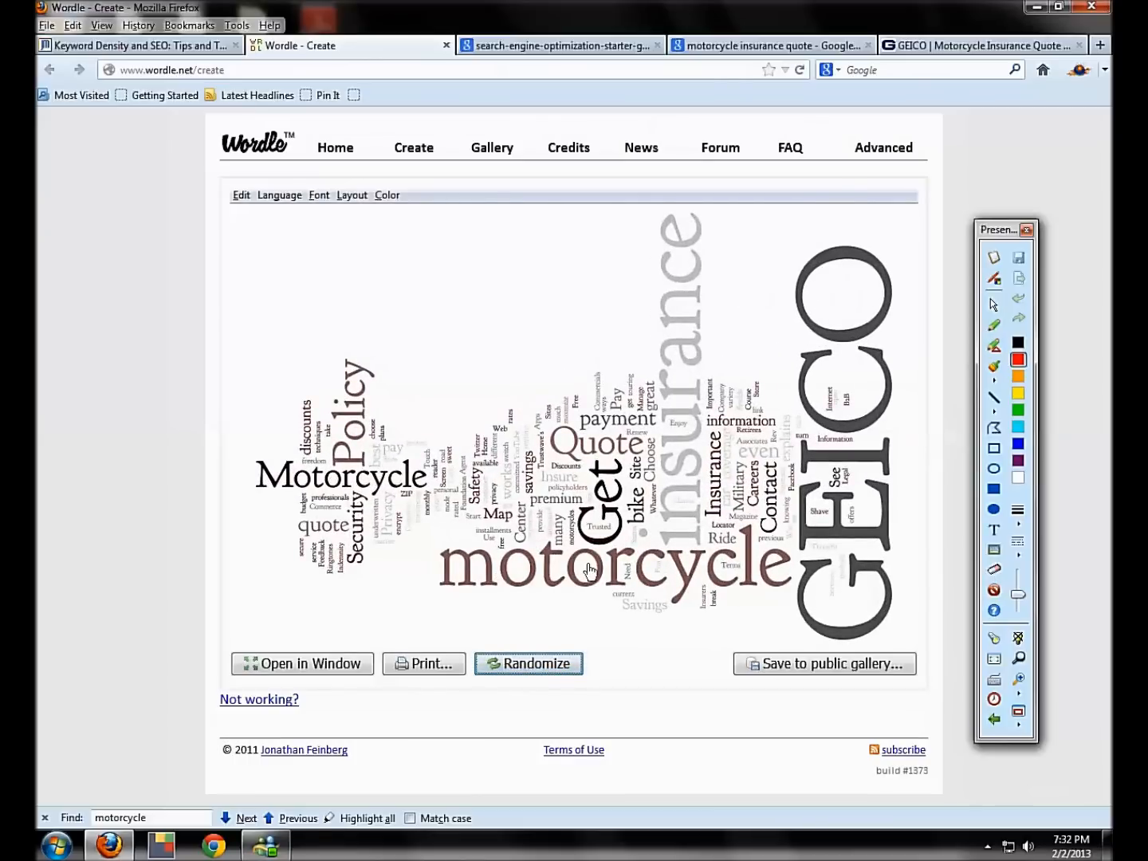
pyautogui.moveTo(679, 501)
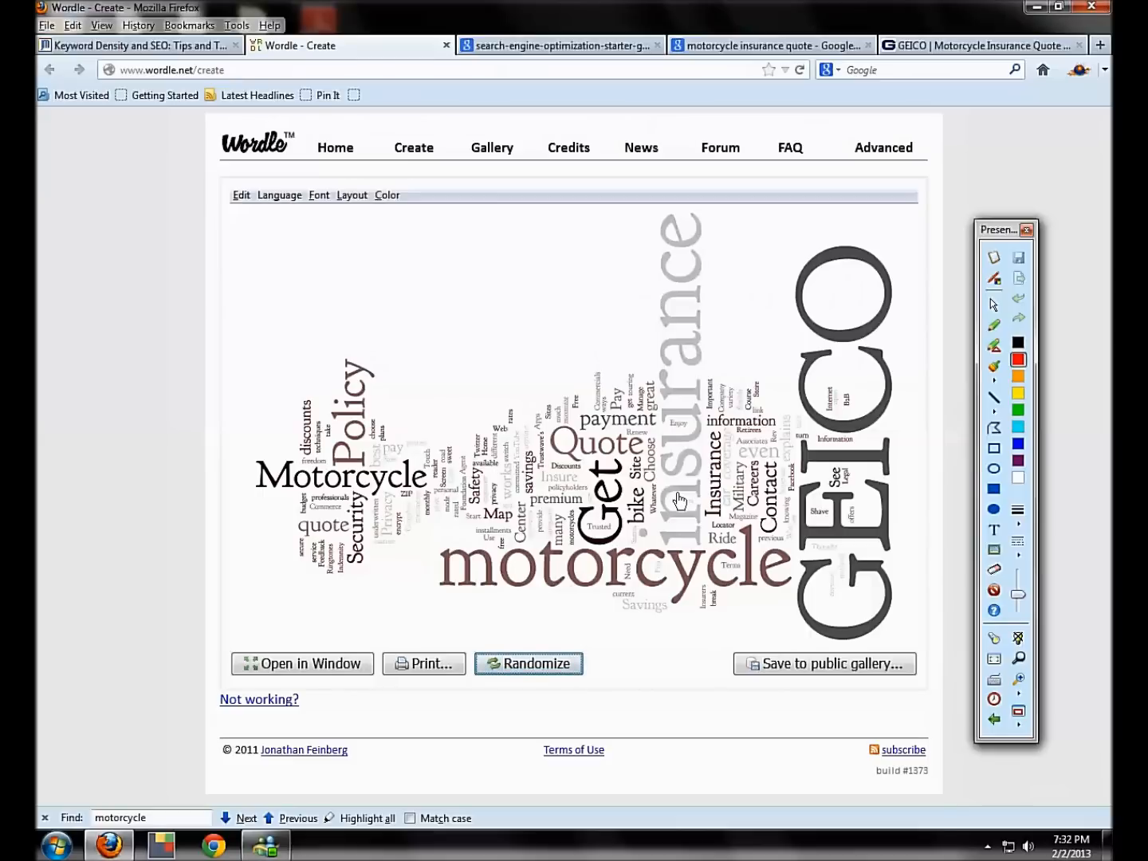
pyautogui.click(769, 45)
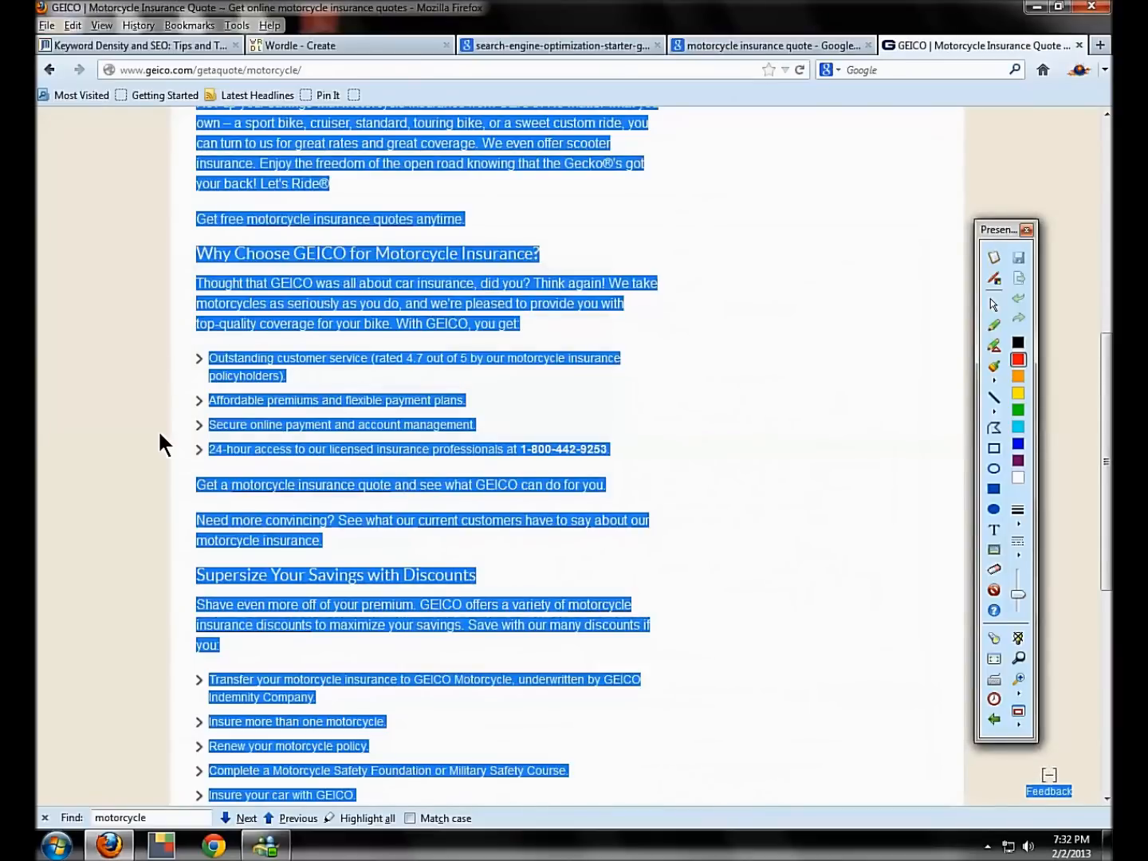
# Step: Clear the page selection and re-highlight every 'motorcycle' occurrence on the GEICO page
pyautogui.click(367, 818)
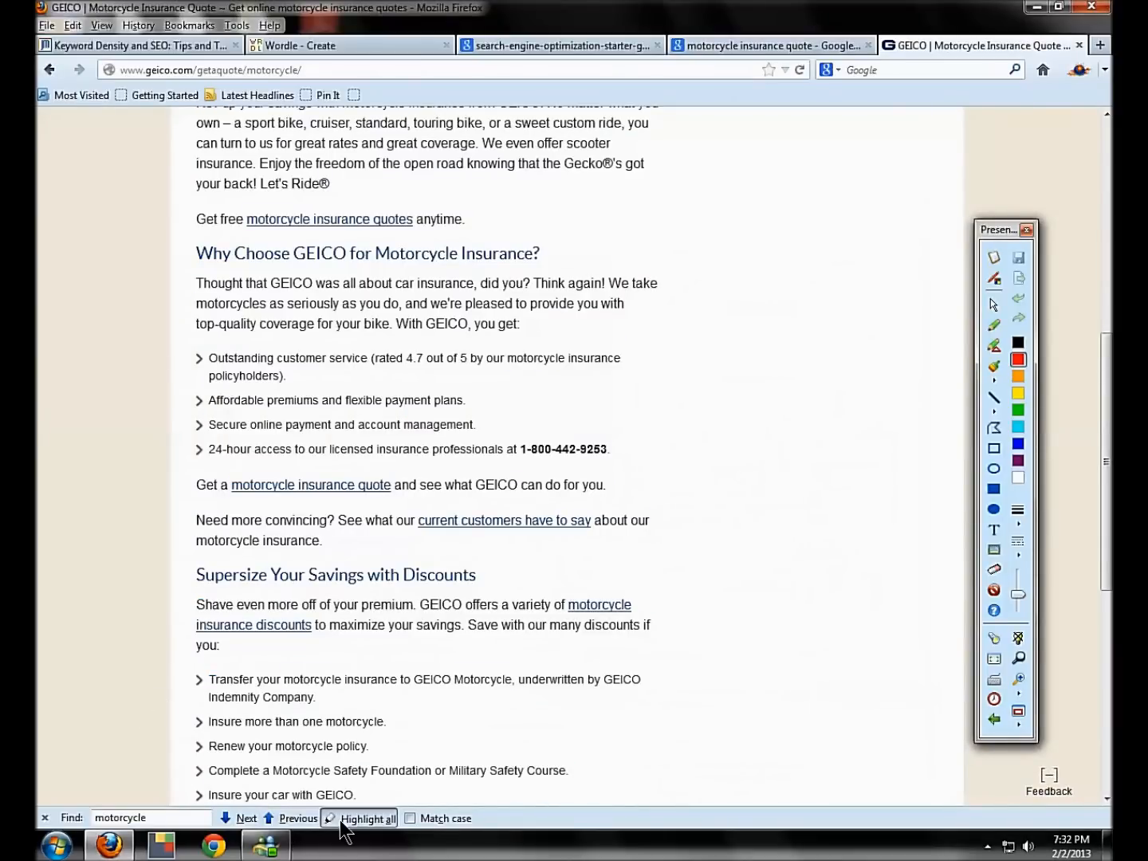
pyautogui.click(365, 818)
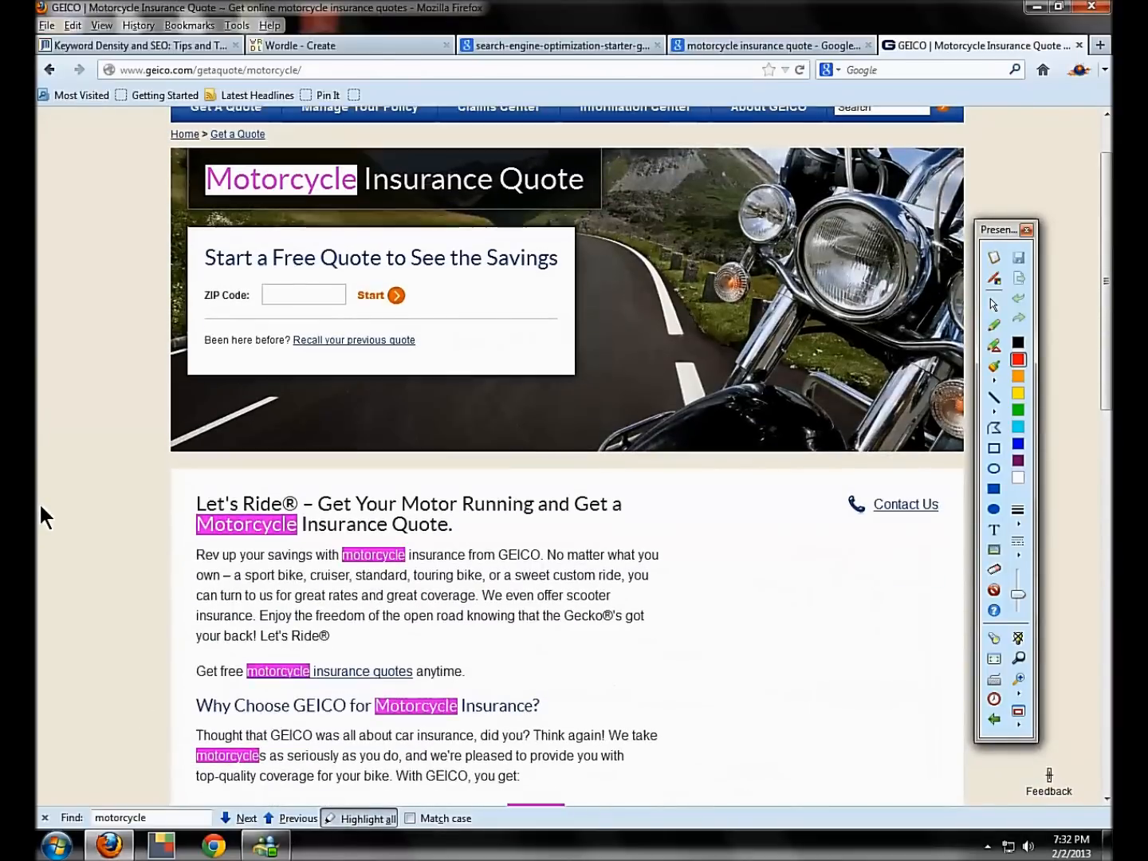
pyautogui.scroll(-3)
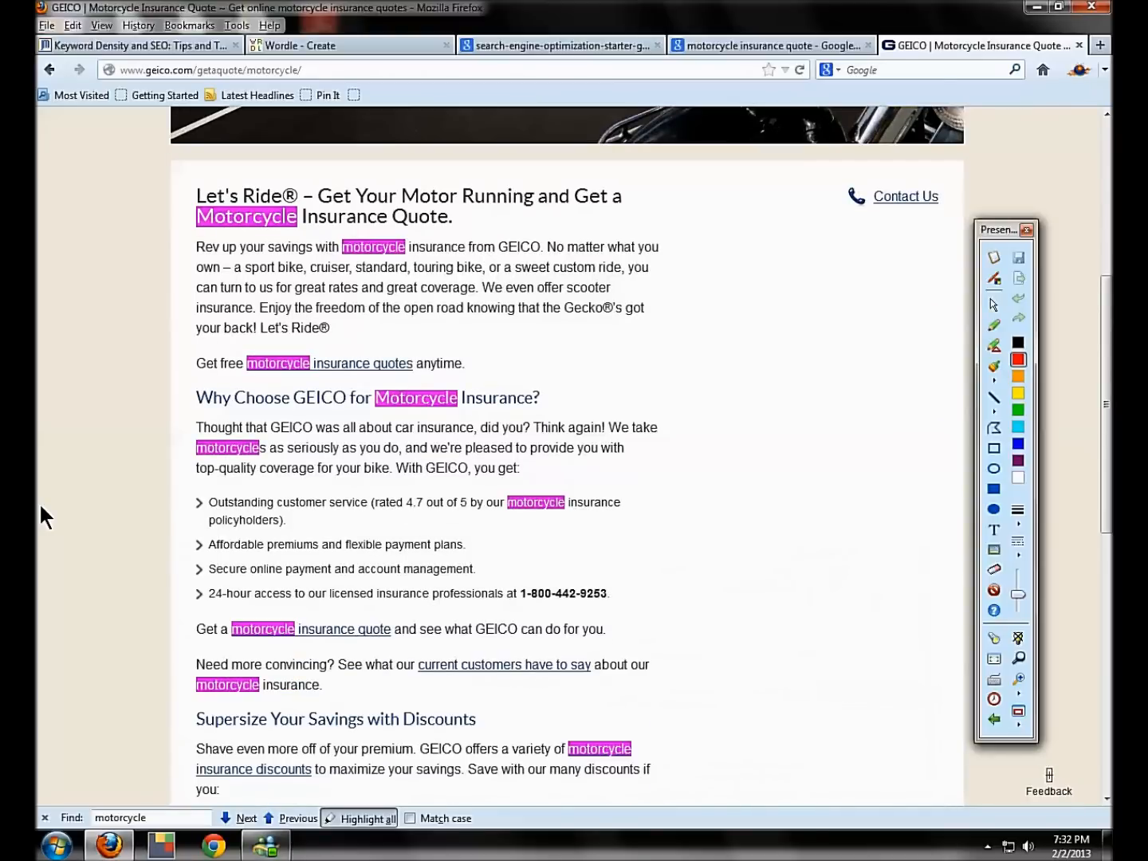
pyautogui.moveTo(797, 523)
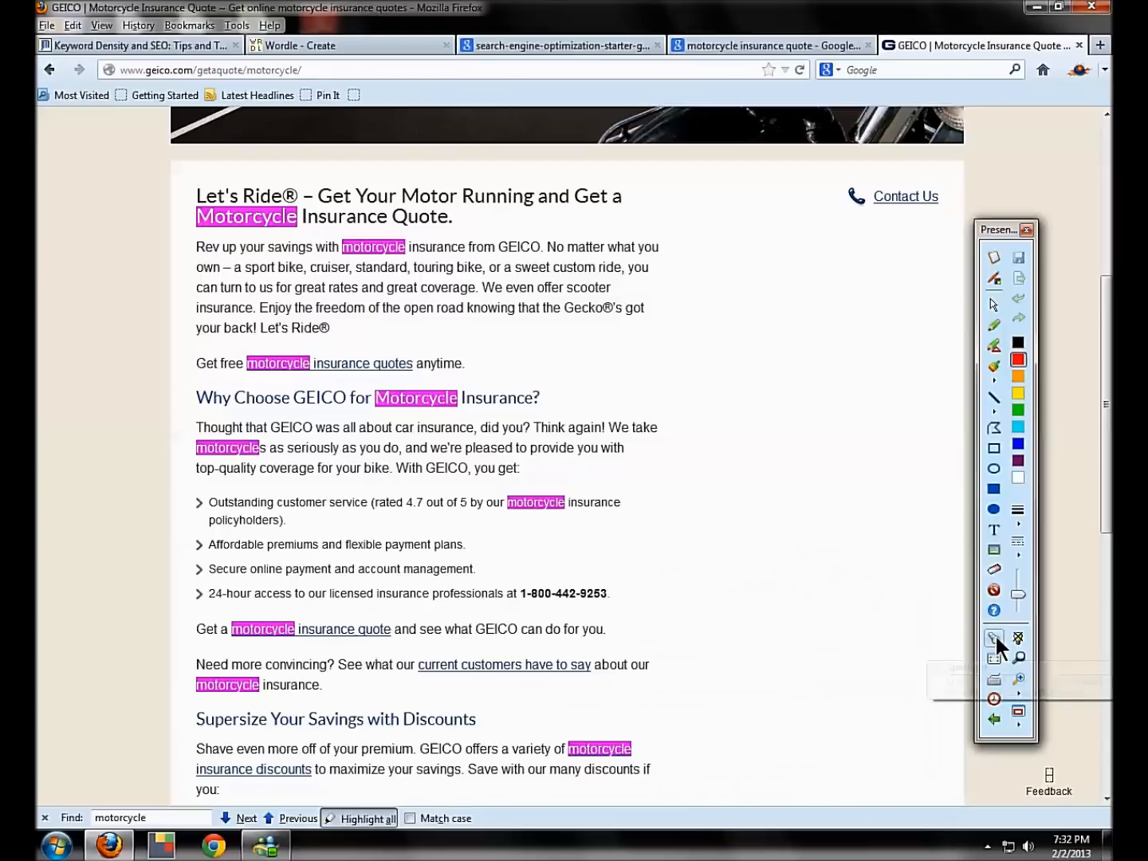
pyautogui.moveTo(925, 556)
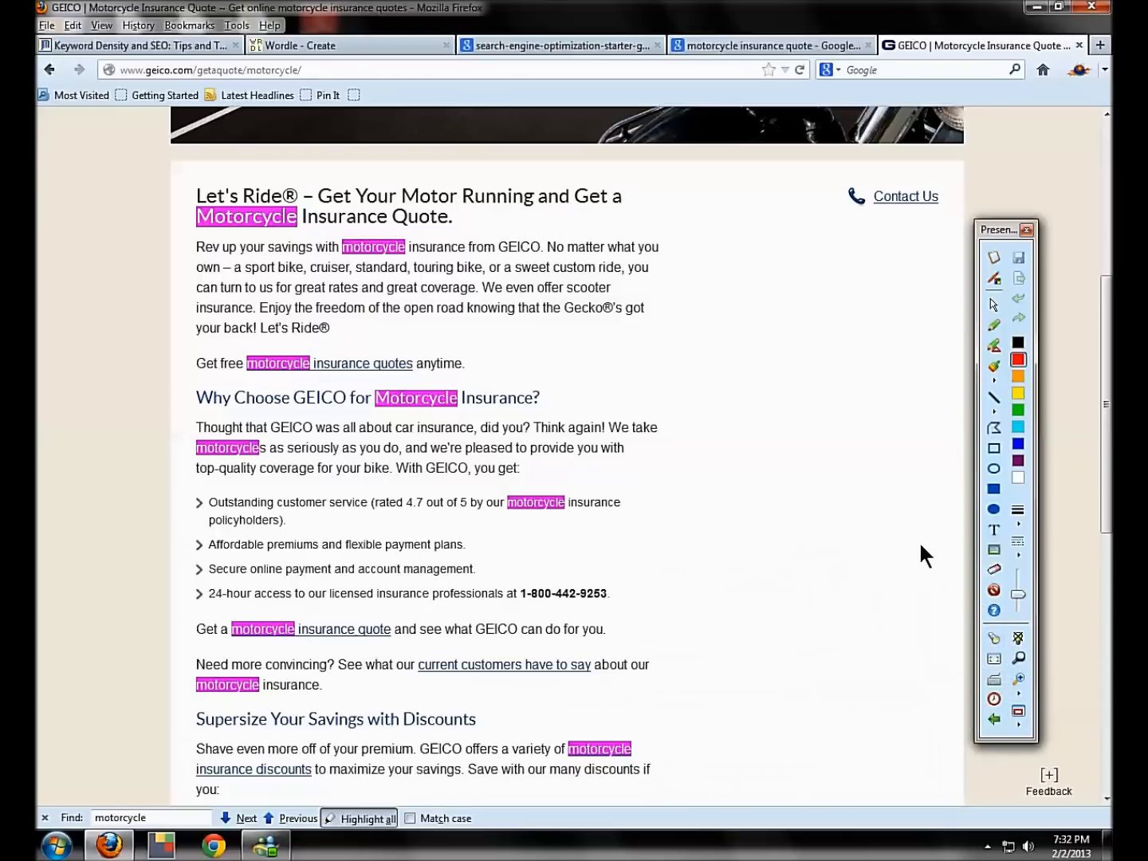
# Step: Draw red annotation boxes around the highlighted motorcycle mentions, then clear the marks
pyautogui.click(1030, 230)
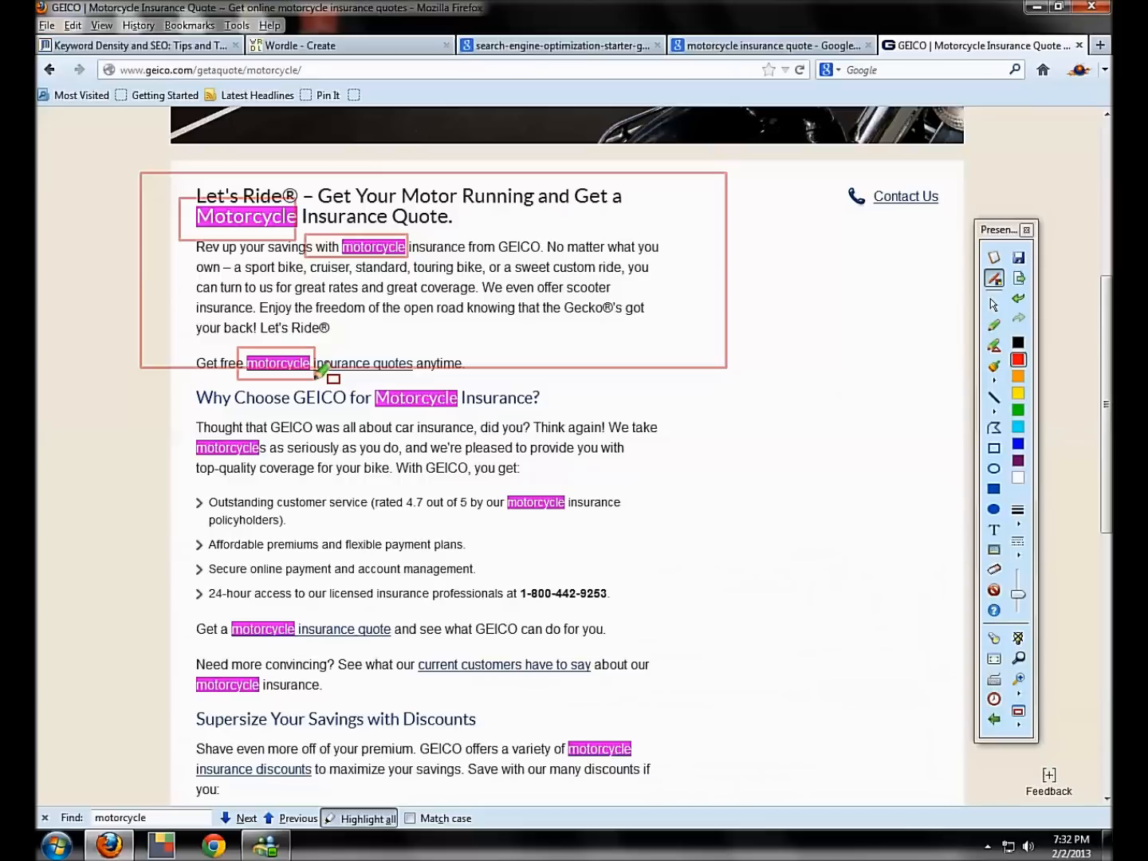
pyautogui.moveTo(450, 185)
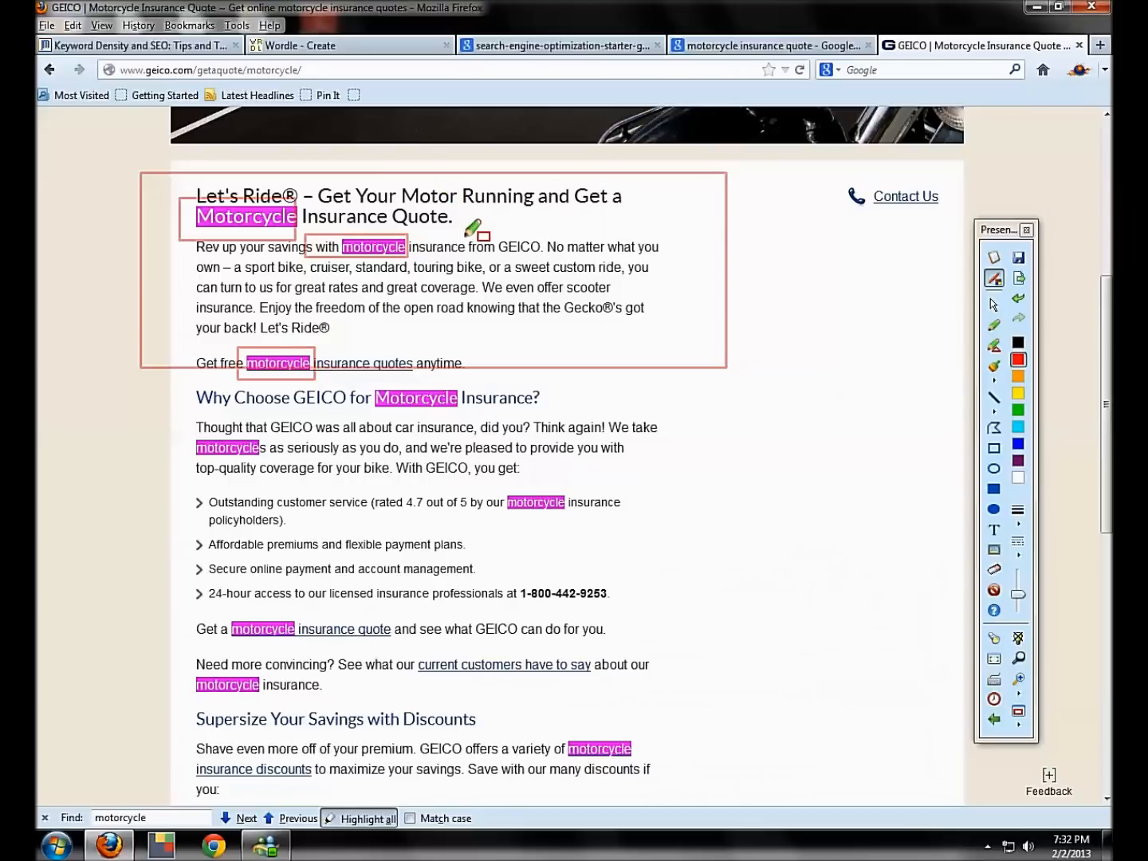
pyautogui.moveTo(545, 421)
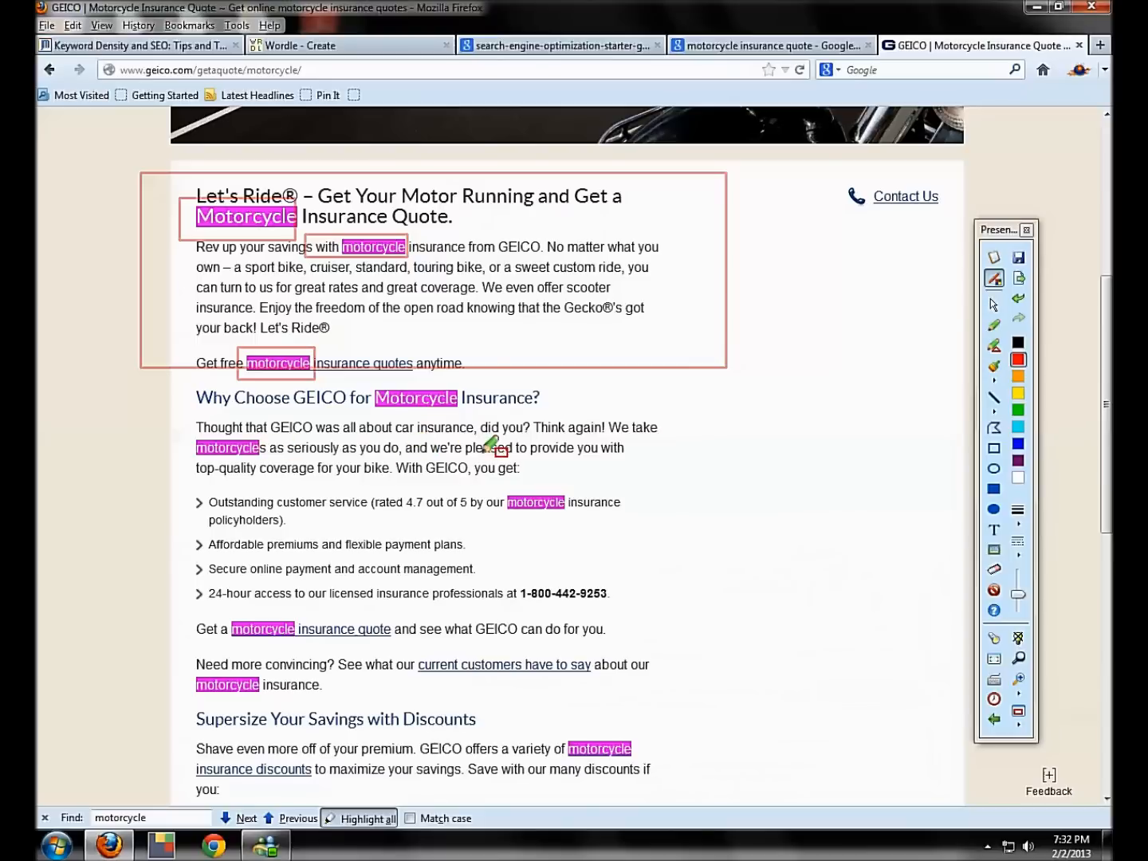
pyautogui.moveTo(226, 486)
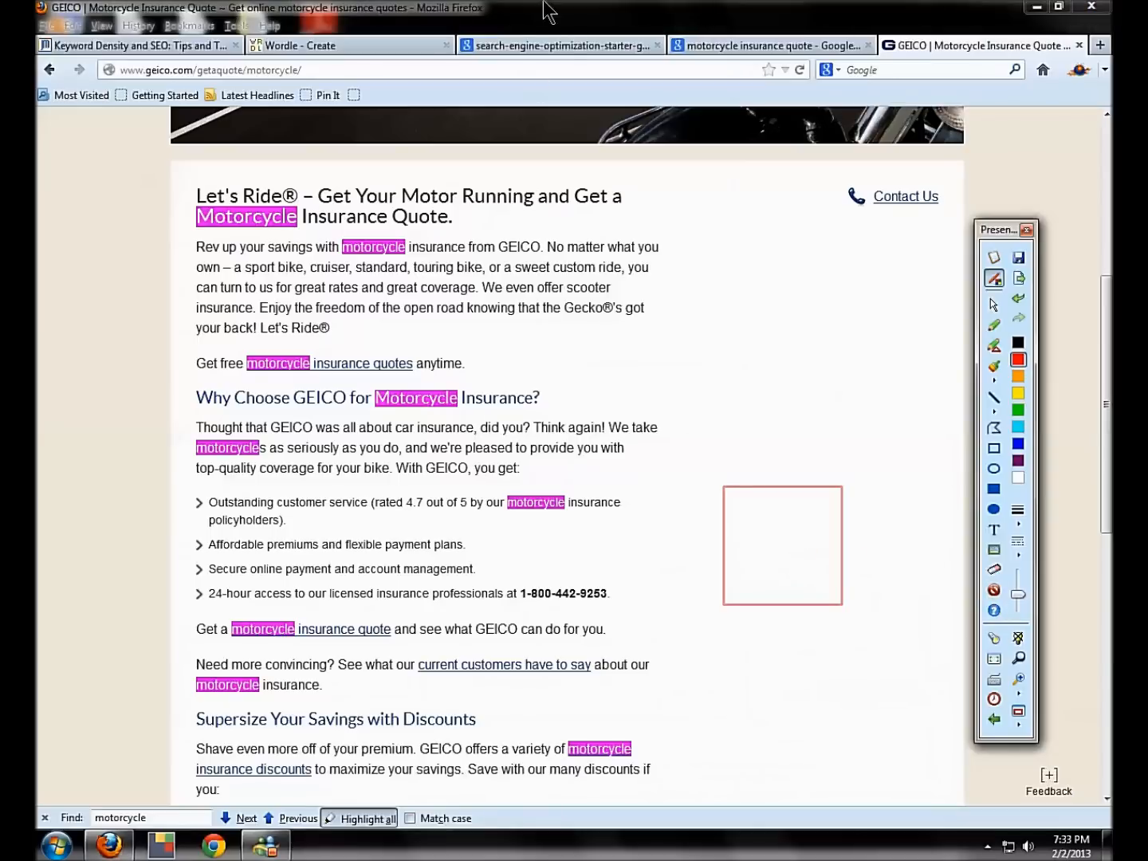
pyautogui.click(558, 44)
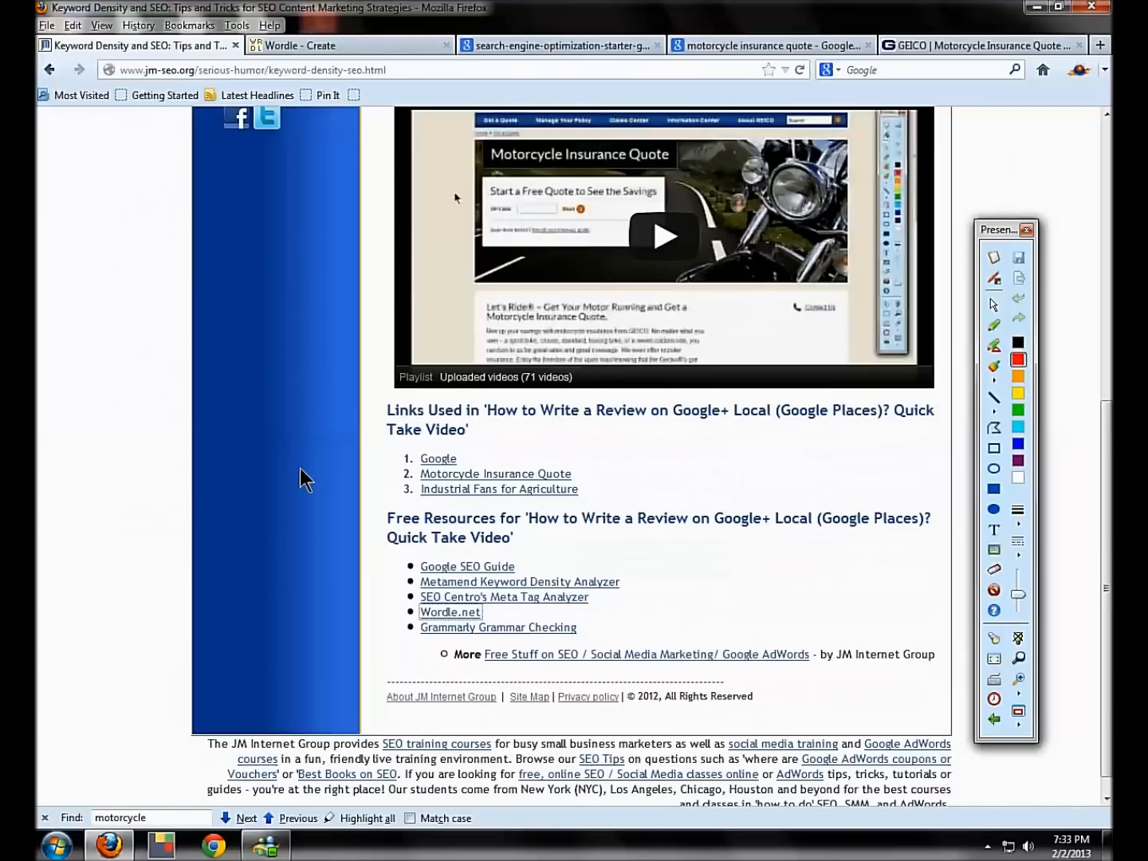
# Step: Open the Industrial Fans for Agriculture link in a new tab and reach Global Industrial's agricultural fans page
pyautogui.rightClick(497, 488)
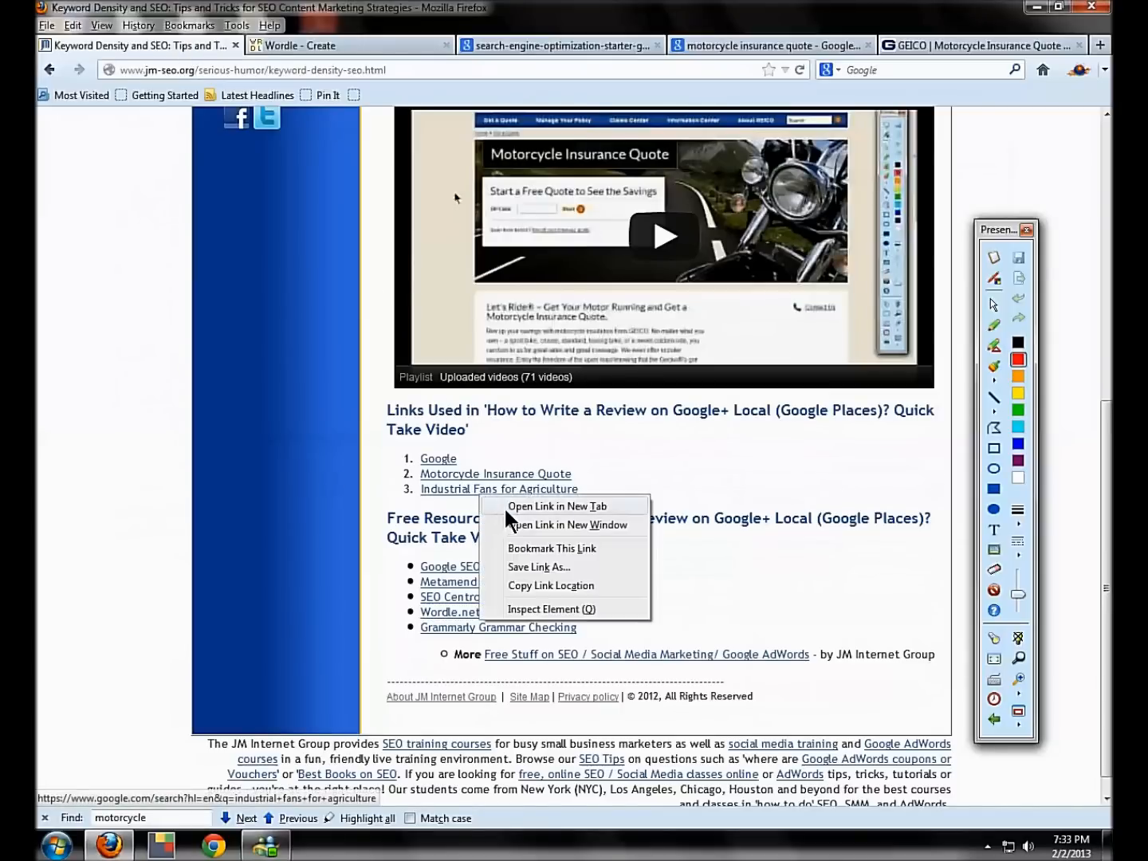
pyautogui.click(558, 506)
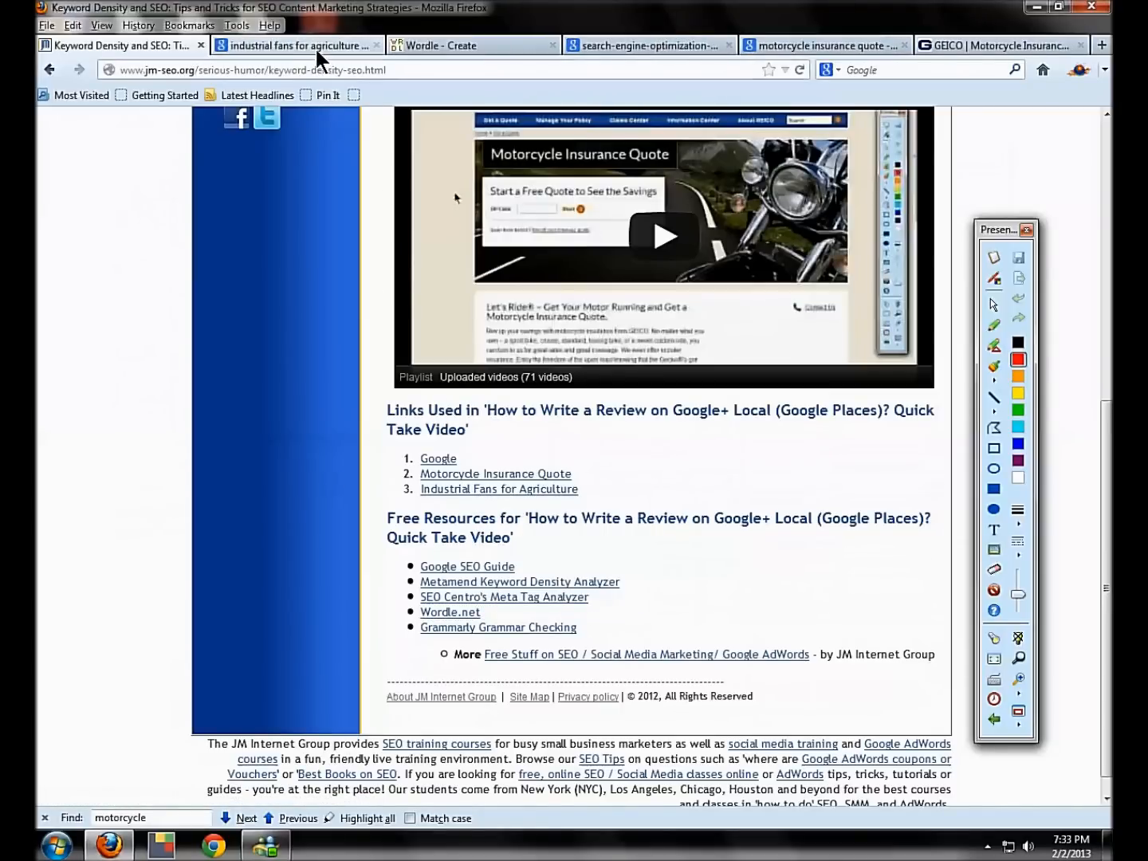
pyautogui.click(296, 45)
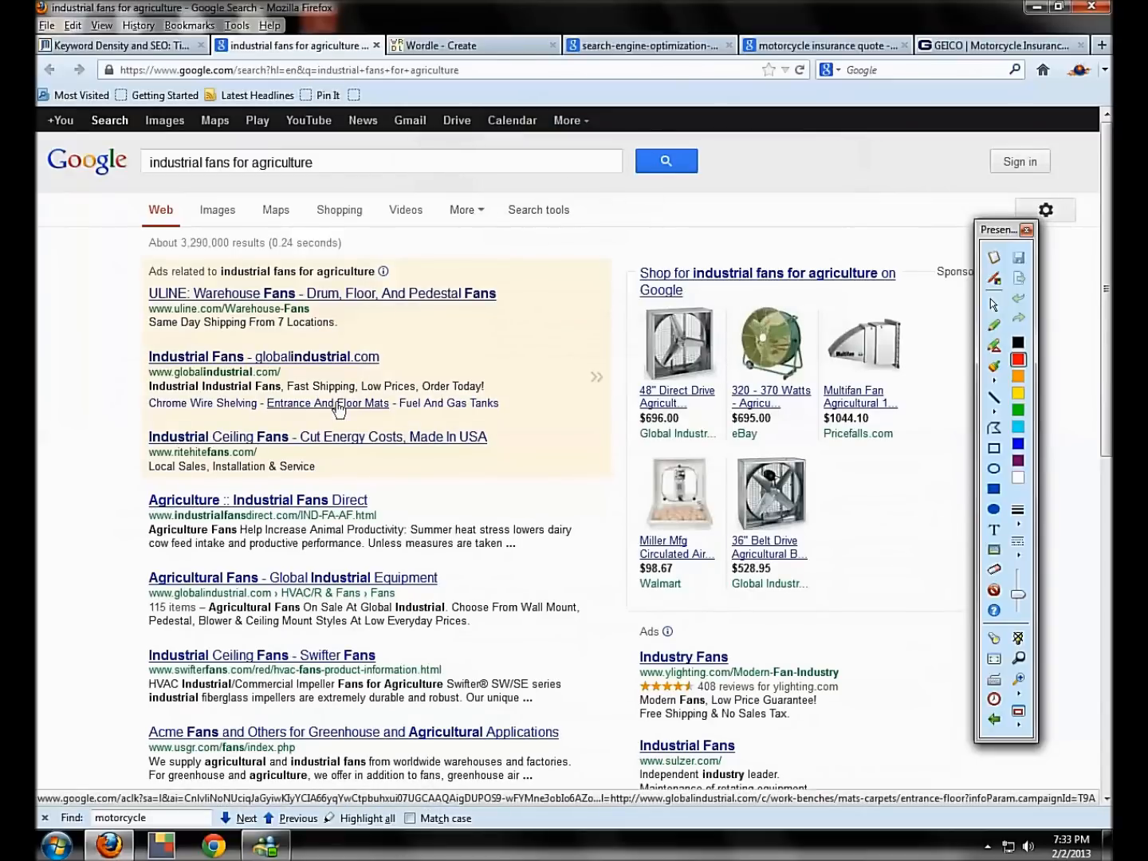
pyautogui.moveTo(299, 580)
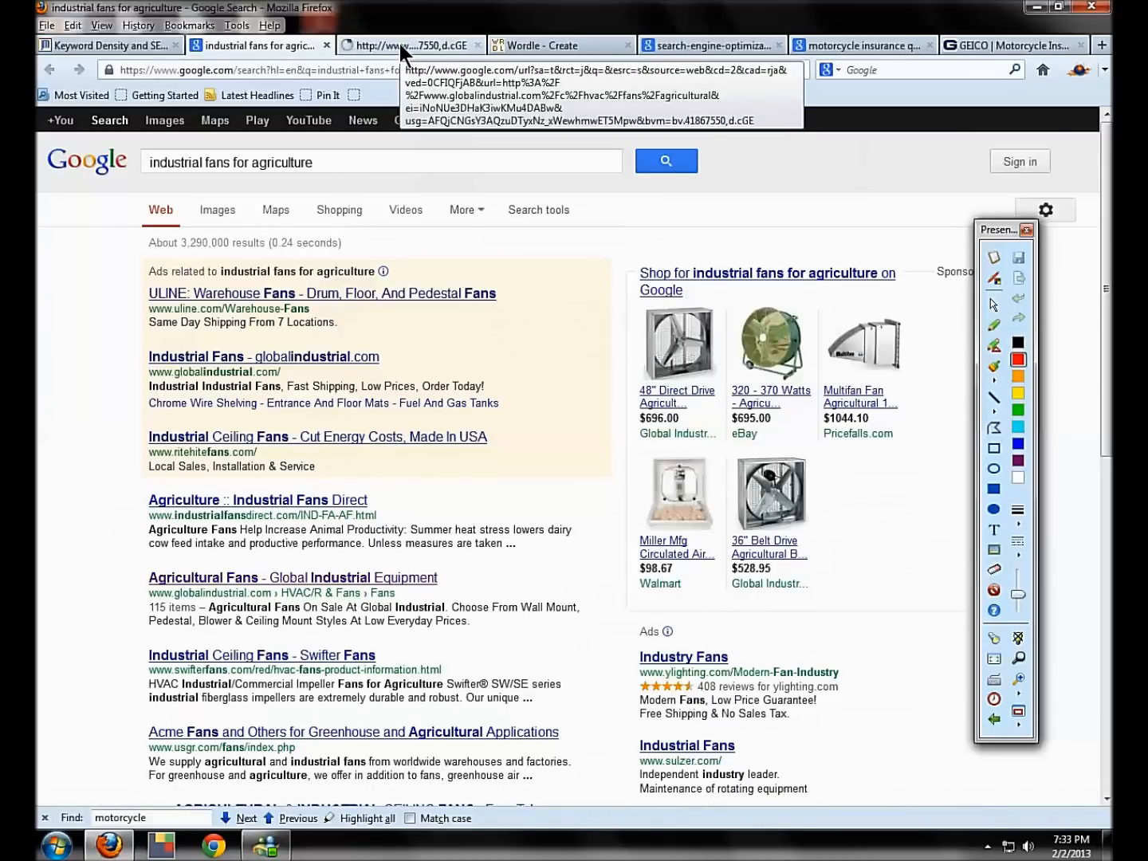
pyautogui.click(293, 577)
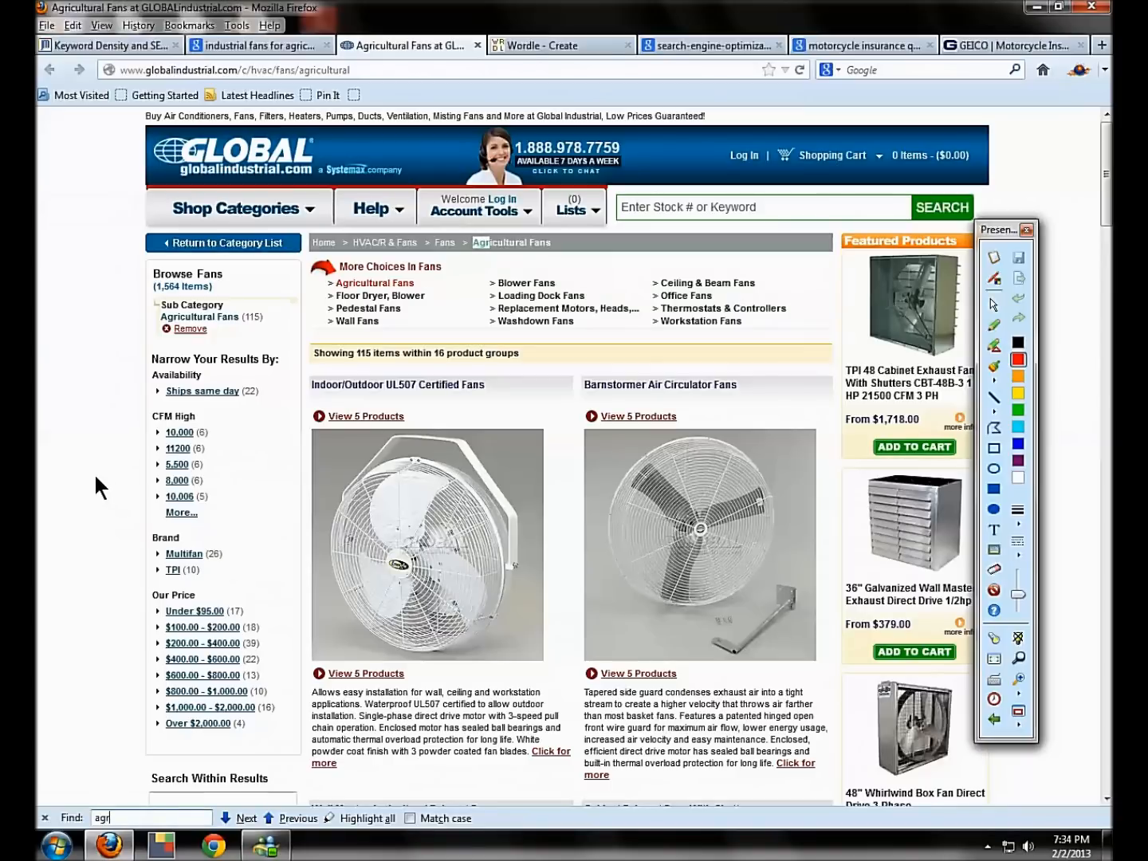
# Step: Highlight all 'agricultur' and 'fans' matches through the fan catalogue page, then close the Wordle tab
pyautogui.write('icultur')
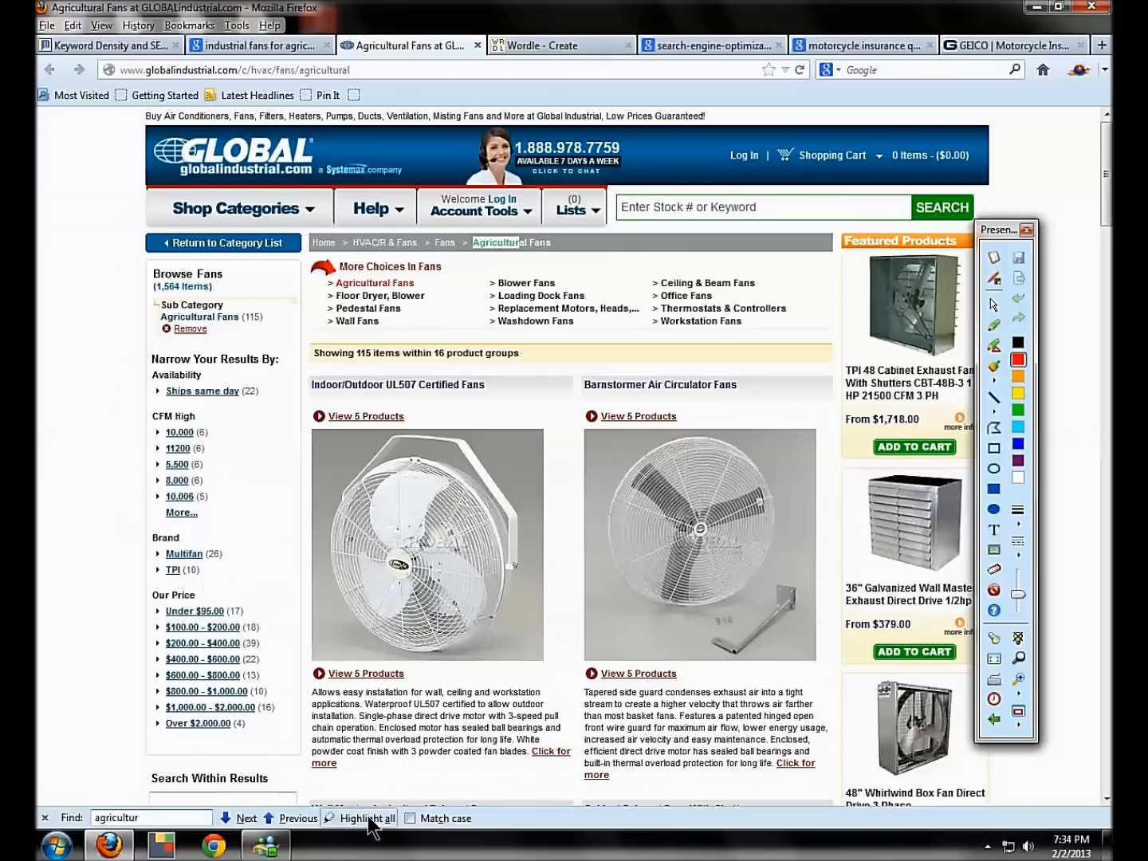
pyautogui.scroll(-3)
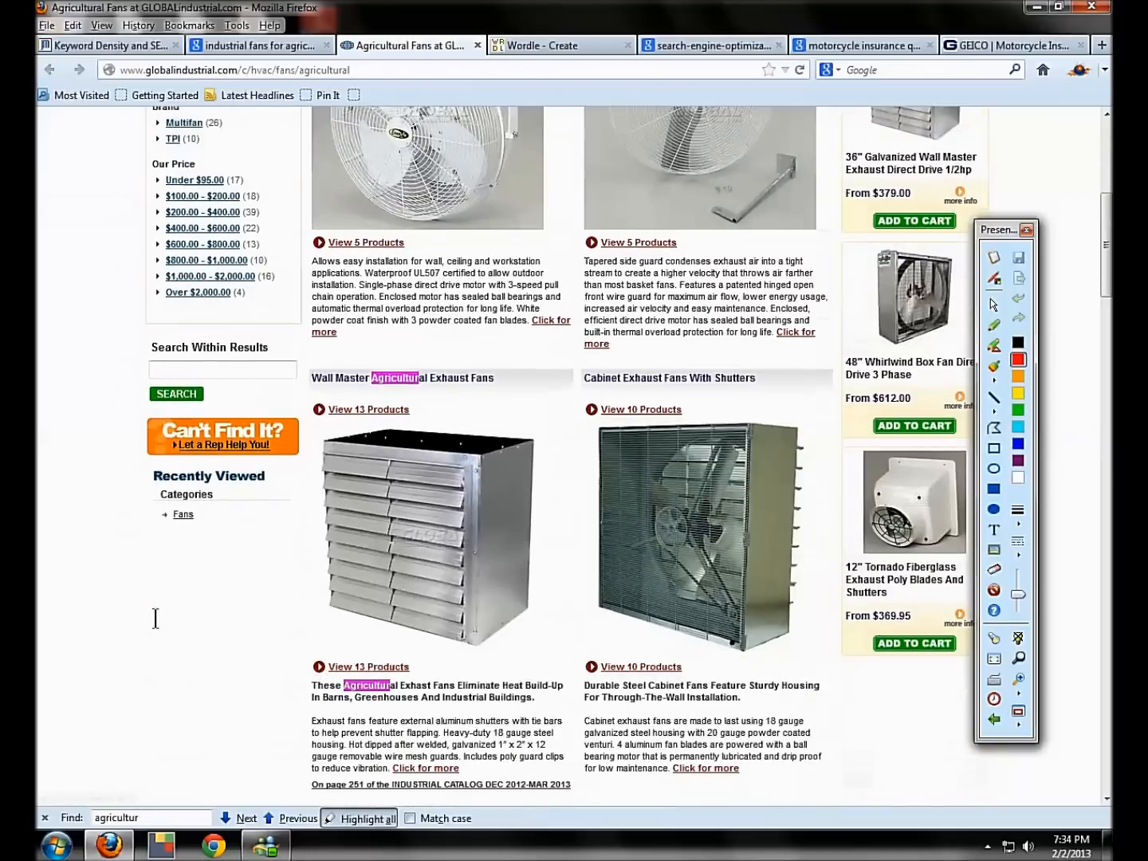
pyautogui.scroll(-3)
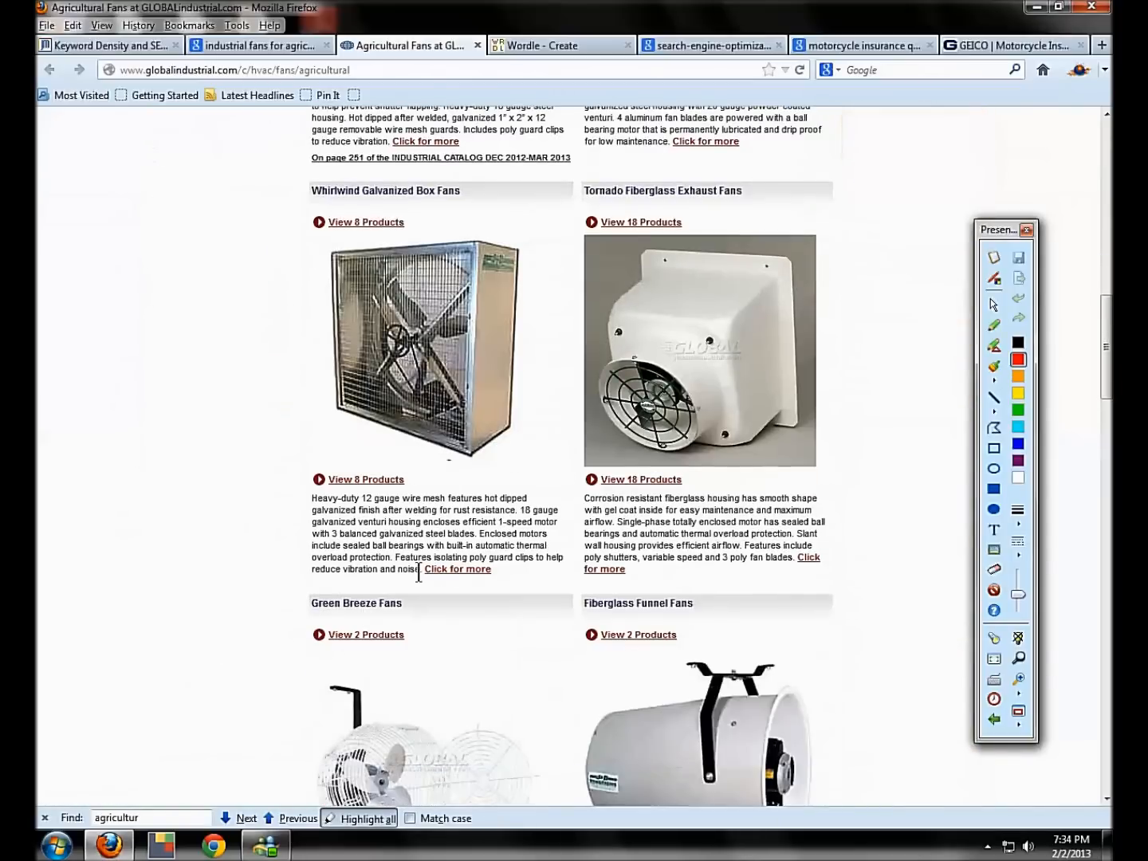
pyautogui.scroll(-3)
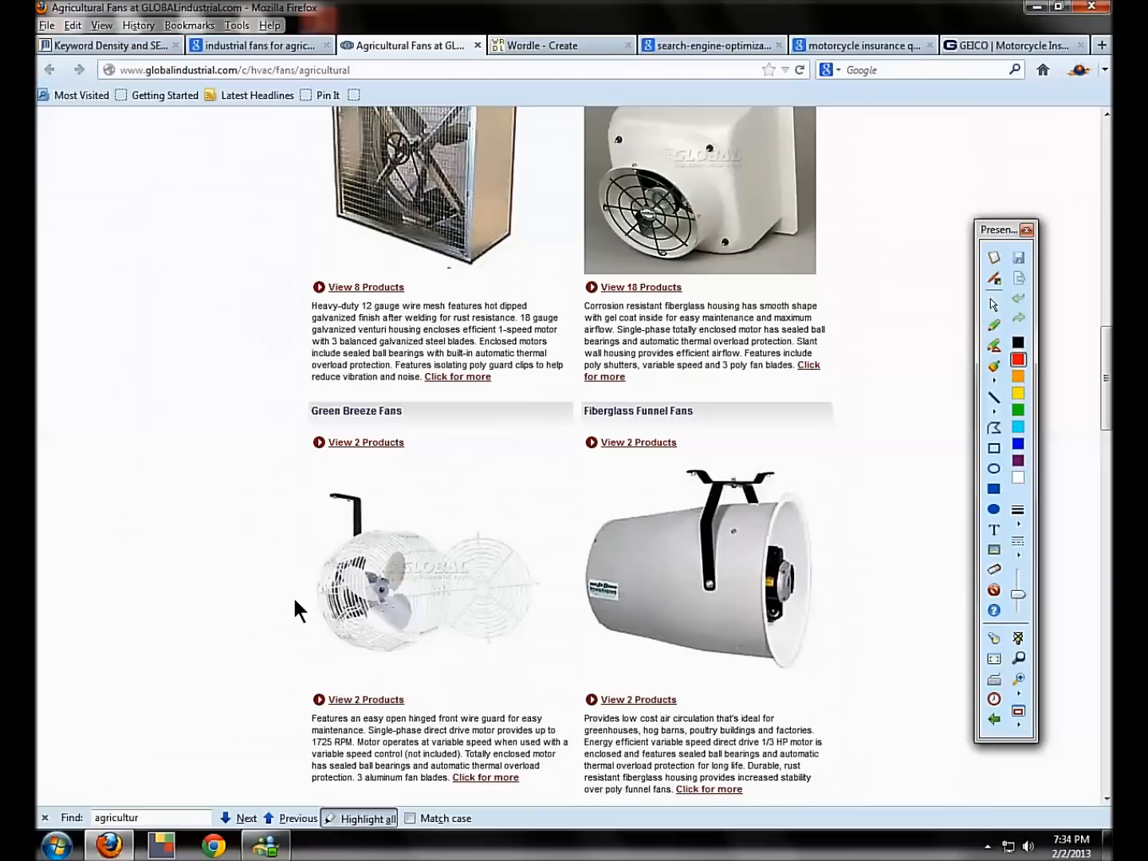
pyautogui.scroll(-3)
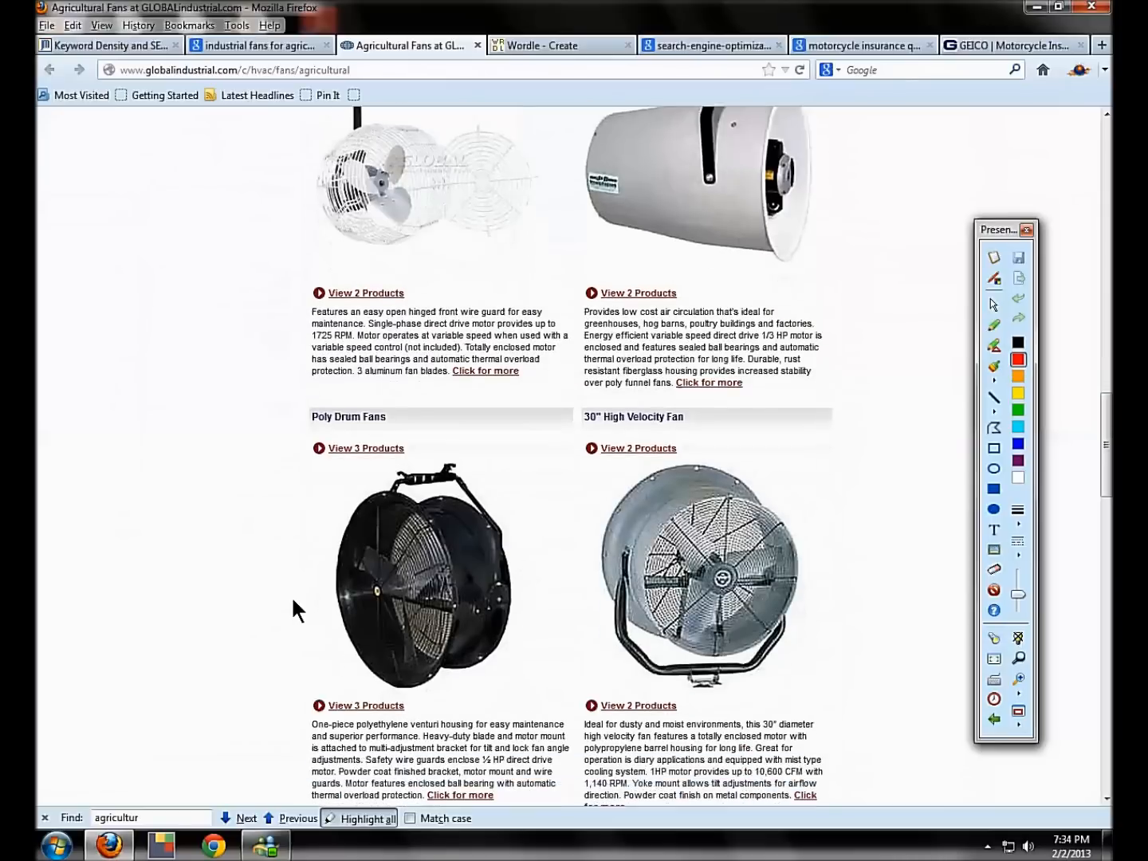
pyautogui.scroll(3)
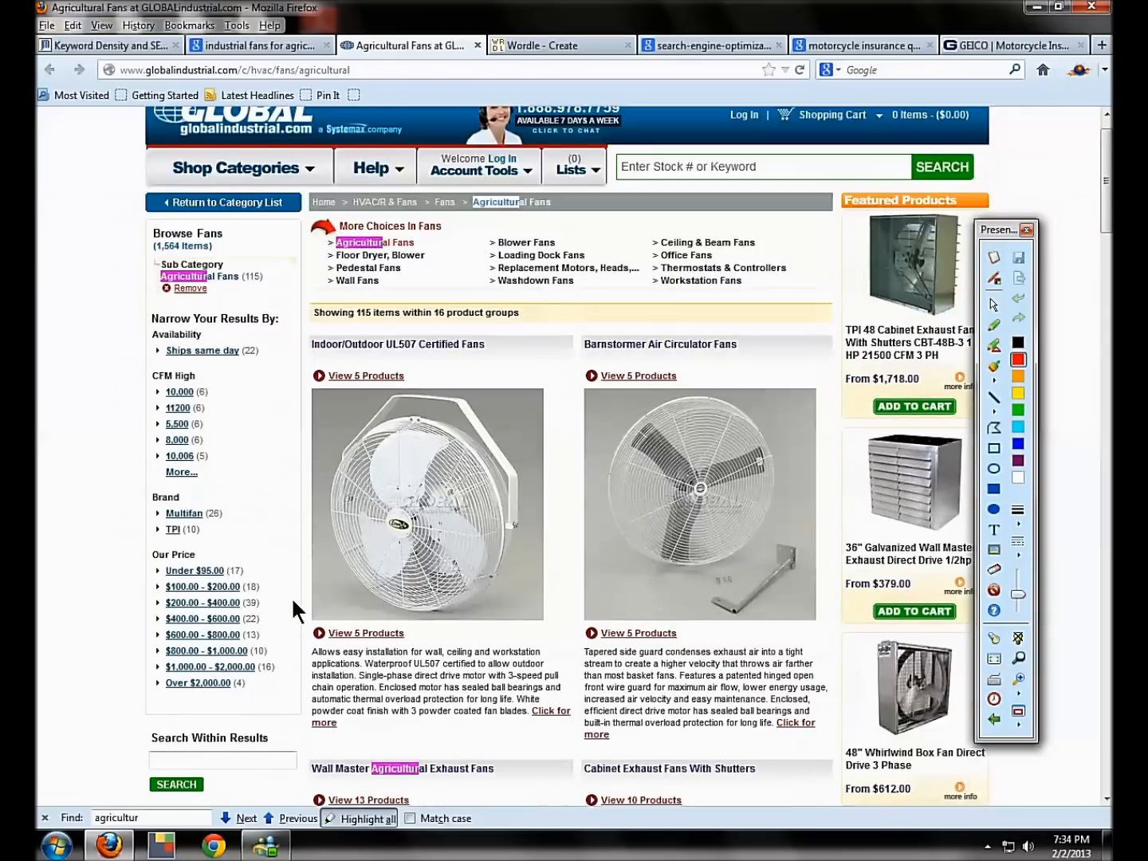
pyautogui.scroll(-3)
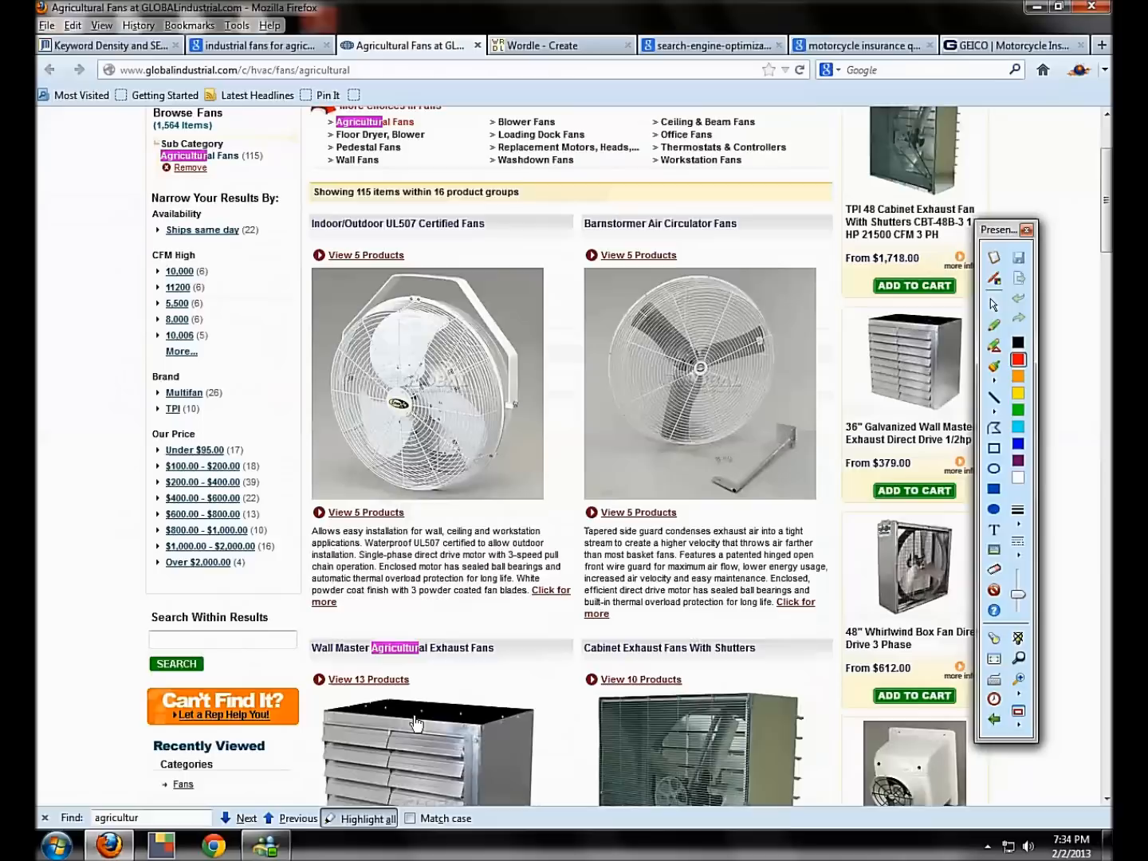
pyautogui.scroll(-3)
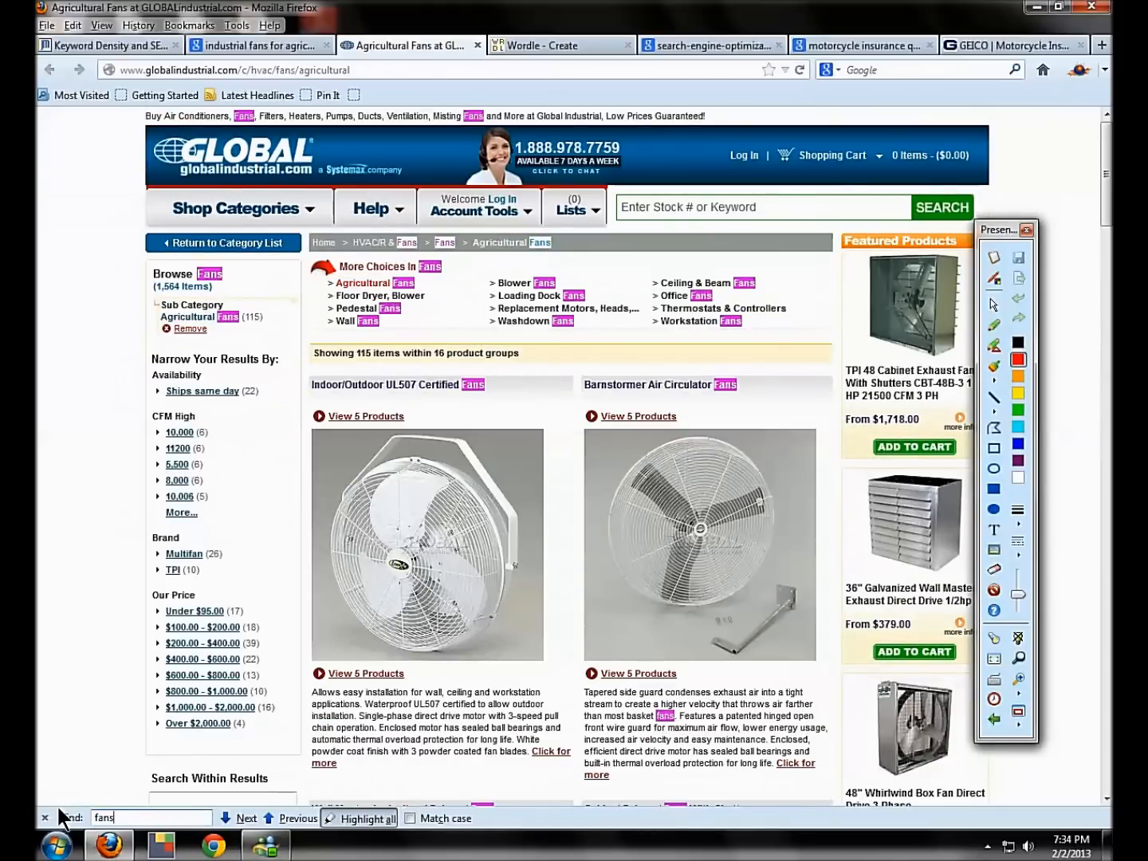
pyautogui.scroll(-3)
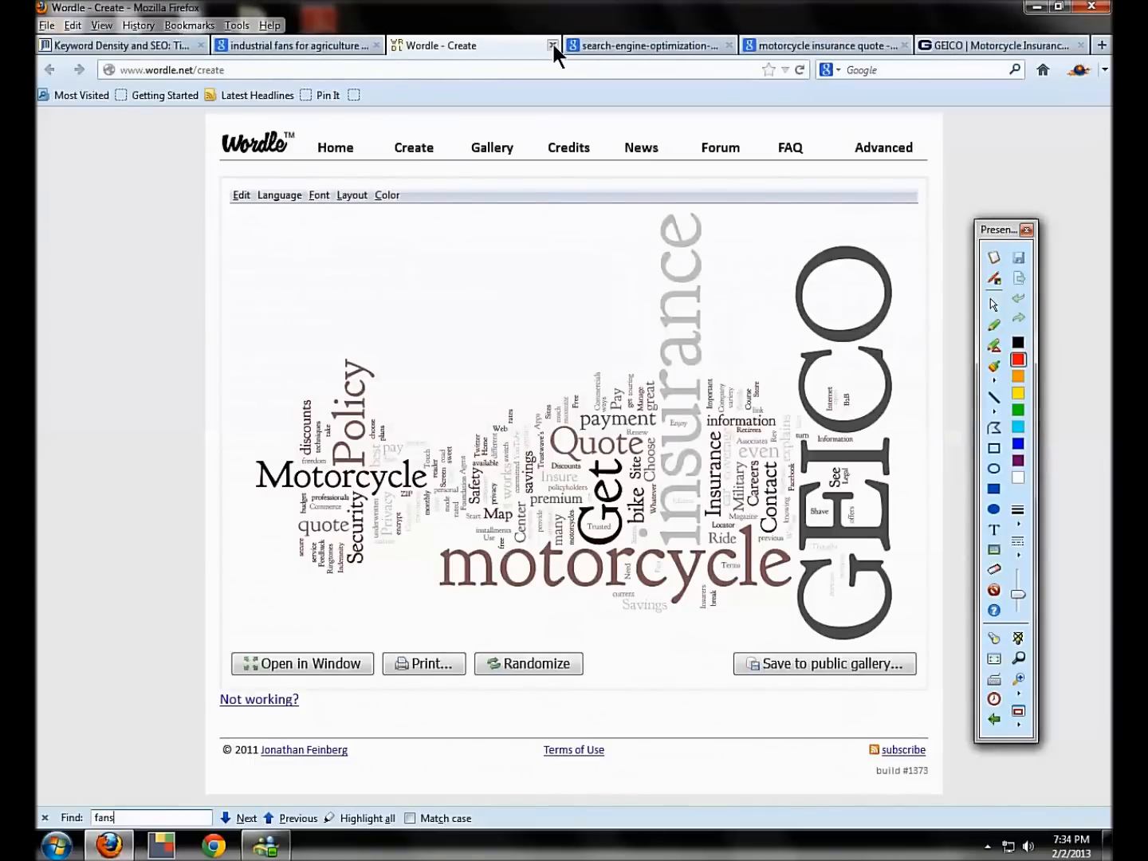
pyautogui.click(552, 45)
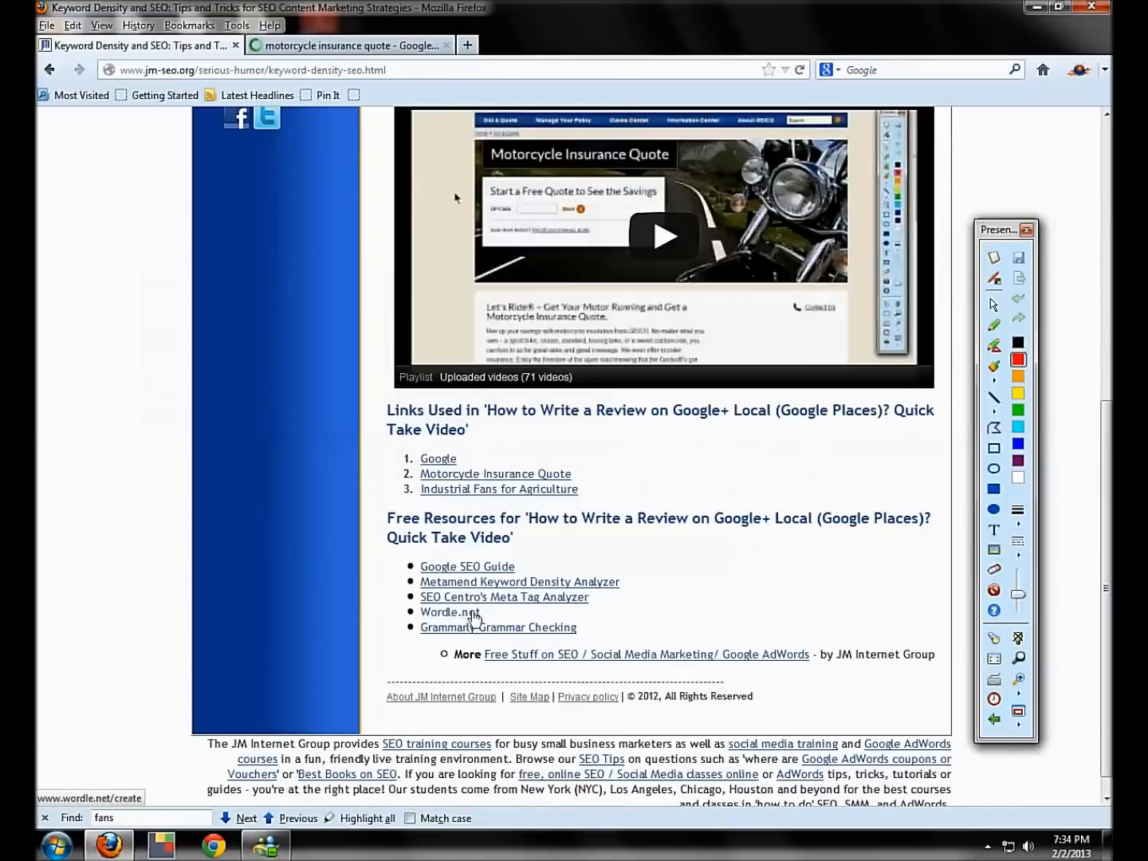
# Step: Open SEO Centro's Meta Tag Analyzer in a new tab and select the GEICO quote page's URL
pyautogui.click(504, 596)
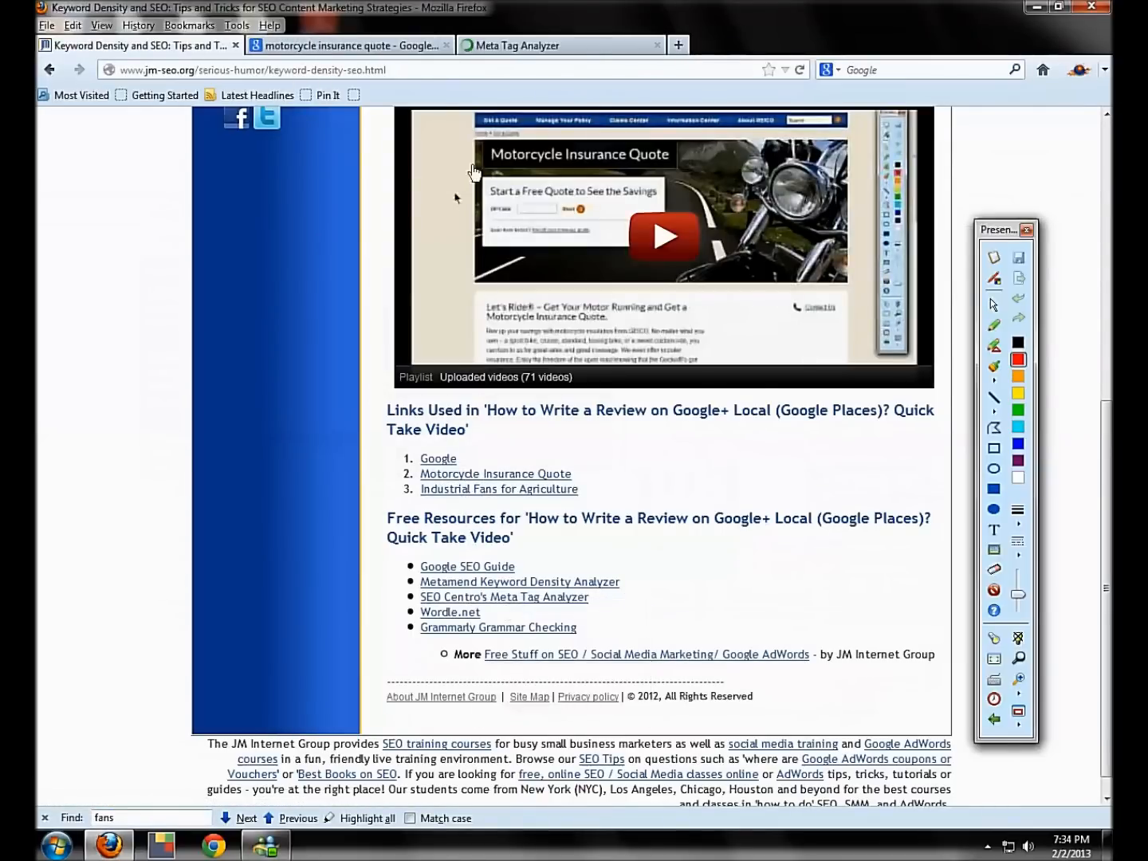
pyautogui.click(348, 45)
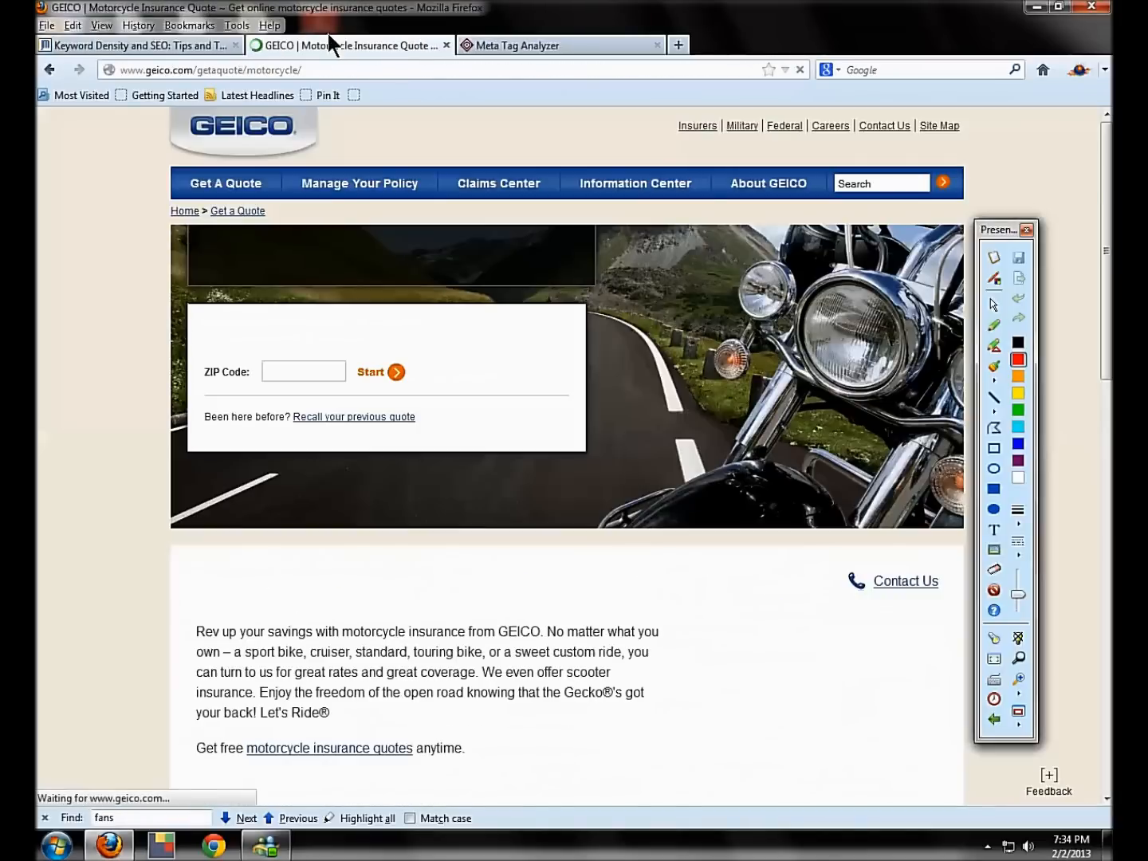
pyautogui.click(239, 70)
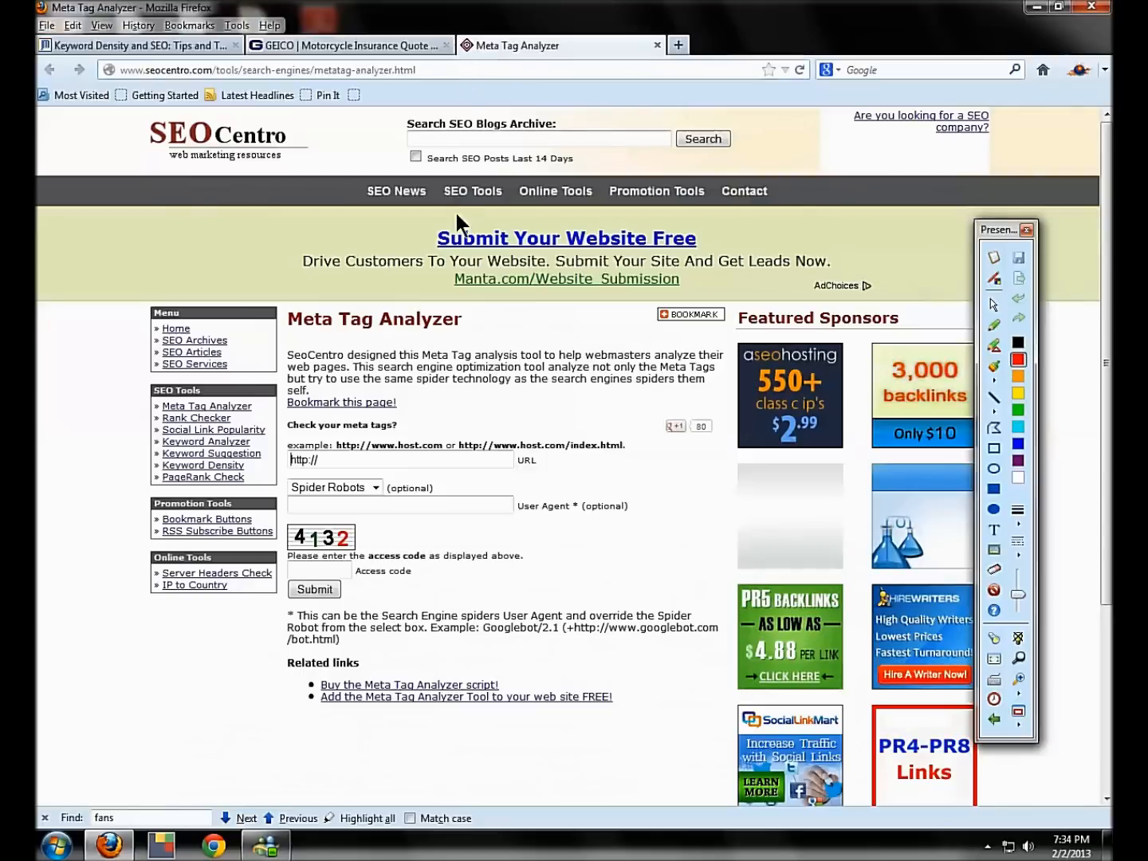
pyautogui.write('http://www.geico.com/getaquote/motorcycle/')
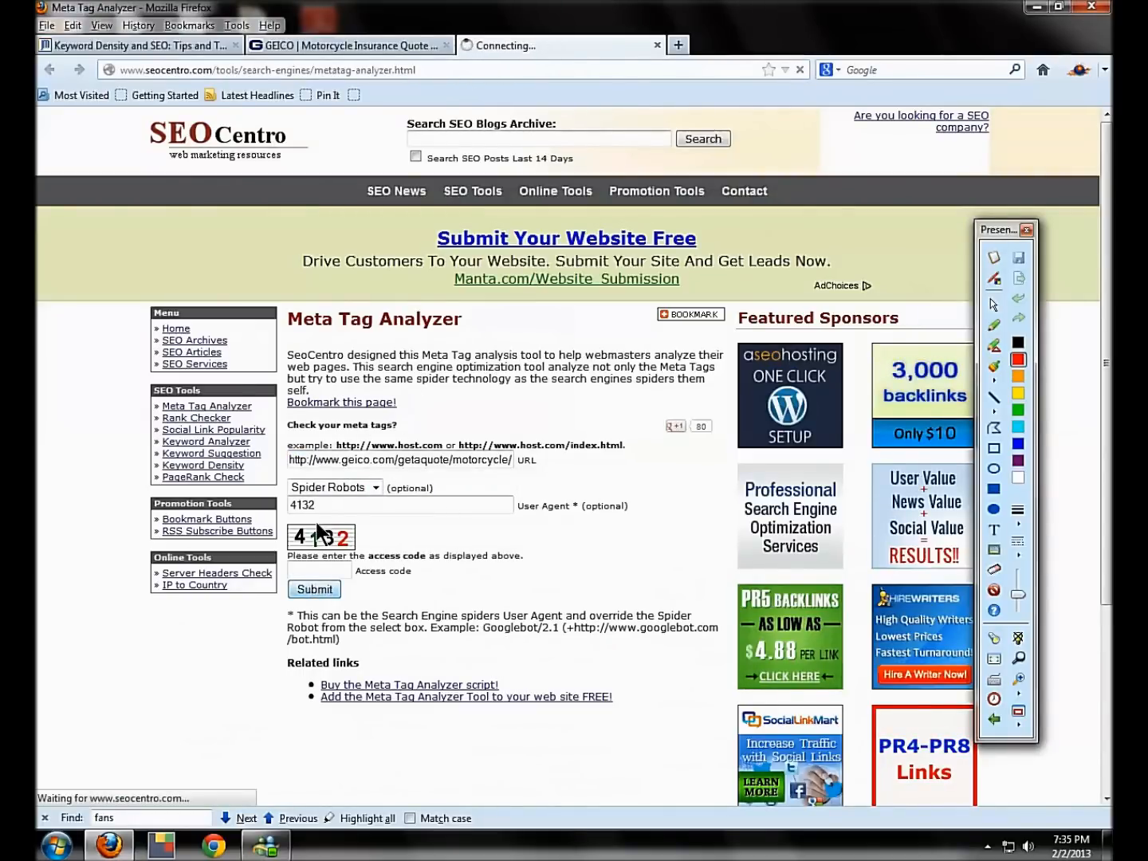
pyautogui.click(312, 590)
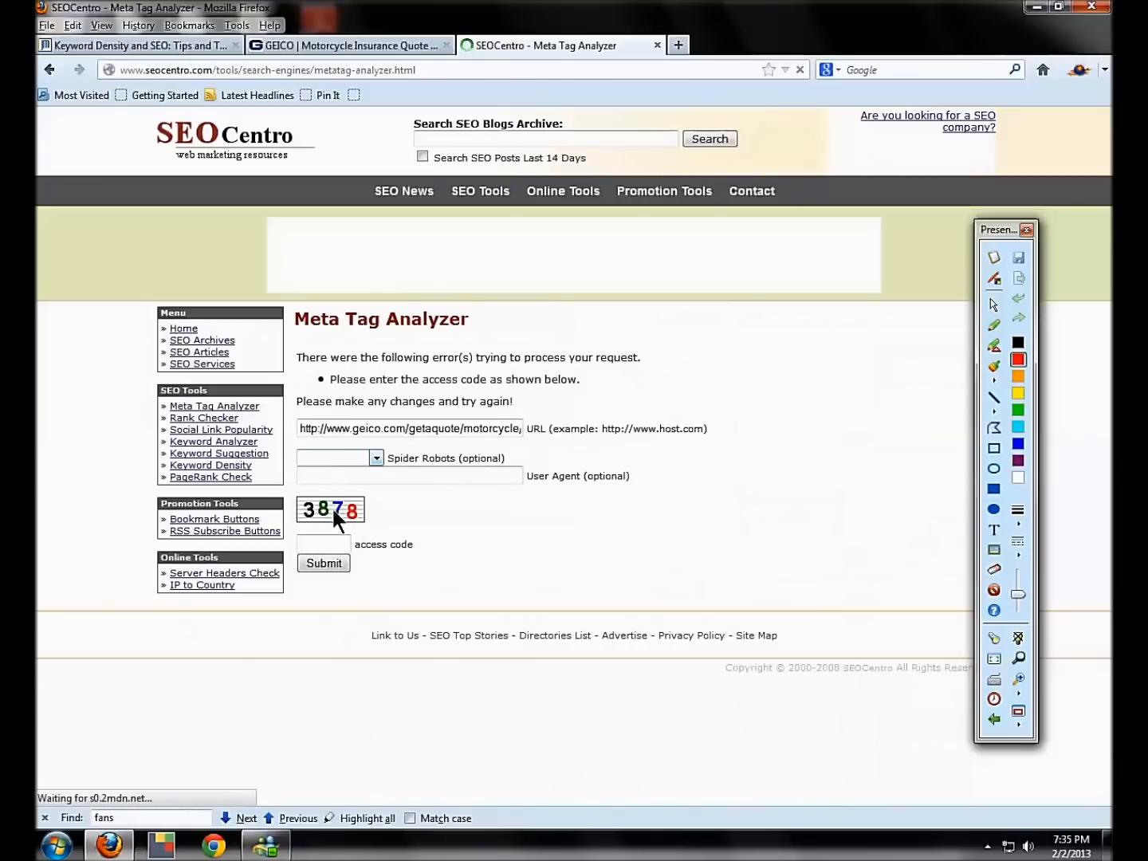
pyautogui.write('387')
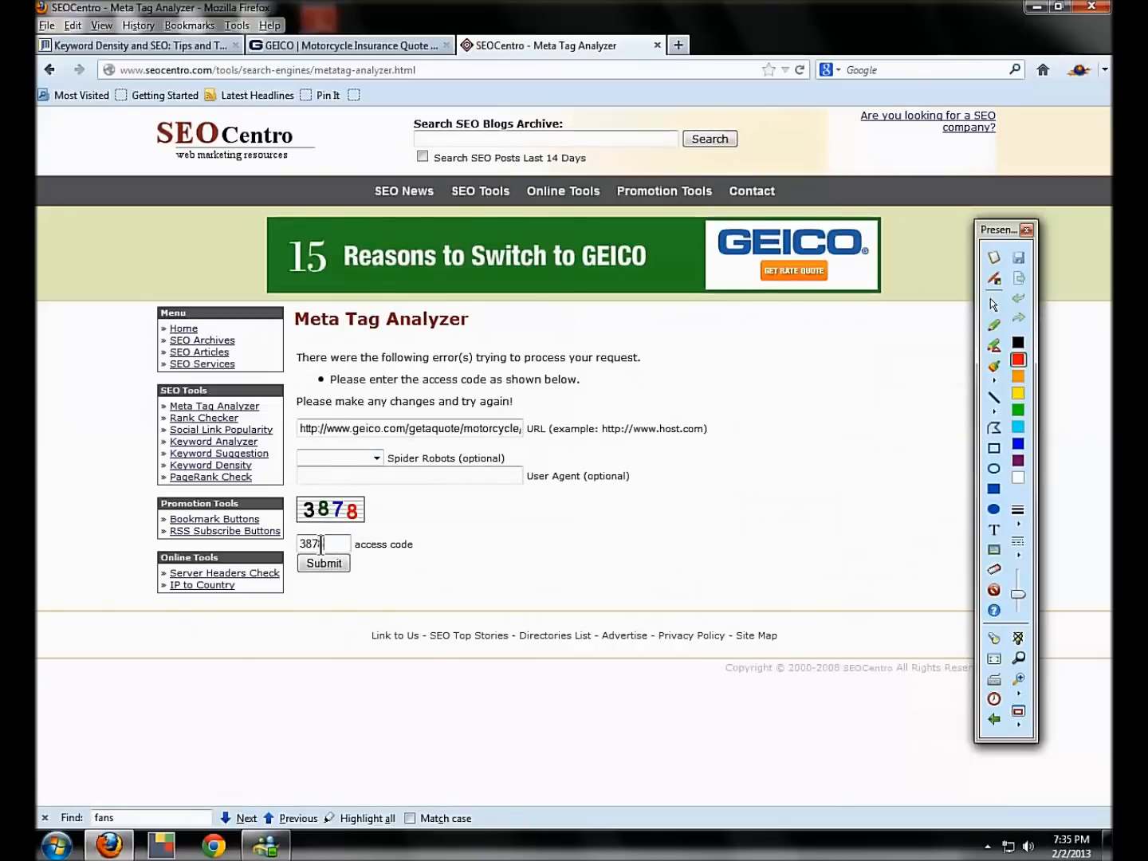
pyautogui.click(322, 563)
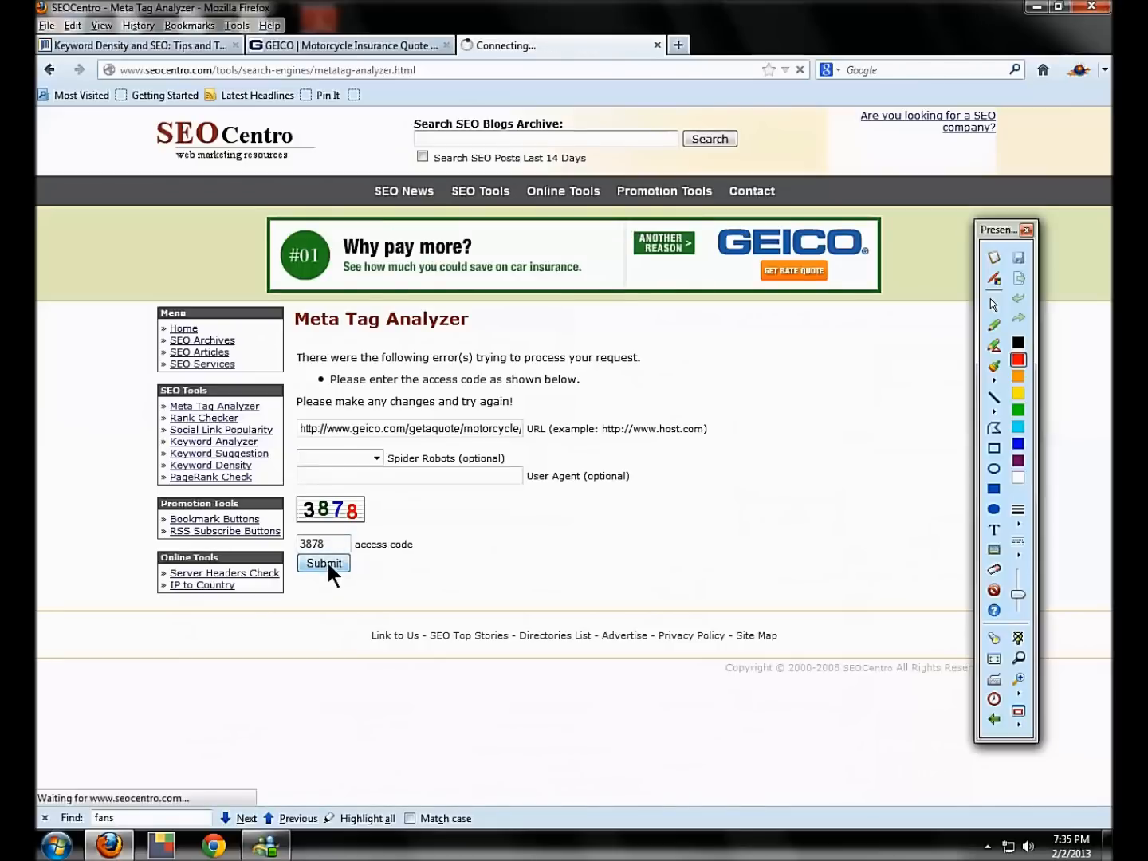
pyautogui.click(322, 563)
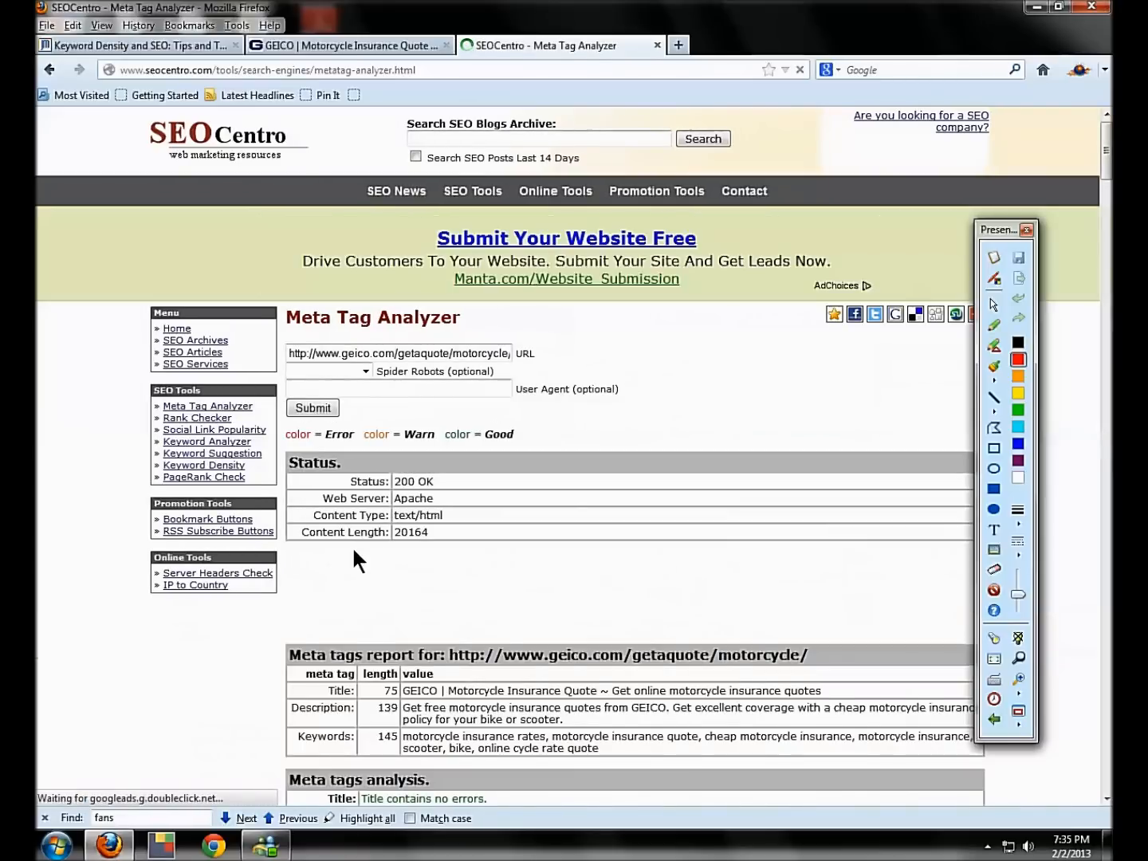
# Step: Review the report's meta tags and keyword density tables for the GEICO page
pyautogui.scroll(-3)
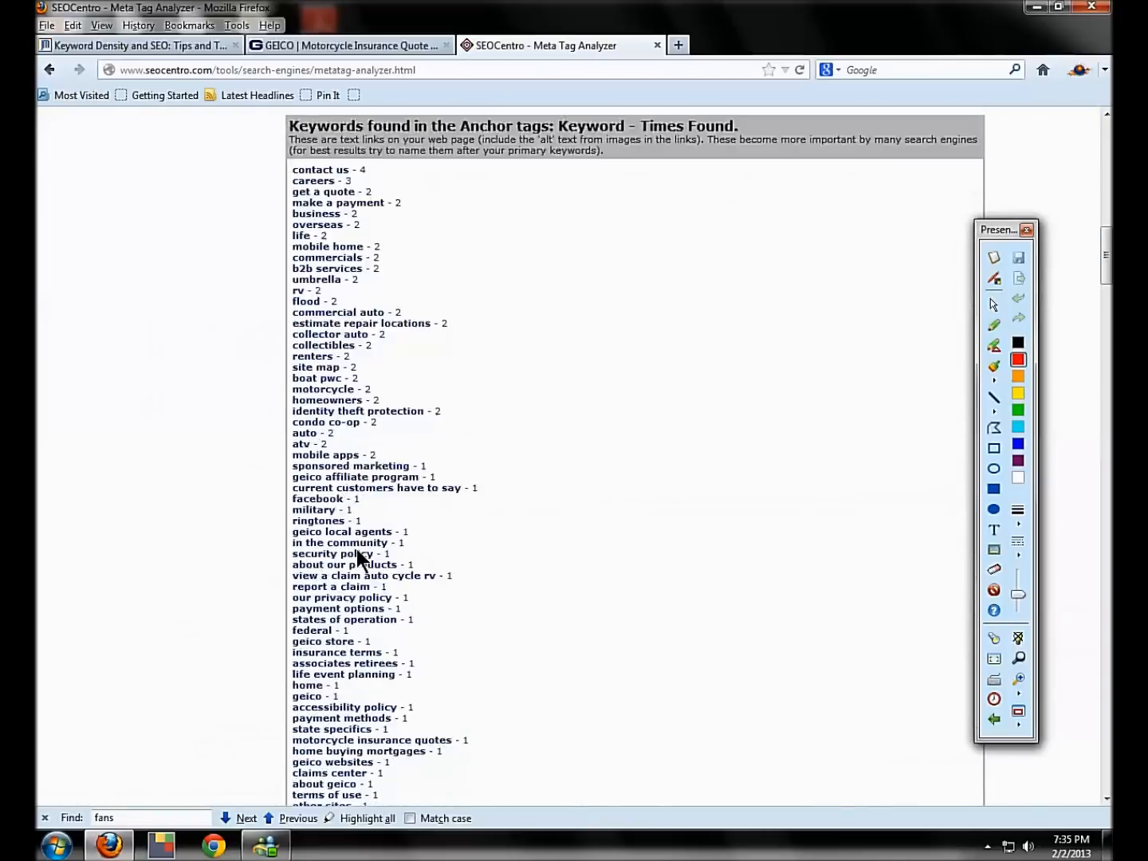
pyautogui.scroll(3)
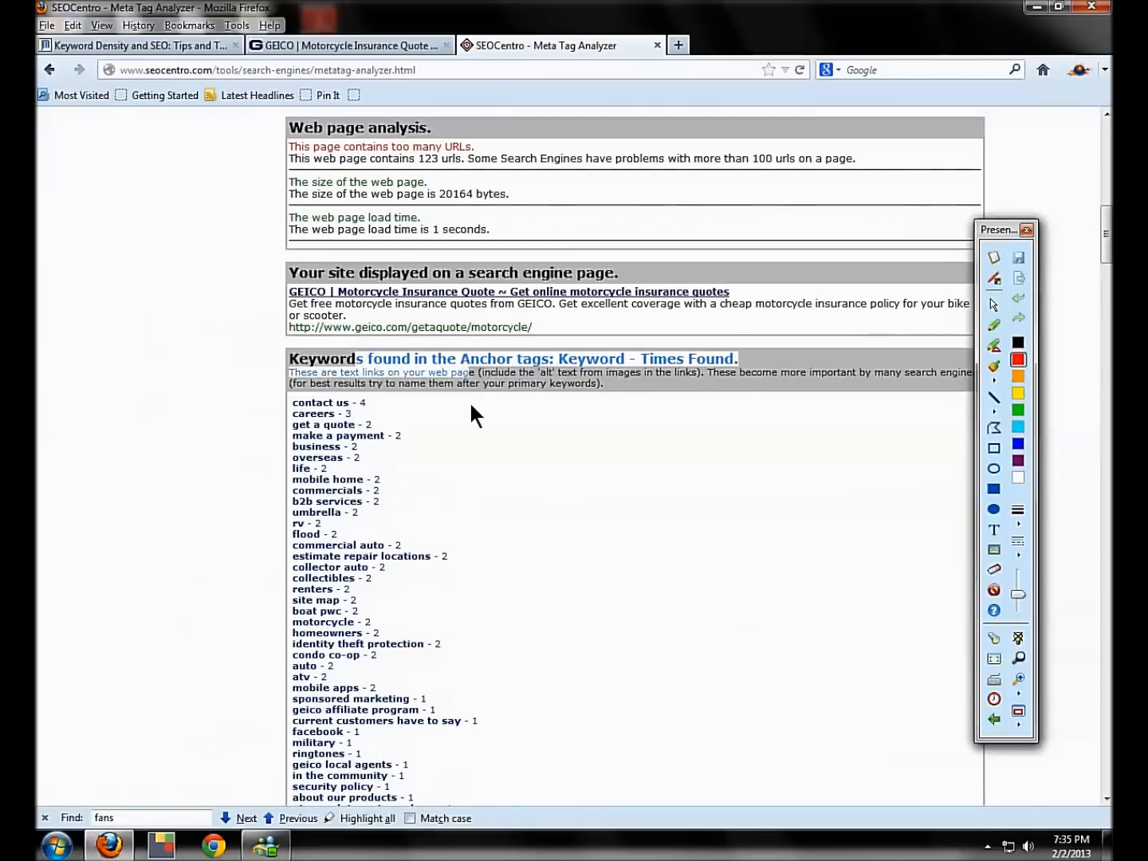
pyautogui.scroll(-3)
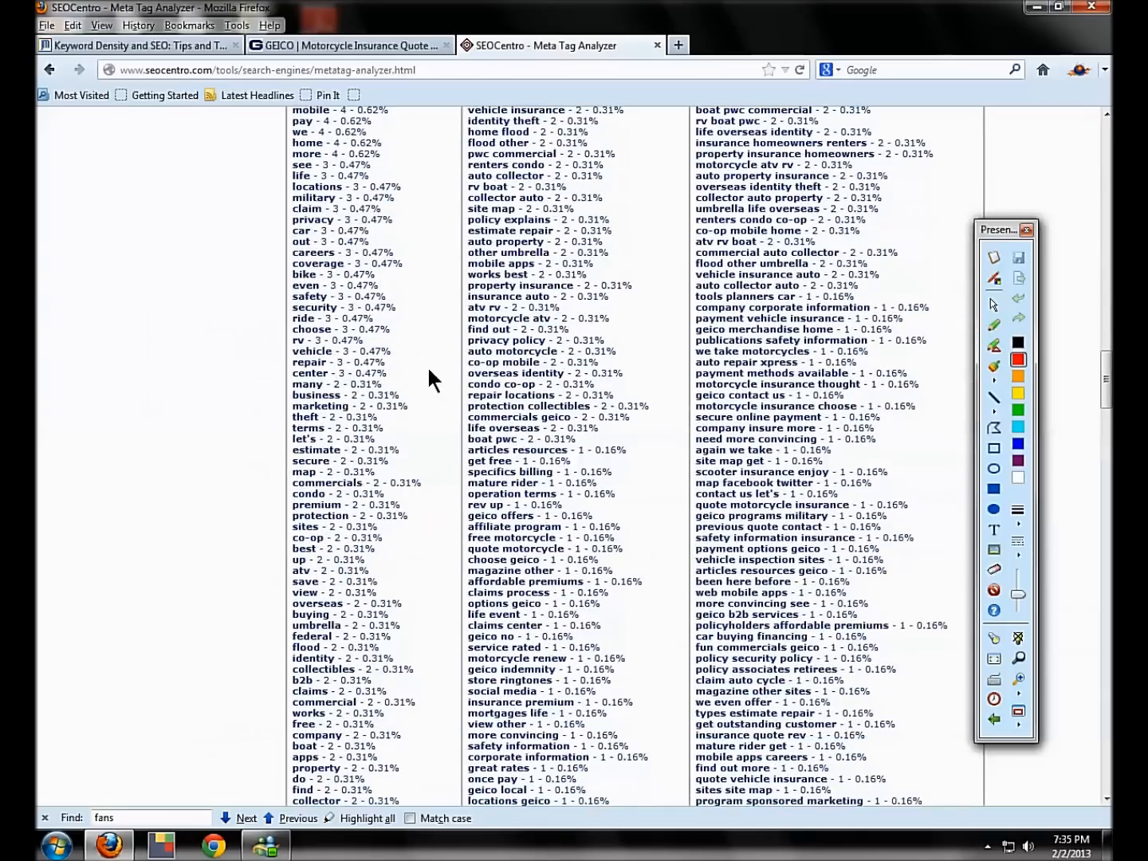
pyautogui.scroll(3)
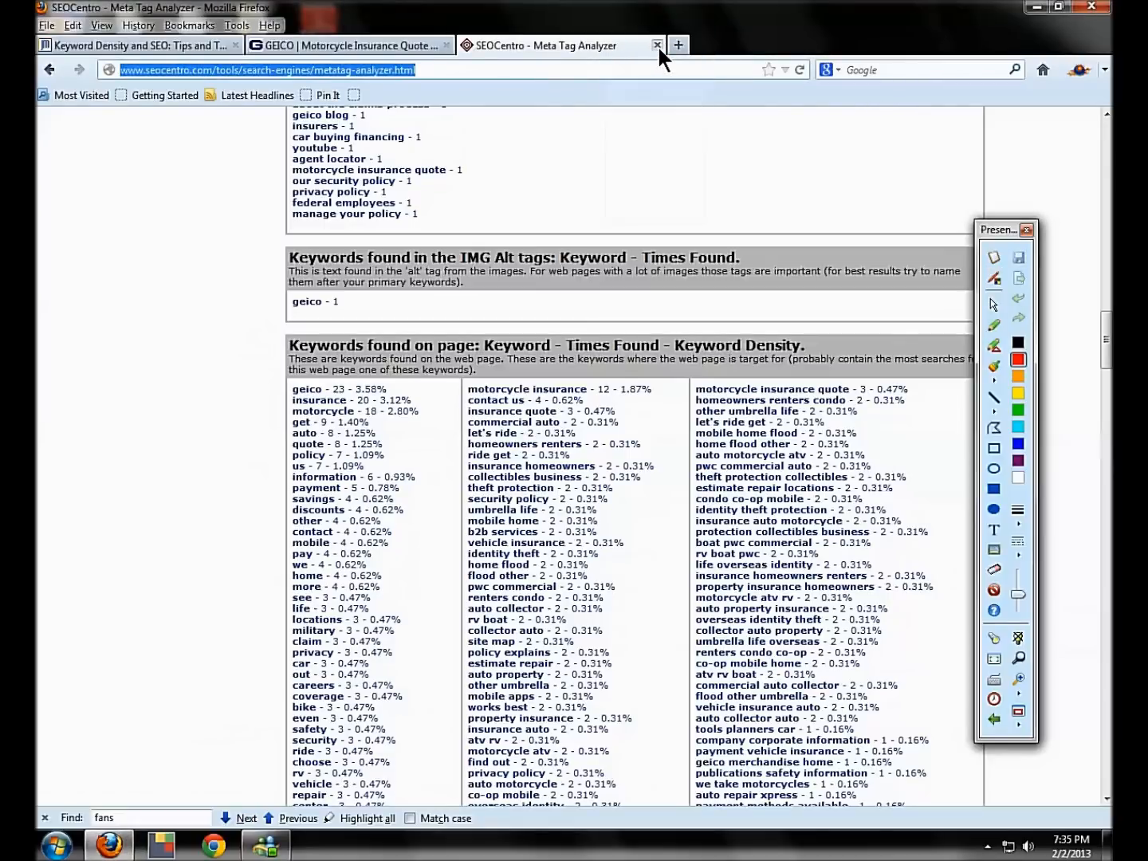
# Step: Close the Meta Tag Analyzer, open the Metamend keyword cloud tool in a new tab, and select the GEICO URL
pyautogui.click(657, 45)
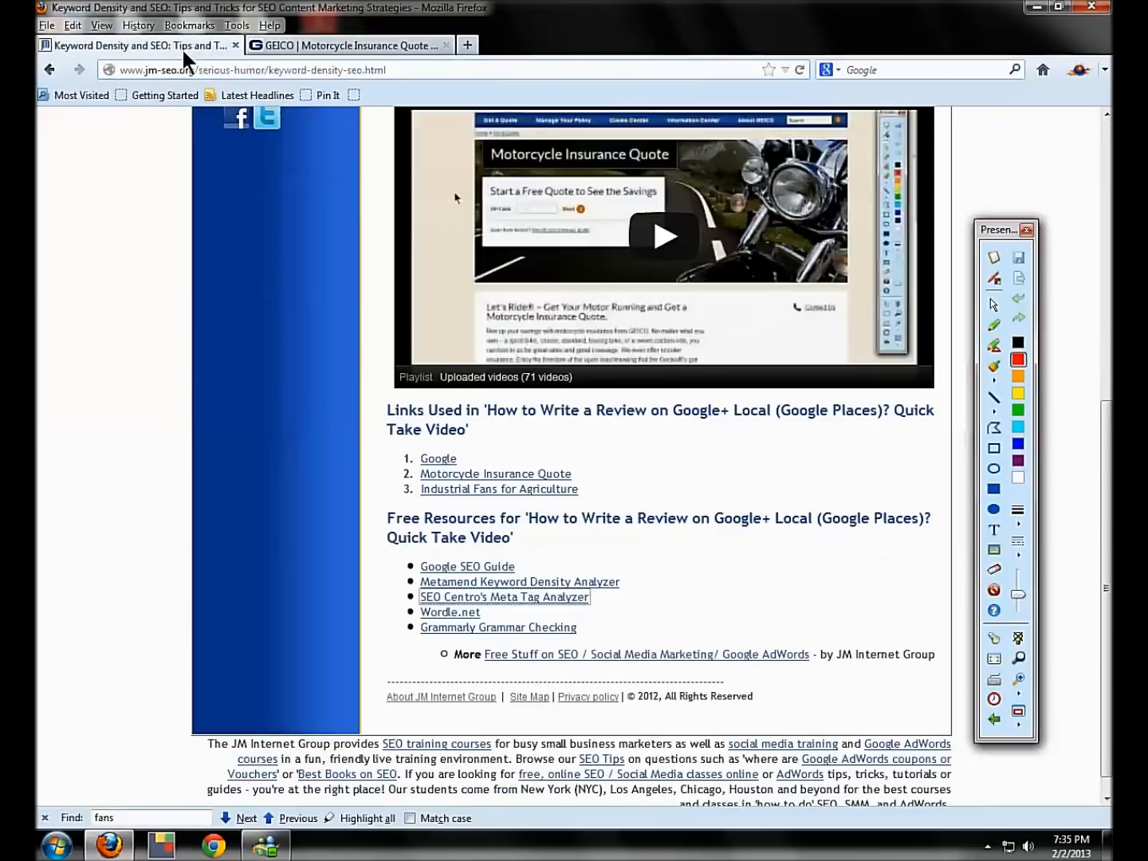
pyautogui.moveTo(504, 619)
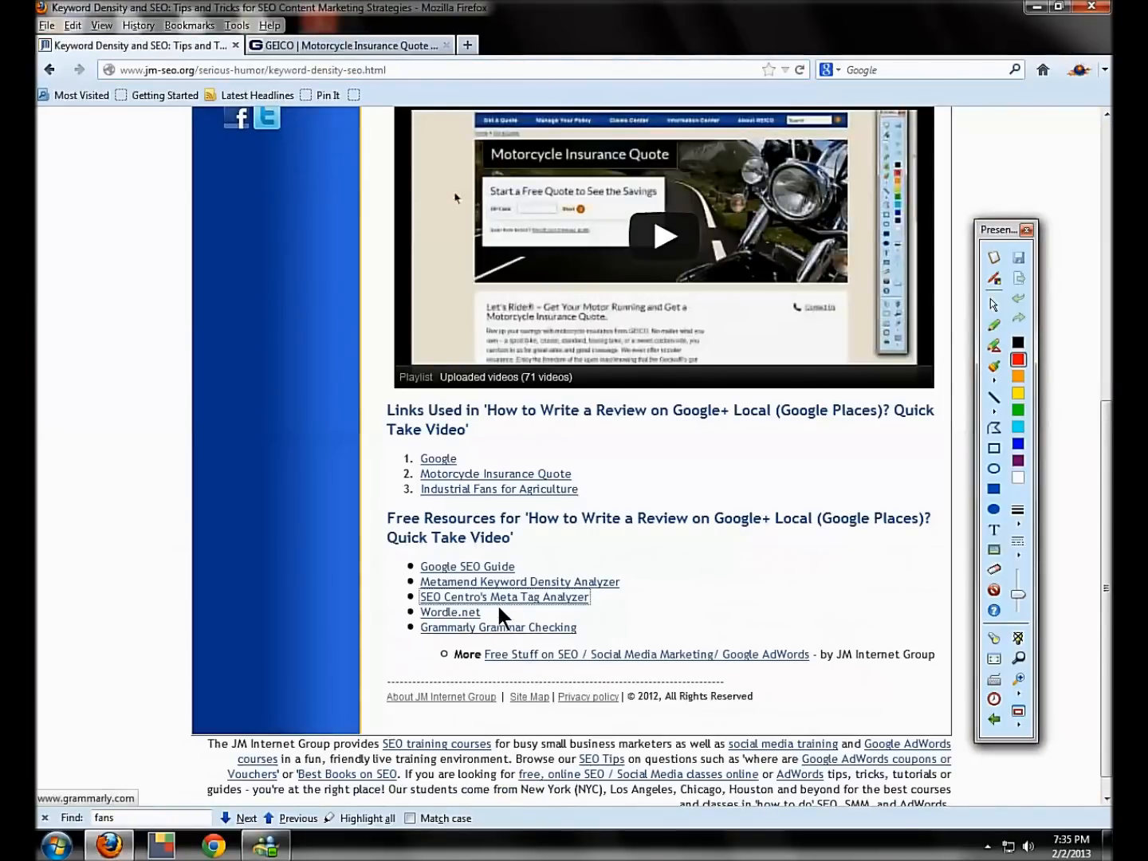
pyautogui.rightClick(504, 596)
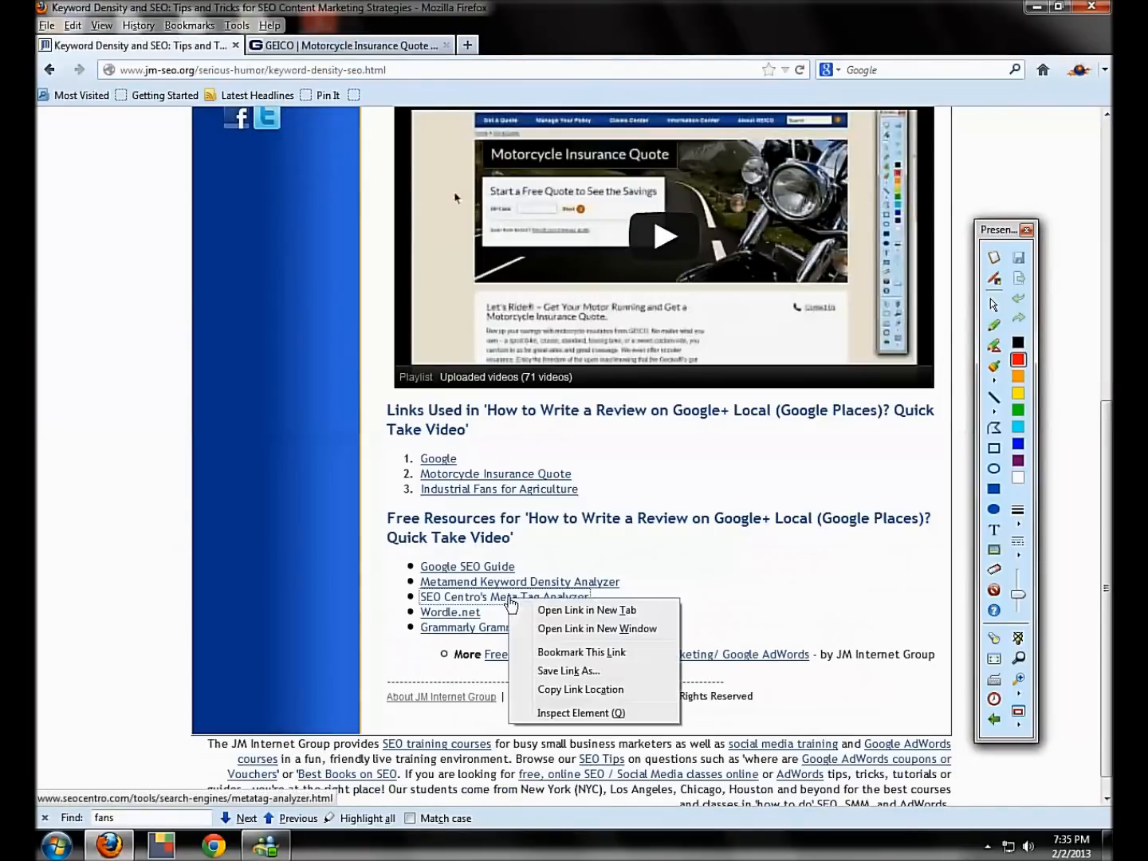
pyautogui.click(586, 608)
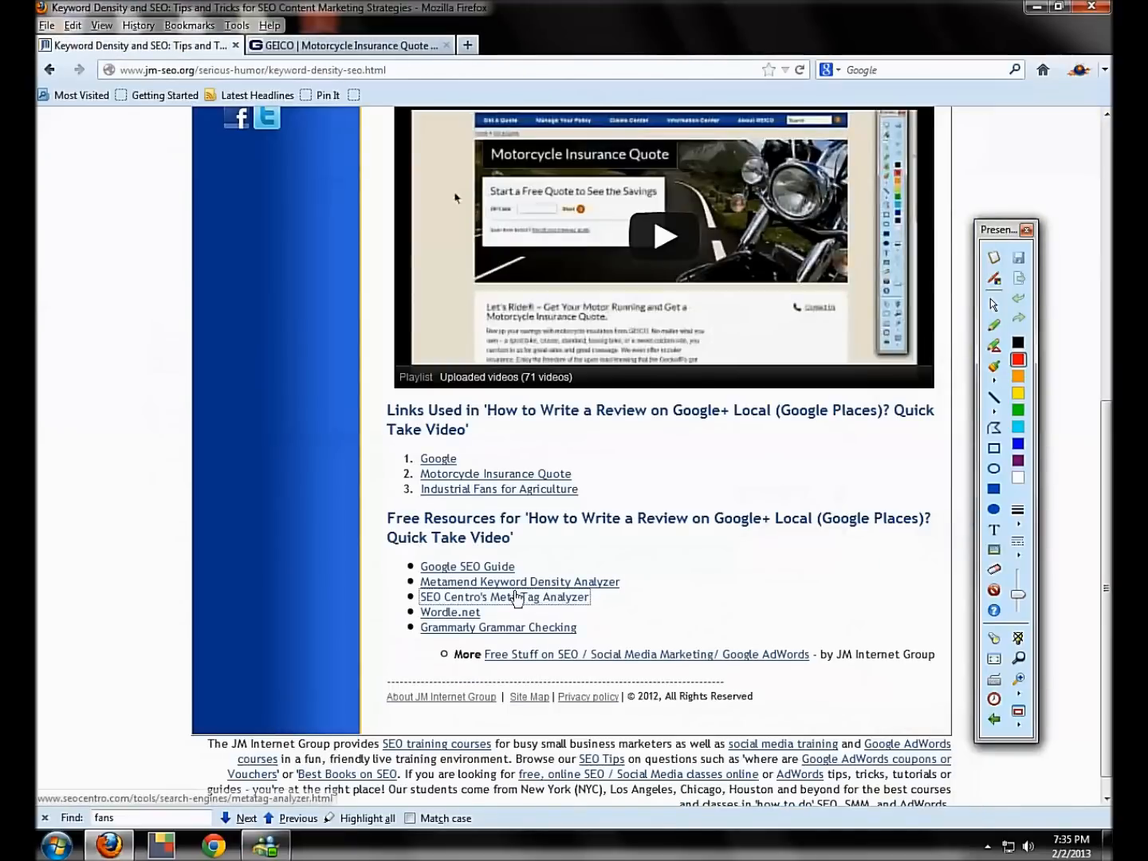
pyautogui.click(503, 596)
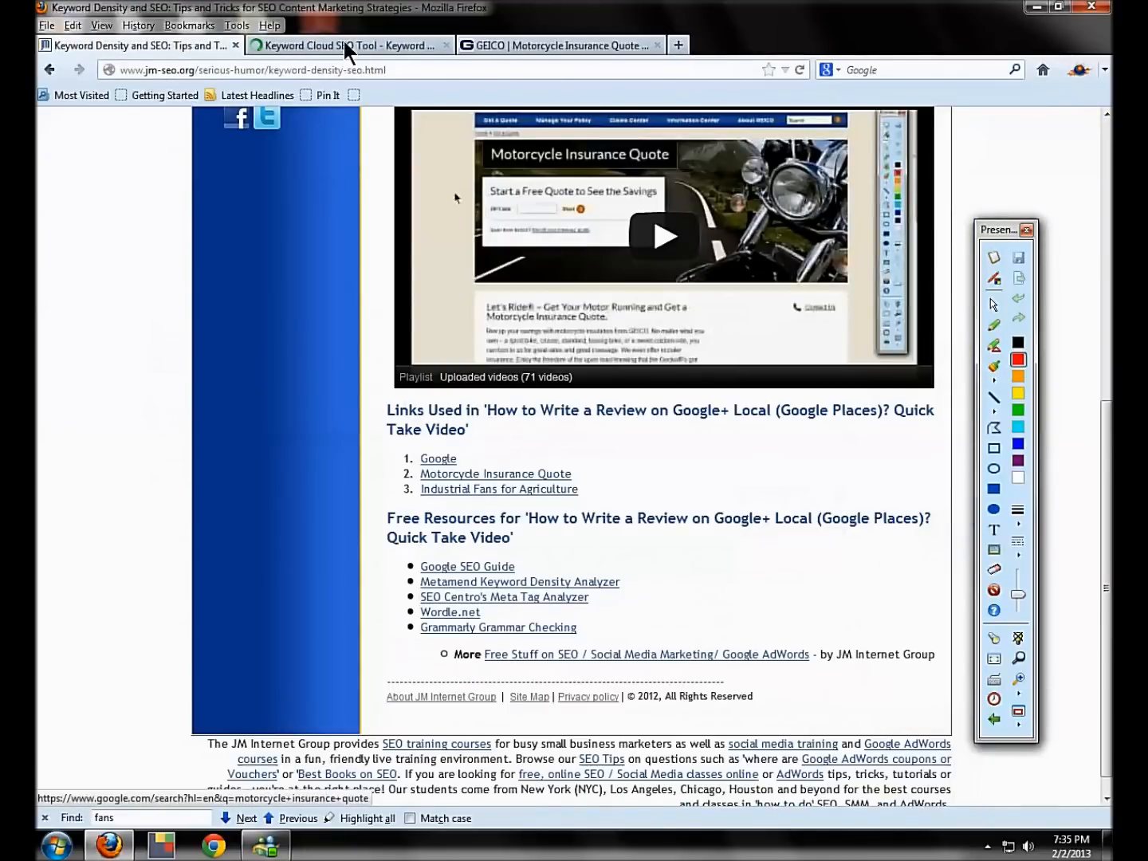
pyautogui.click(558, 45)
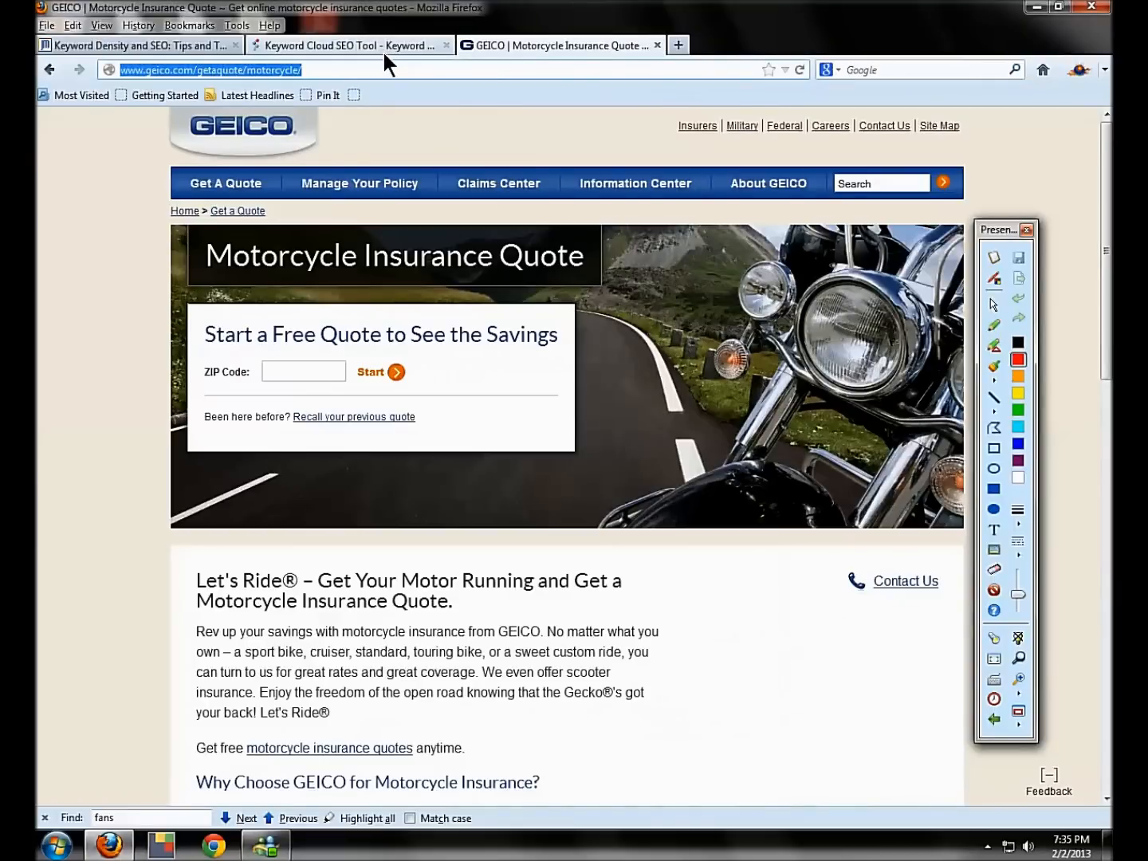
# Step: Enter the GEICO quote page URL into Metamend's Your Website field to build its keyword cloud
pyautogui.click(350, 45)
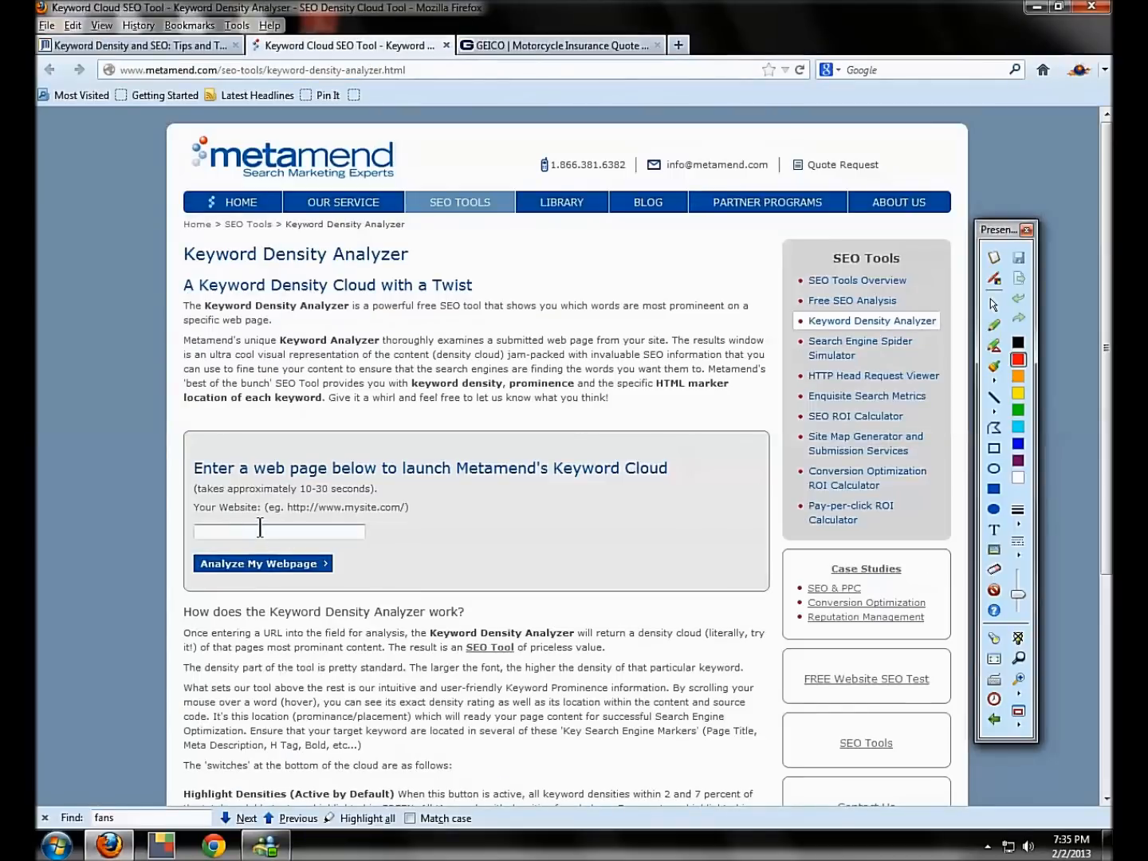
pyautogui.click(261, 563)
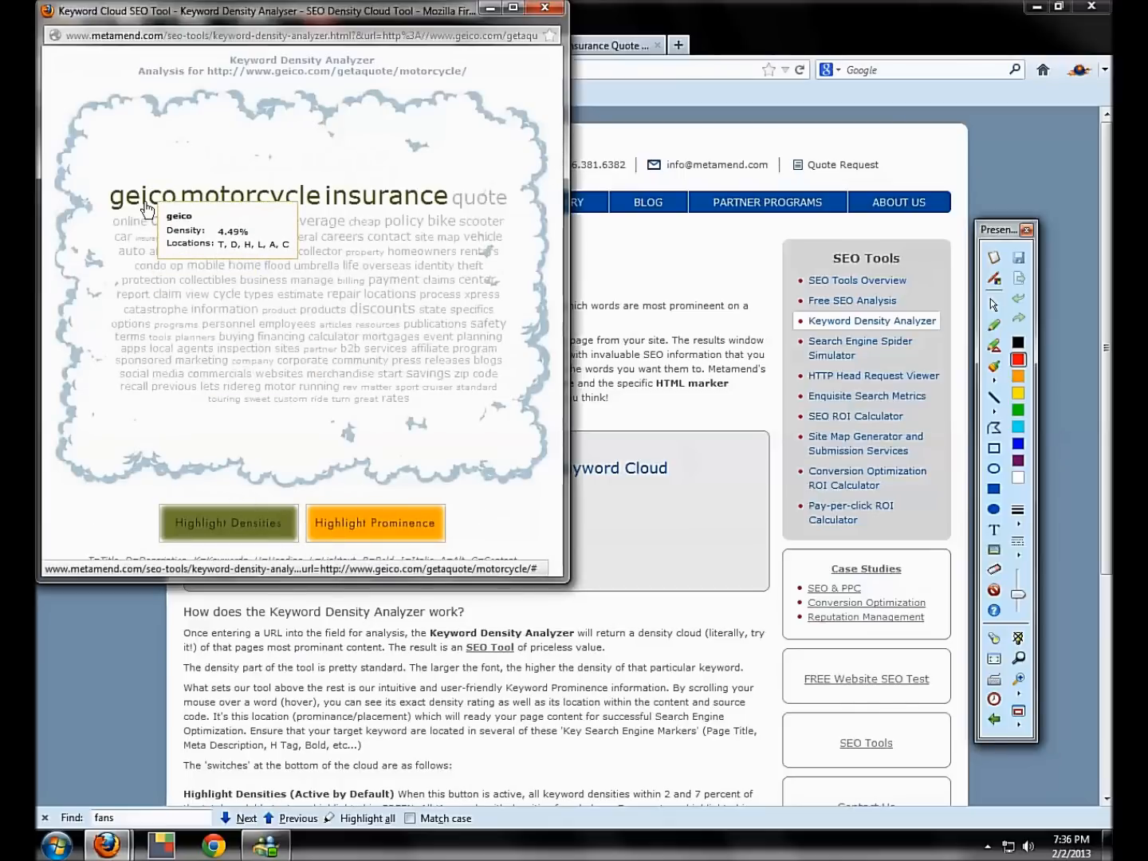
pyautogui.moveTo(210, 198)
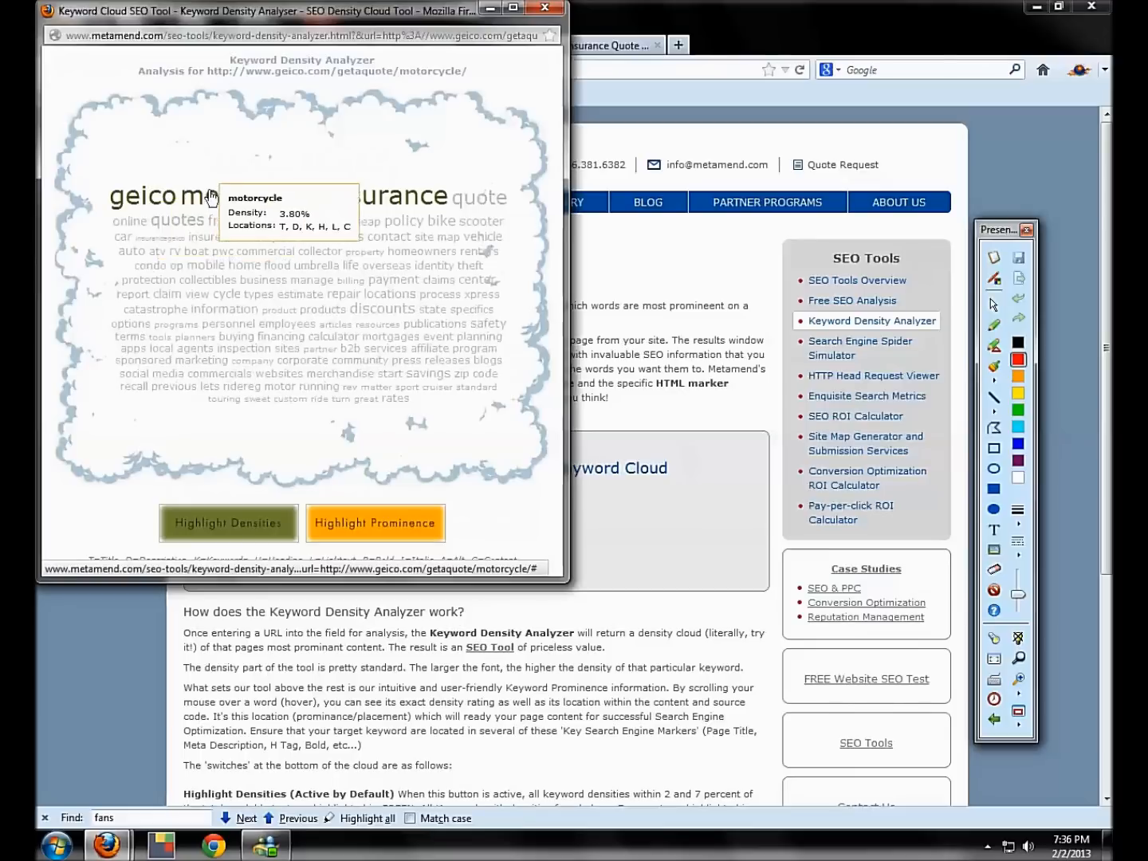
pyautogui.moveTo(211, 199)
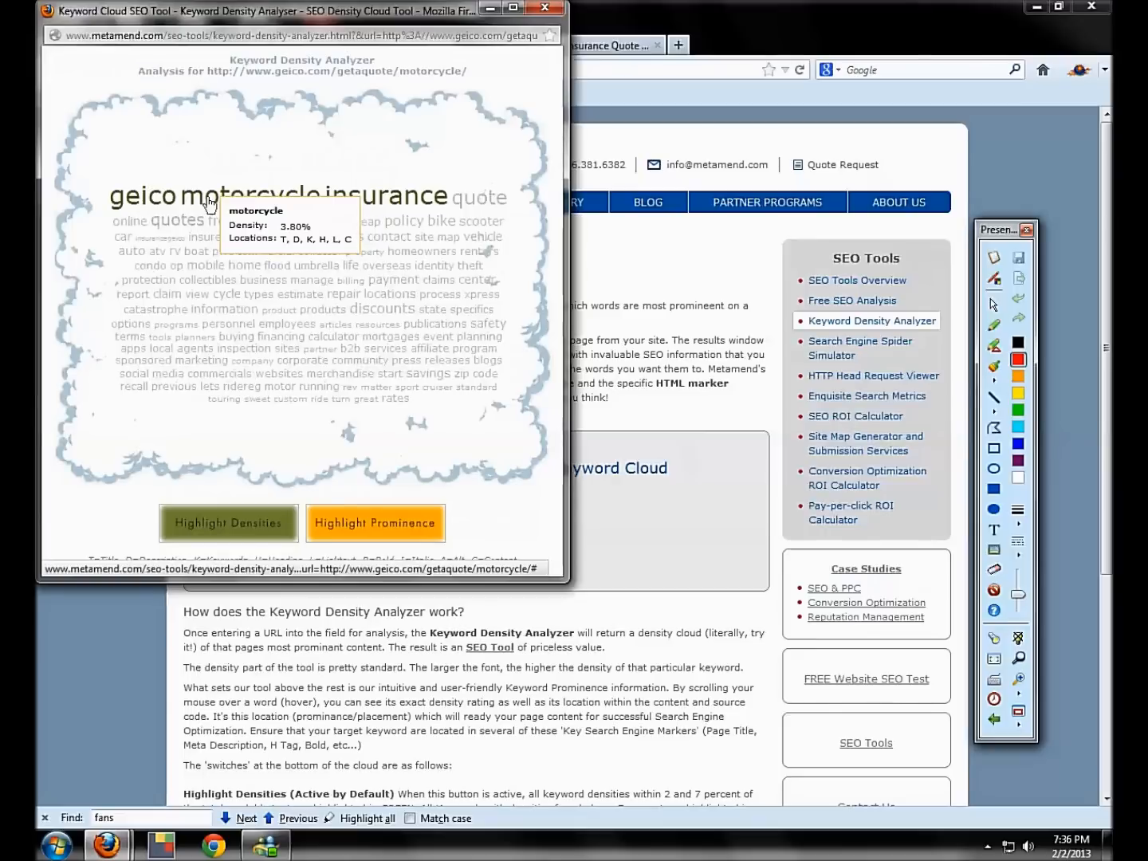
pyautogui.moveTo(319, 510)
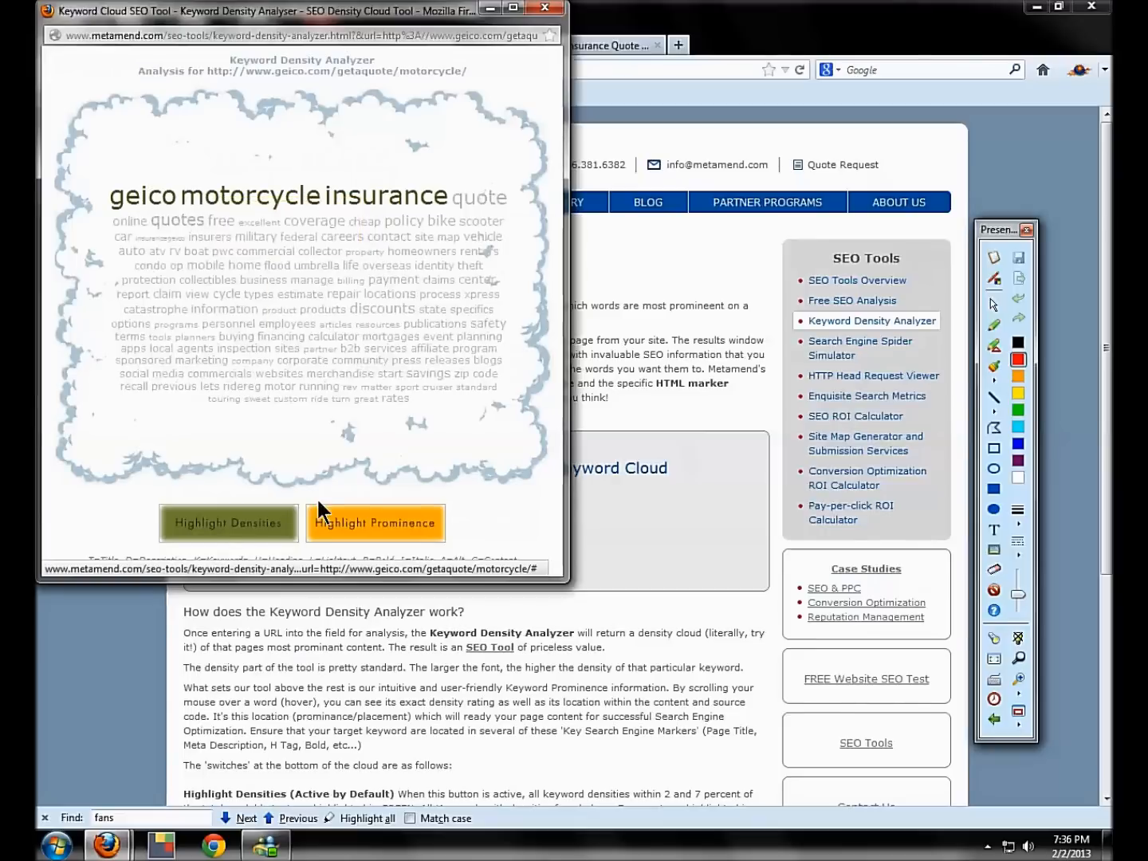
pyautogui.moveTo(241, 196)
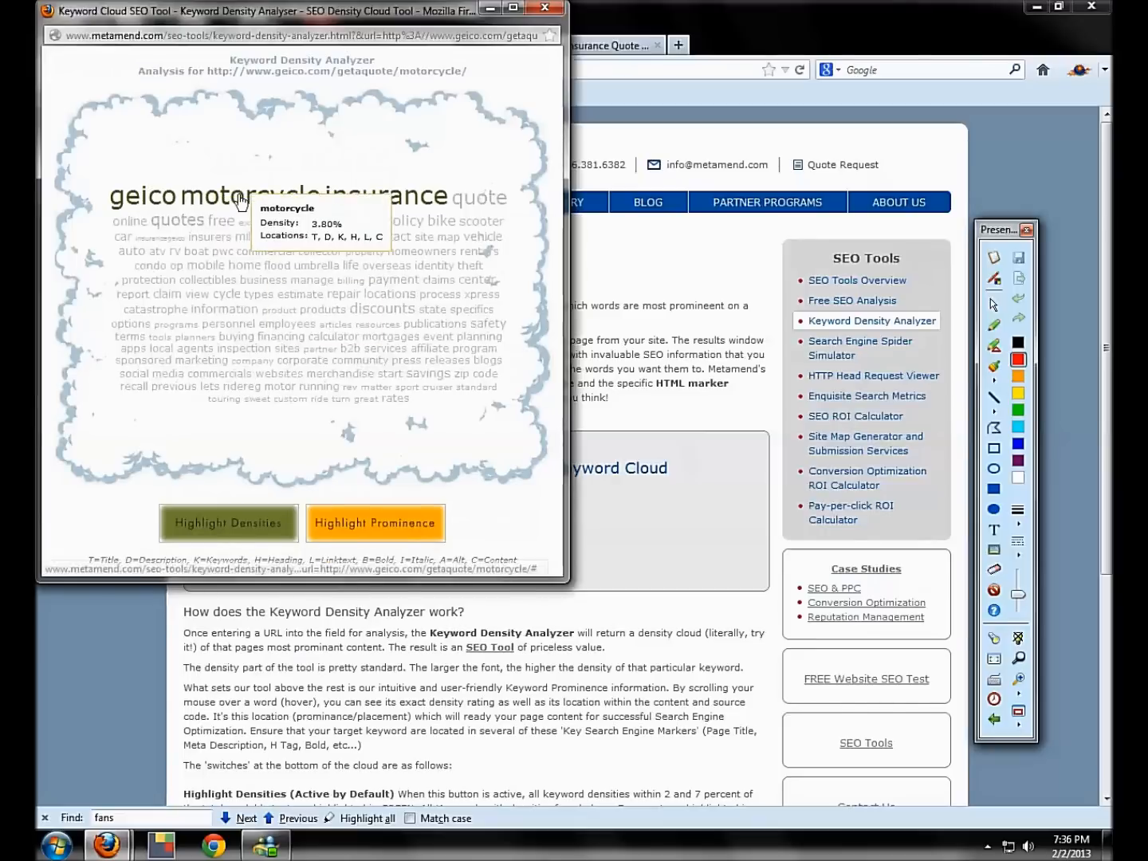
pyautogui.moveTo(307, 587)
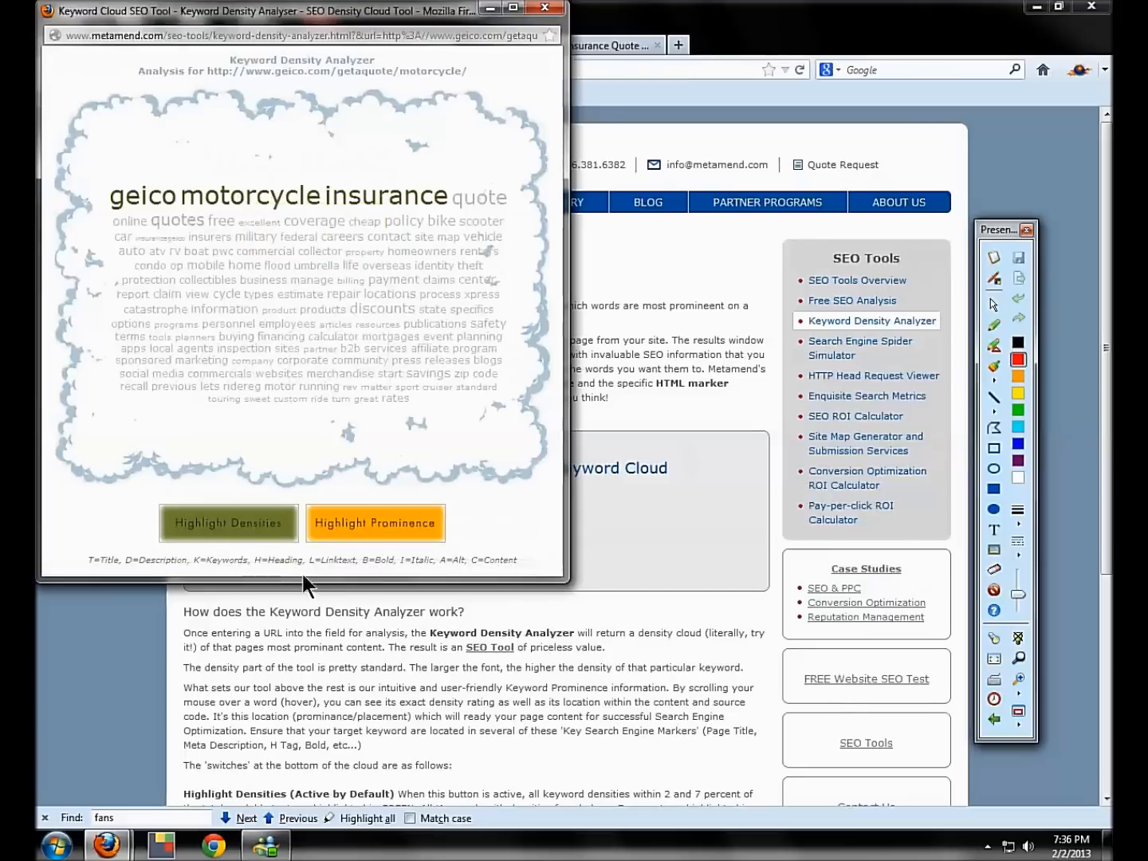
pyautogui.moveTo(348, 209)
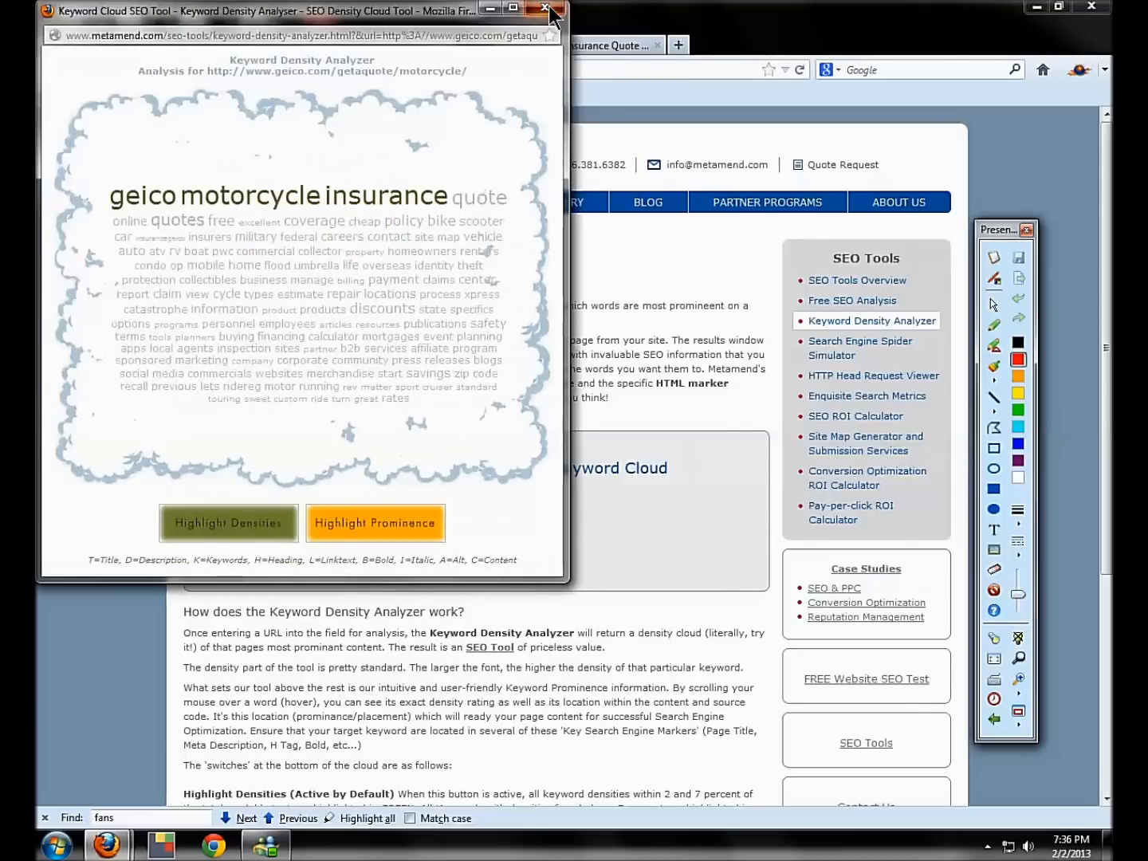
# Step: Close the keyword cloud window and copy all of the GEICO motorcycle page's text
pyautogui.click(546, 8)
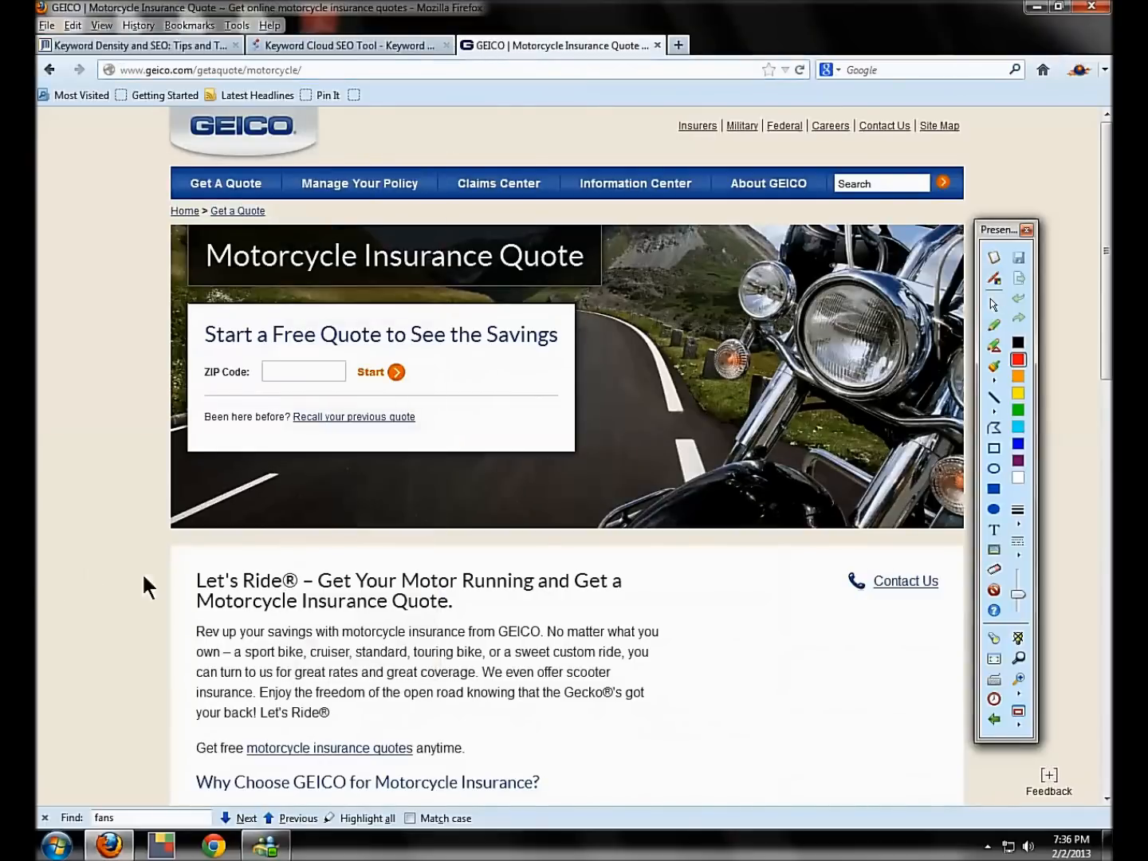
pyautogui.scroll(-3)
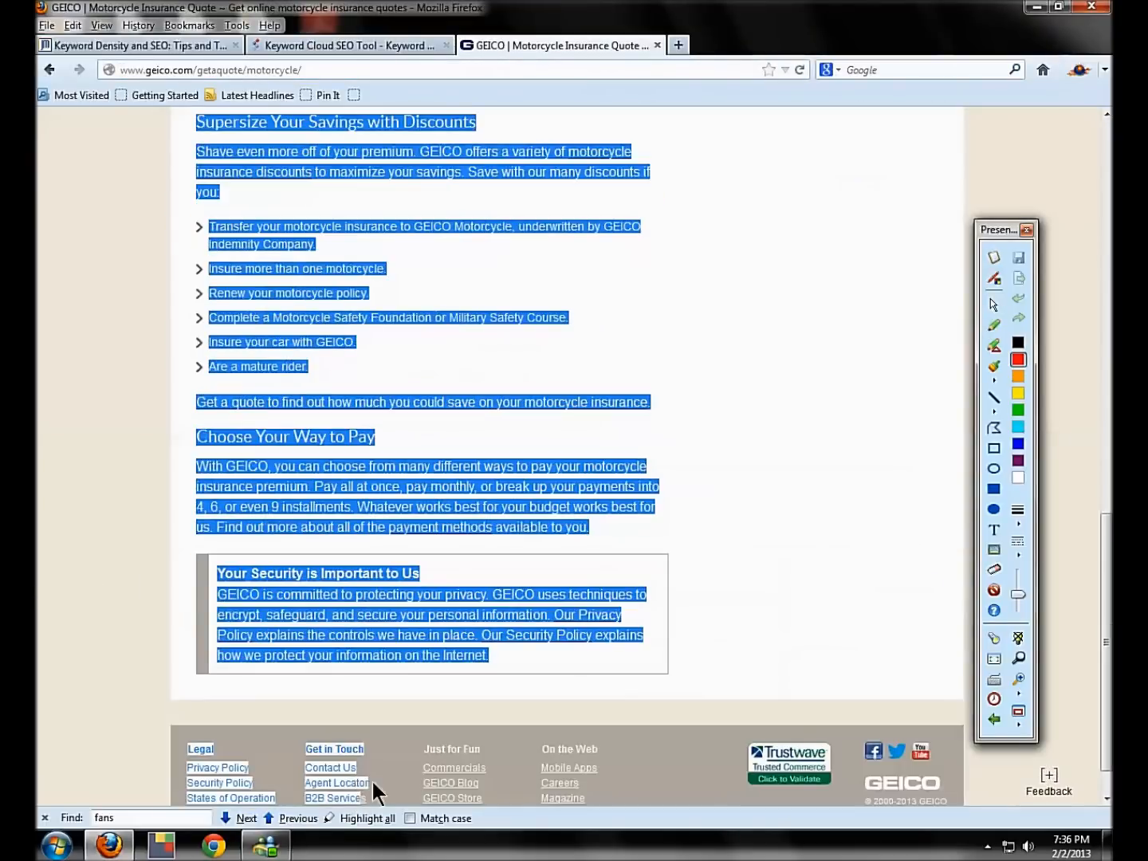
pyautogui.moveTo(454, 654)
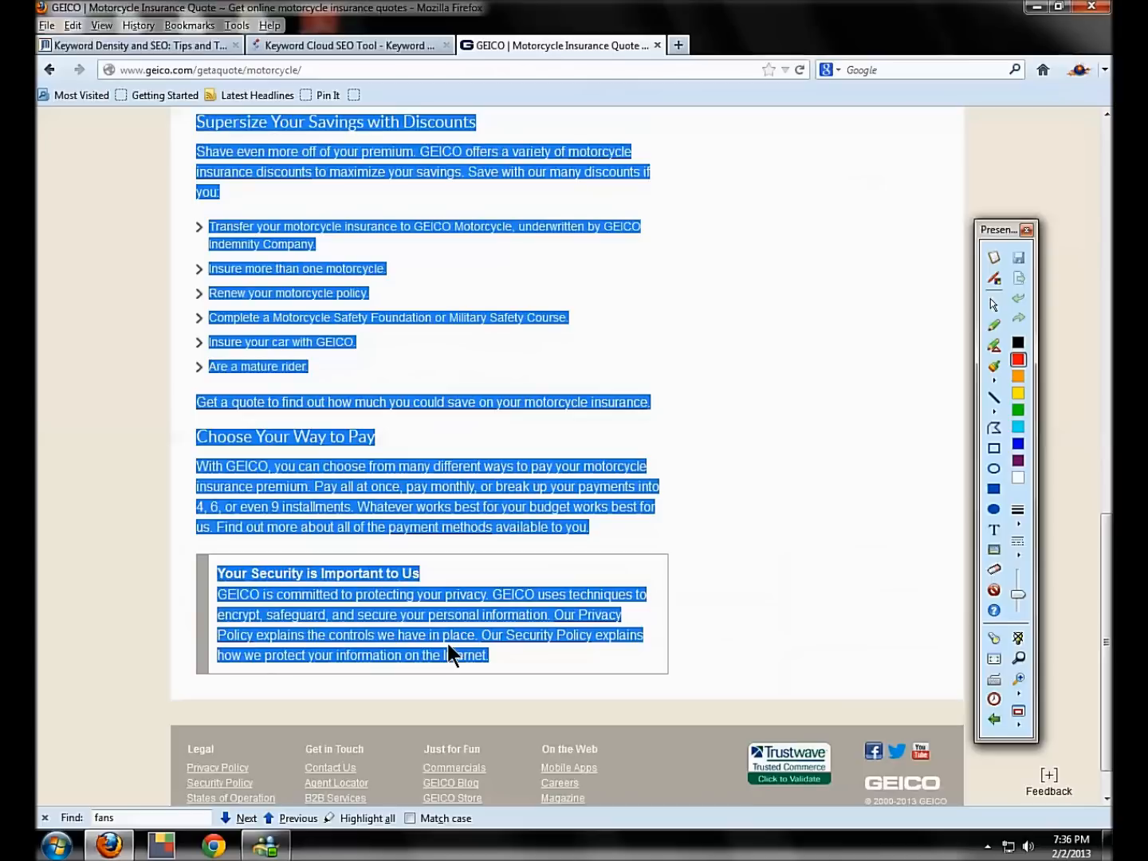
pyautogui.moveTo(253, 341)
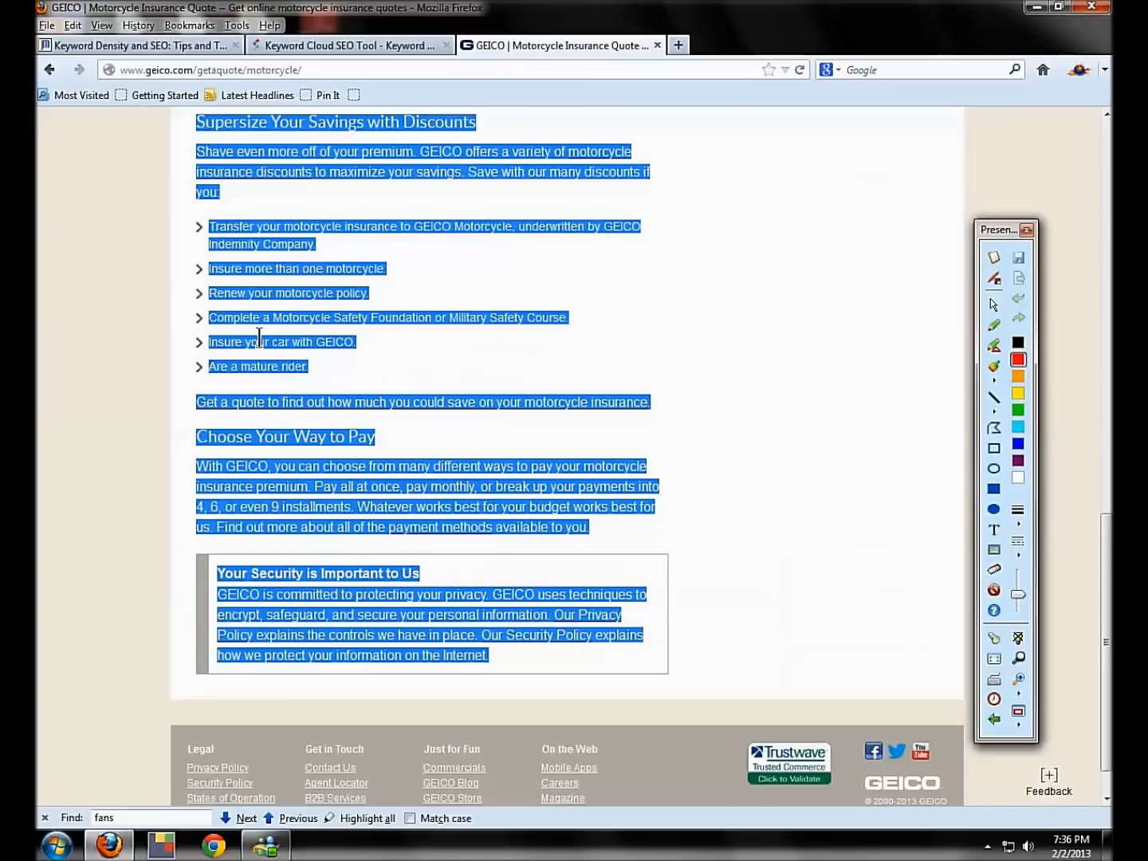
pyautogui.moveTo(322, 70)
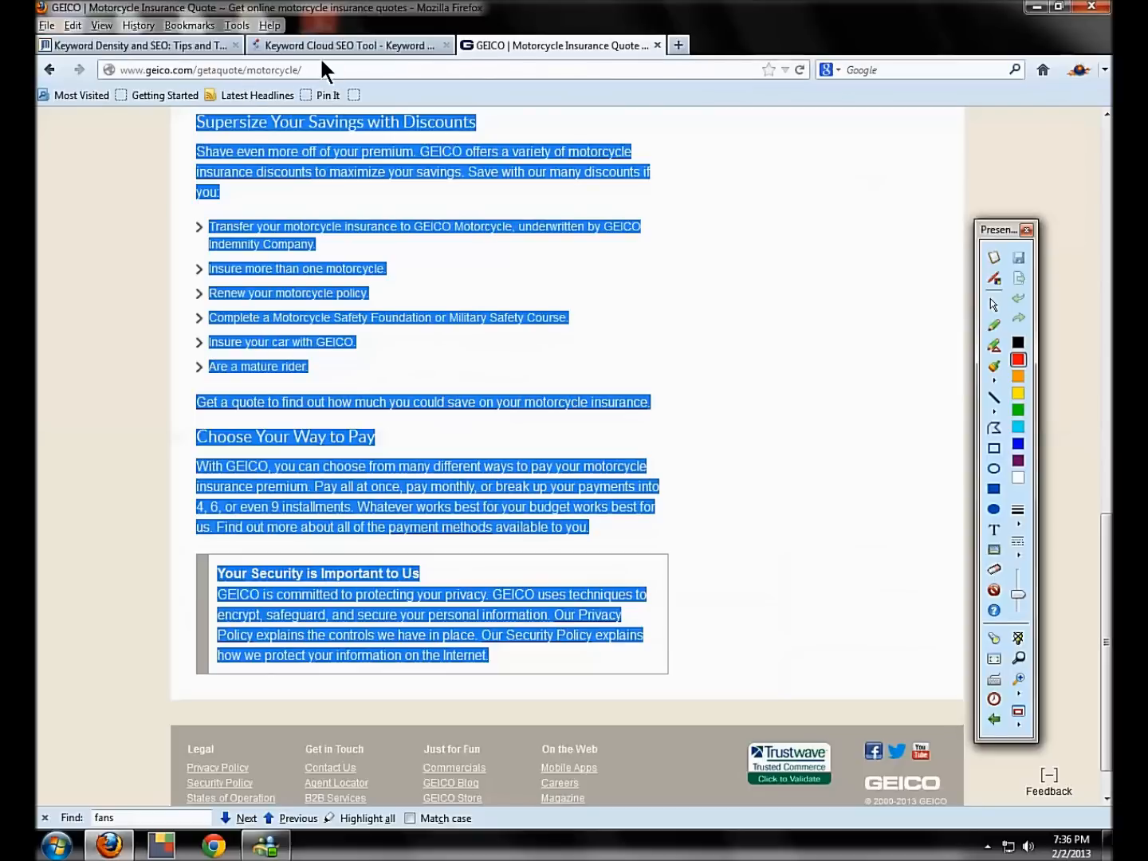
pyautogui.rightClick(271, 184)
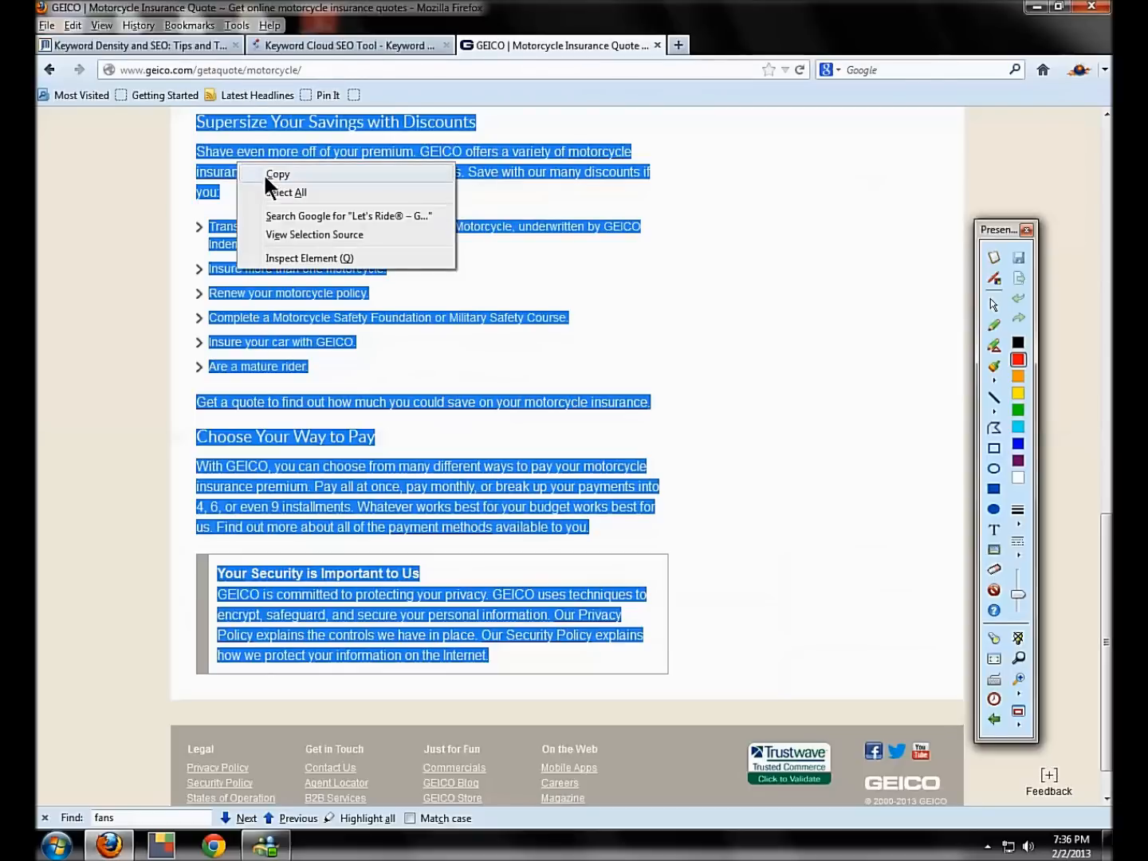
pyautogui.click(136, 45)
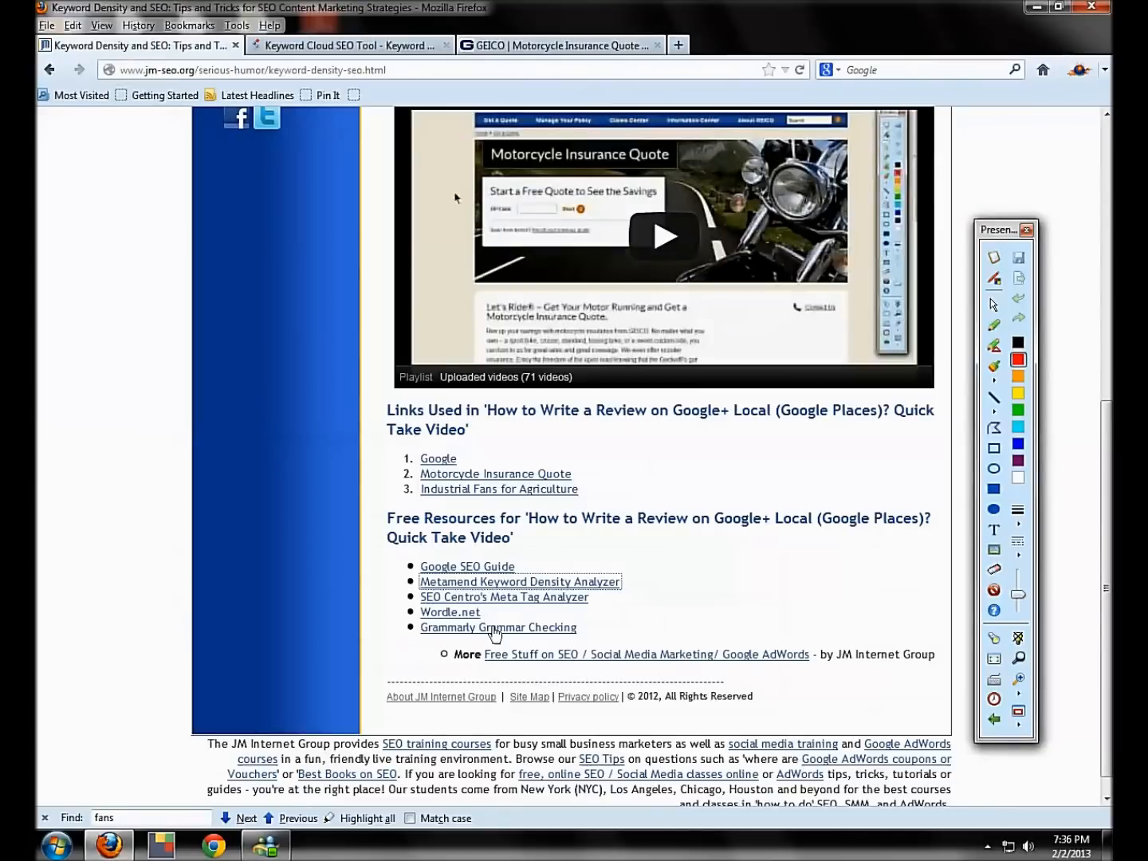
# Step: Check the pasted GEICO text in Grammarly, getting a score of 52 with 41 critical issues, then go back
pyautogui.click(497, 627)
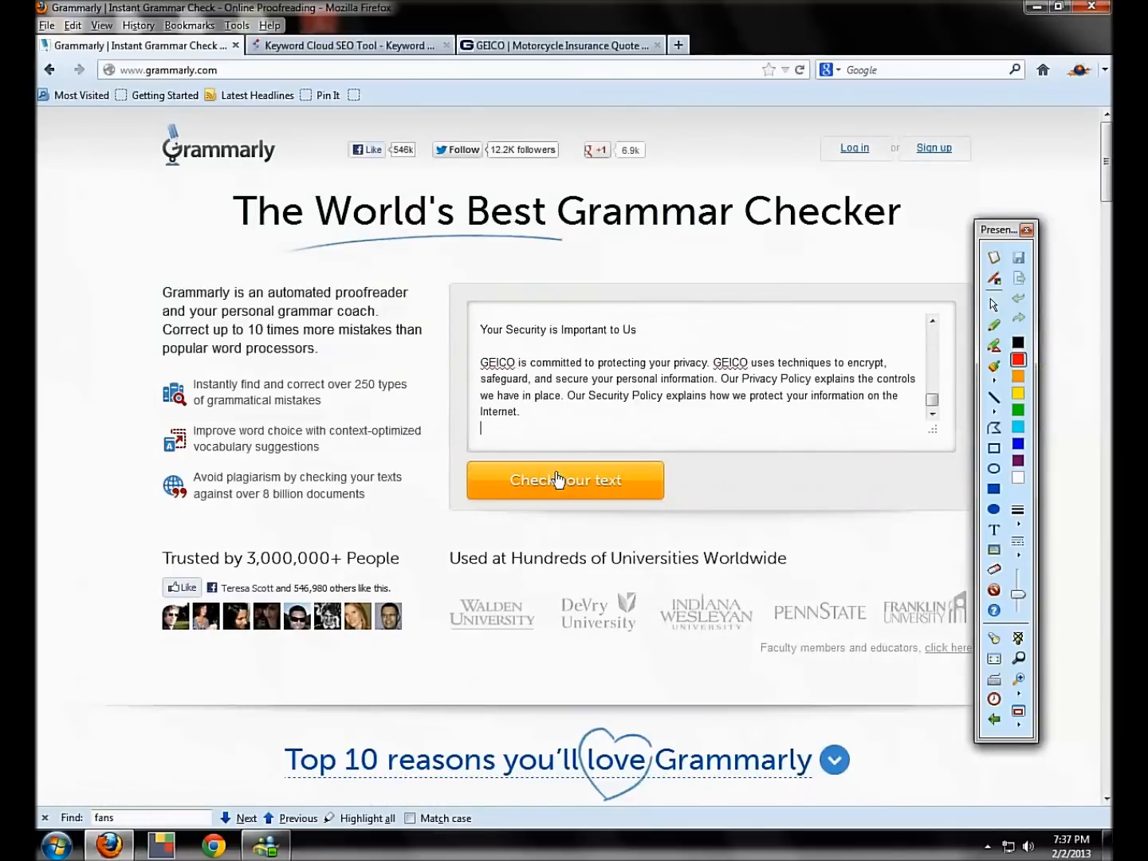
pyautogui.click(564, 480)
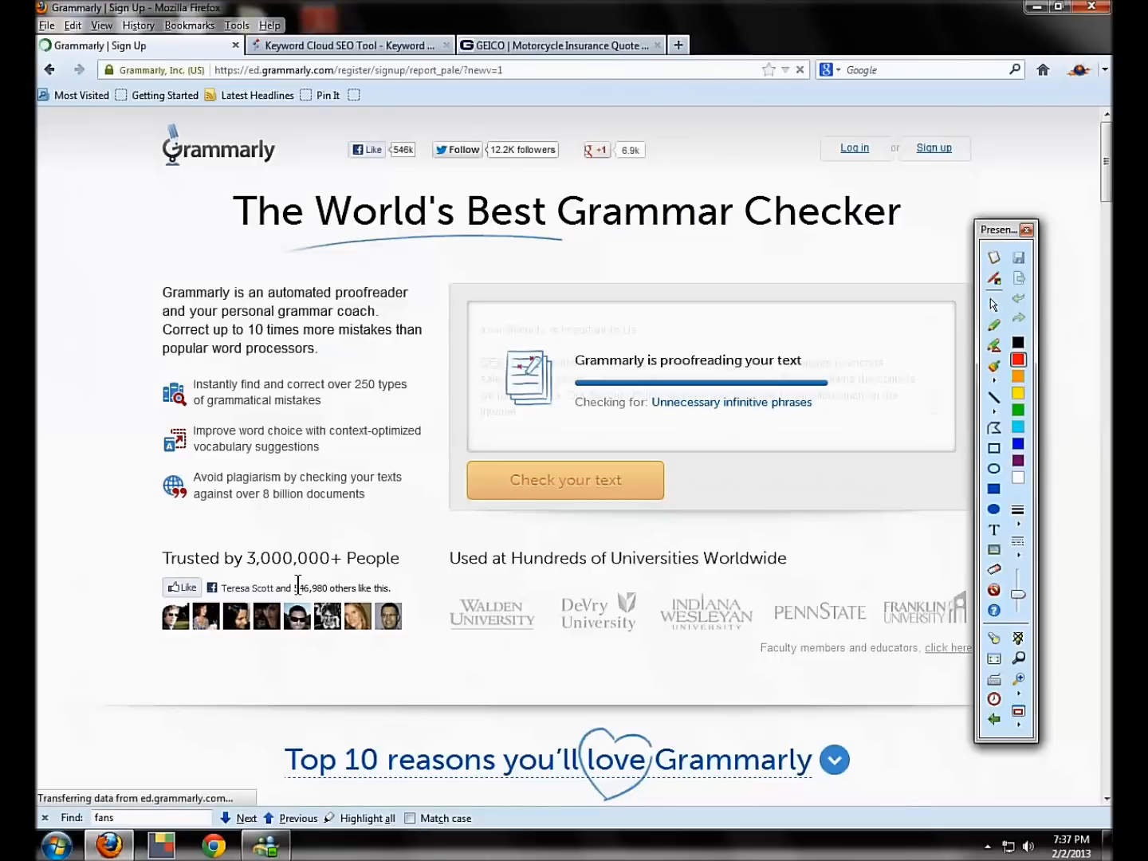
pyautogui.click(564, 479)
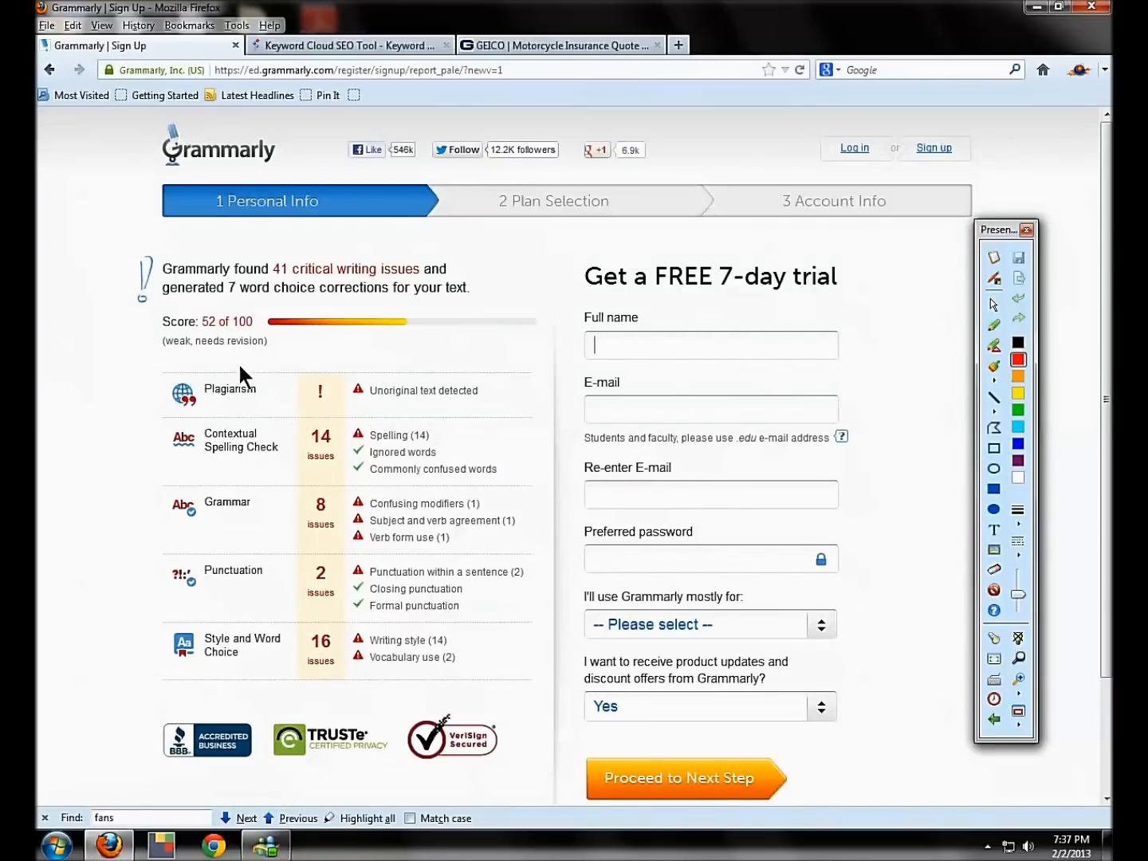
pyautogui.doubleClick(209, 322)
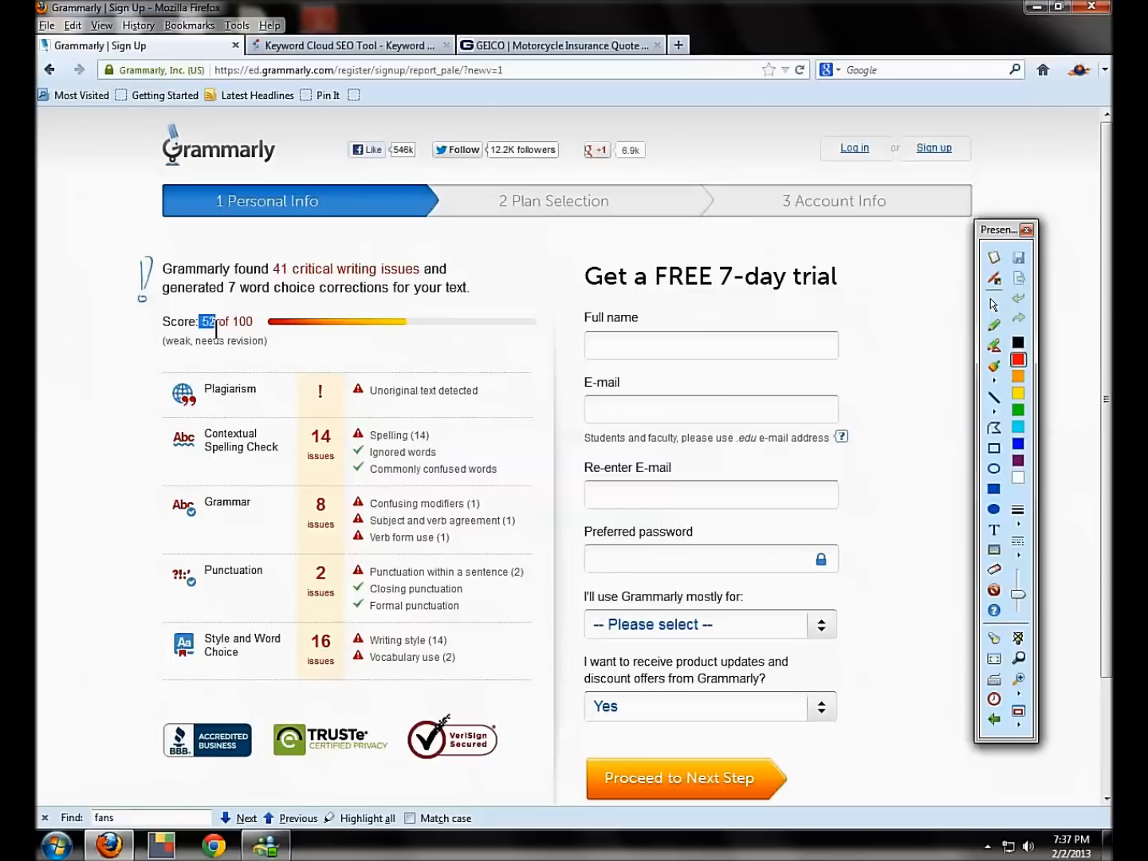
pyautogui.click(48, 70)
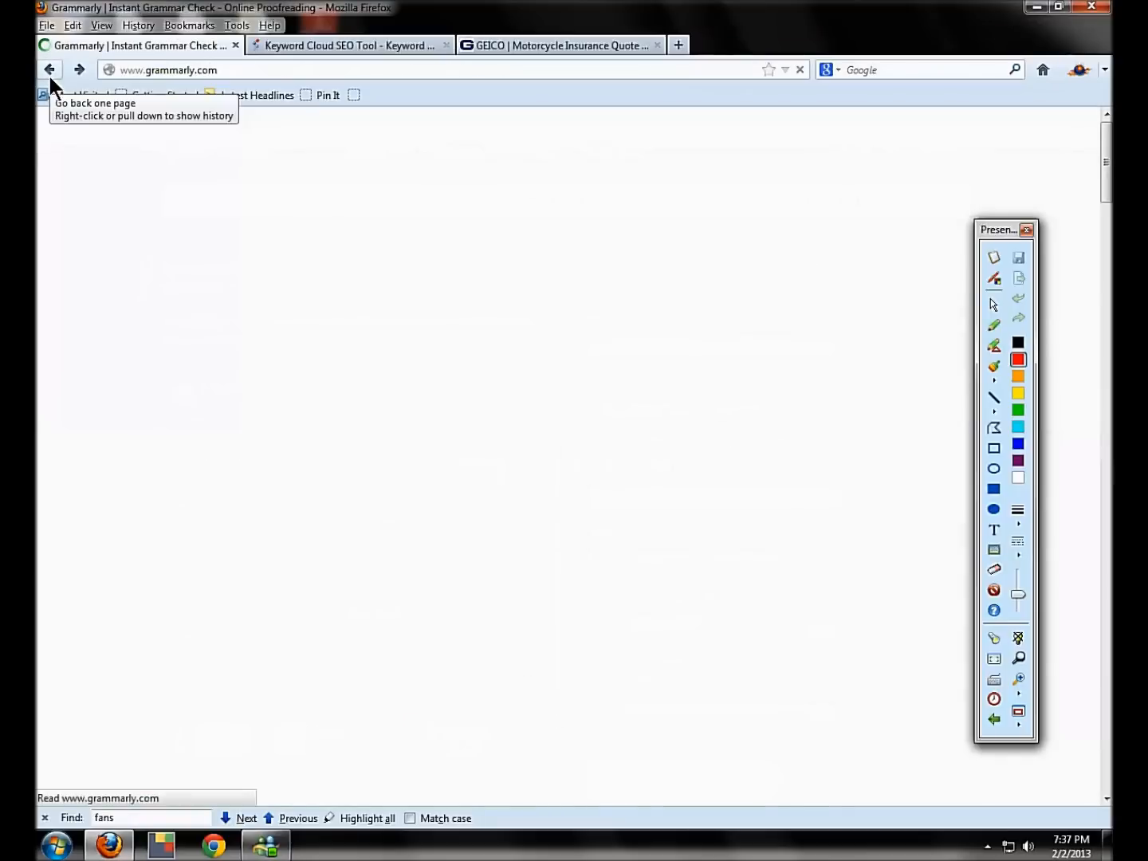
# Step: Go back to the JM Internet Group keyword density article and scroll to its top
pyautogui.click(48, 70)
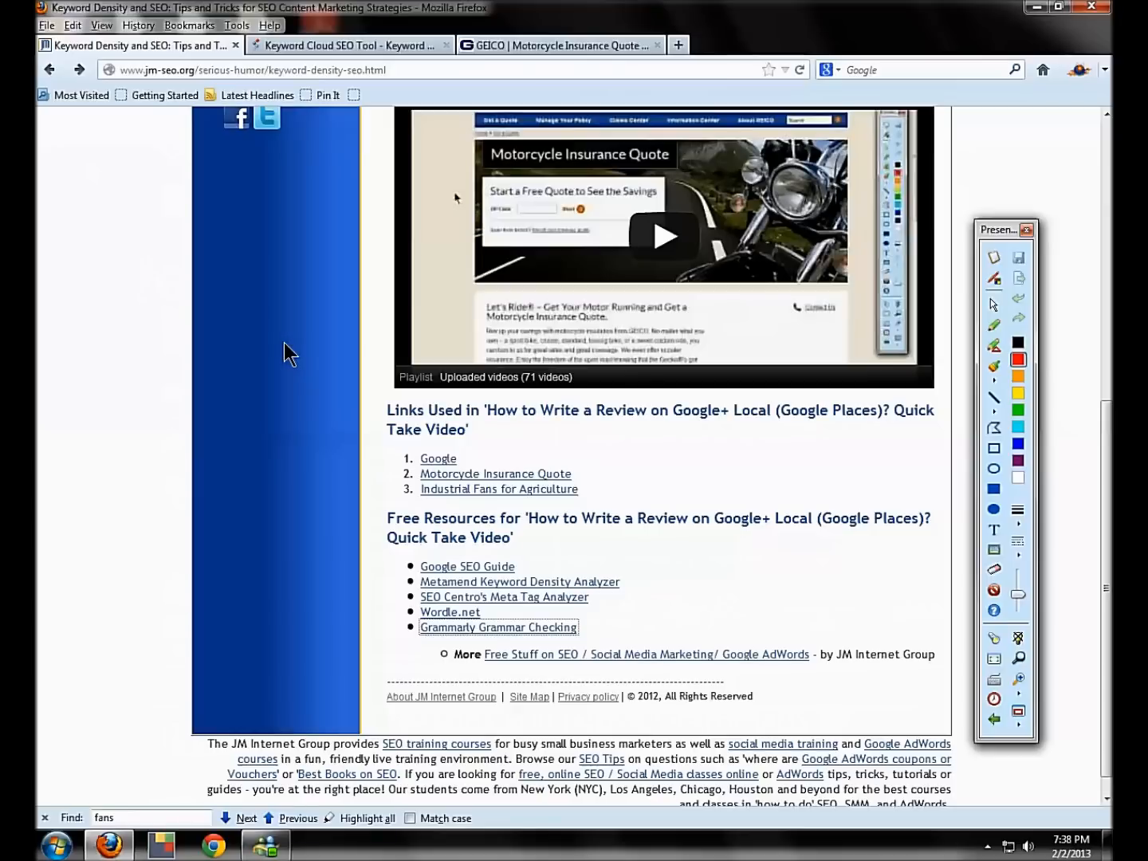
pyautogui.moveTo(269, 354)
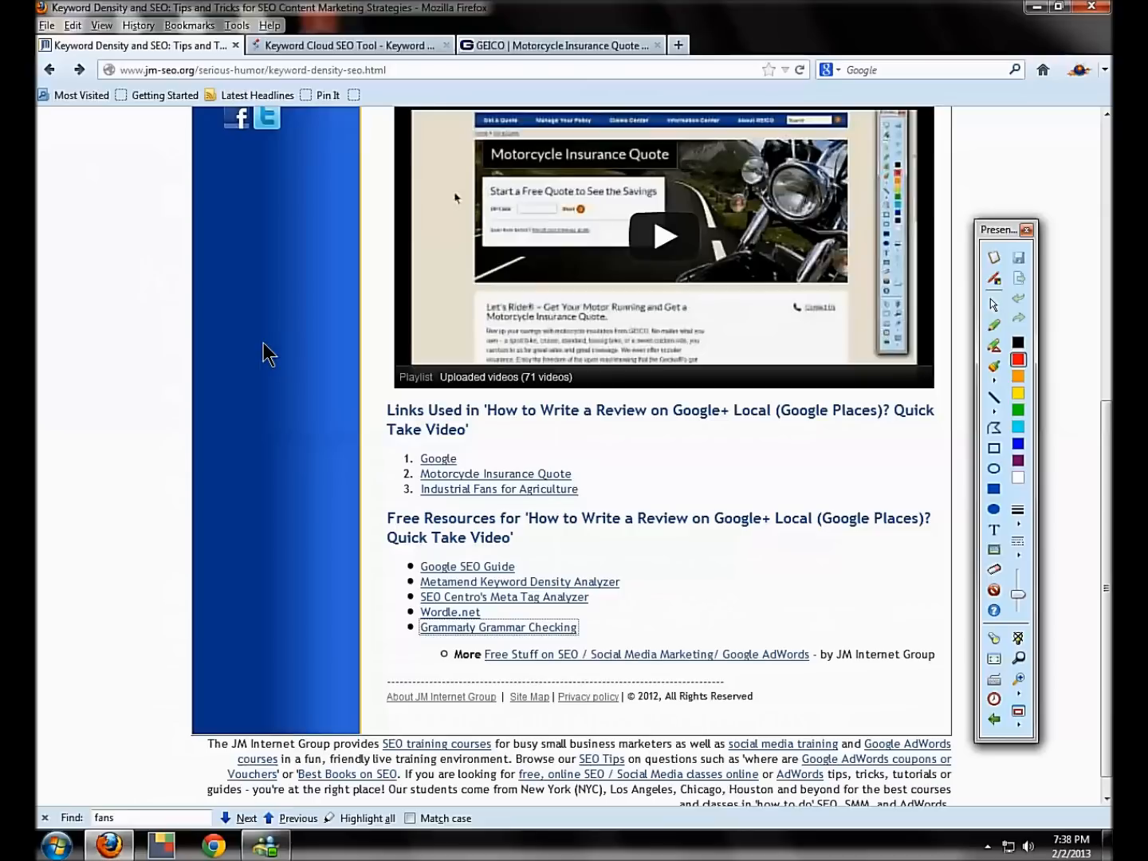
pyautogui.moveTo(285, 373)
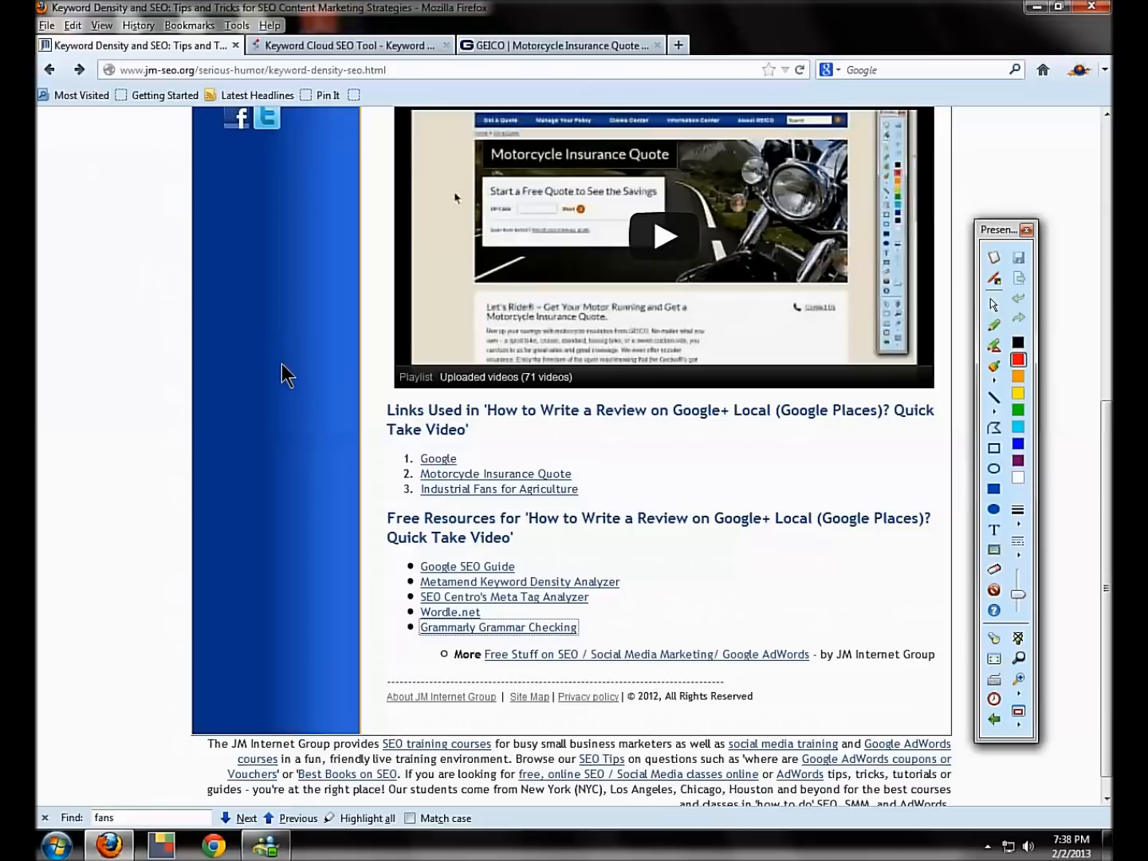
pyautogui.scroll(3)
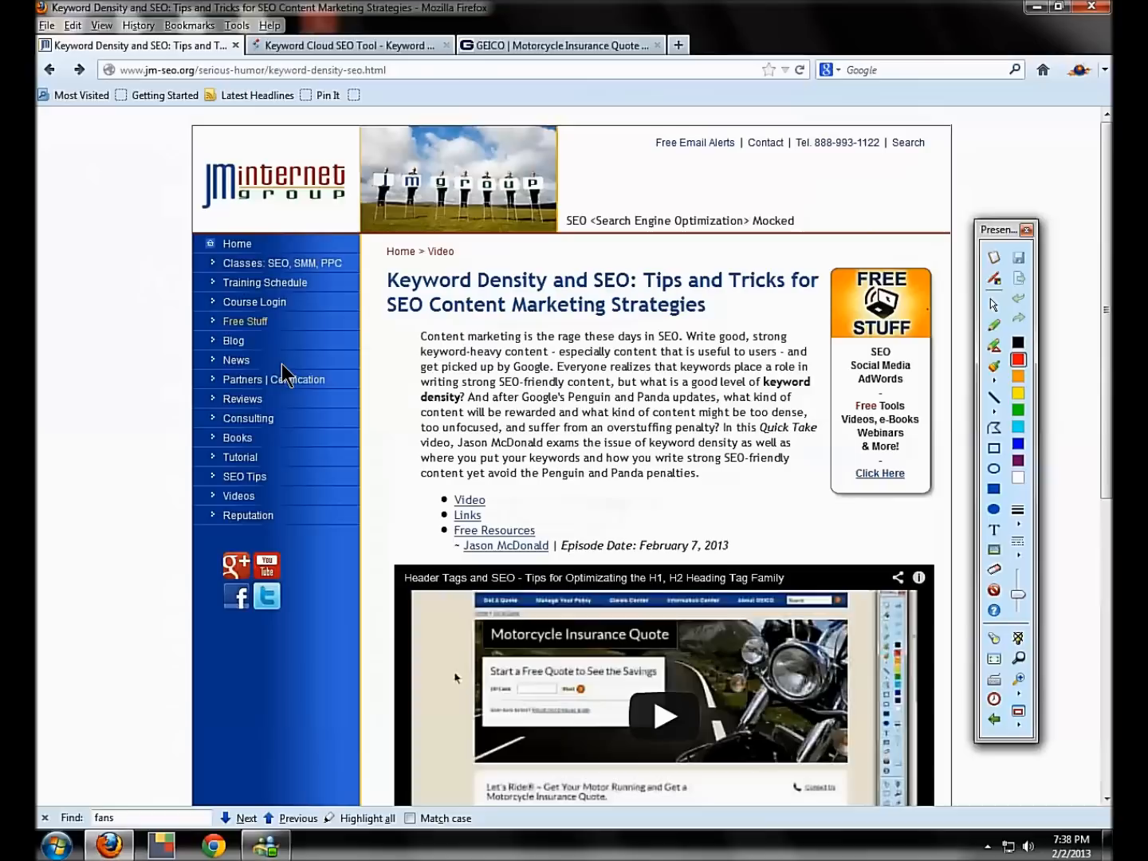
pyautogui.moveTo(303, 268)
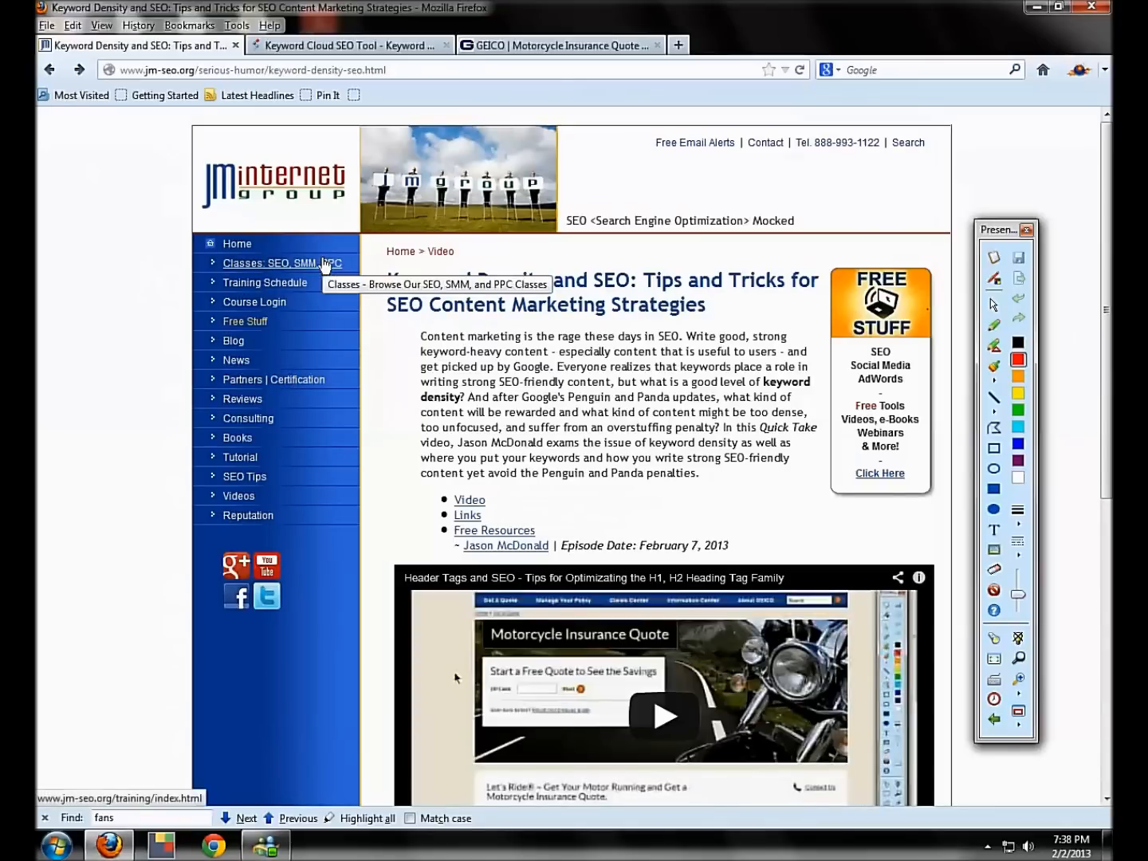